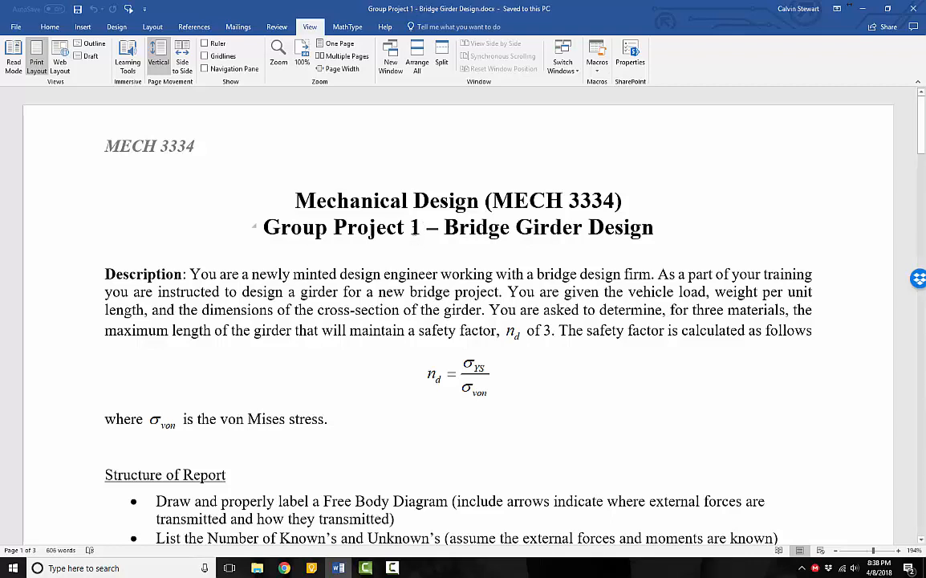
Review the Structure of Report list and place the cursor after the Equations of Equilibrium bullet.
left_click(411, 227)
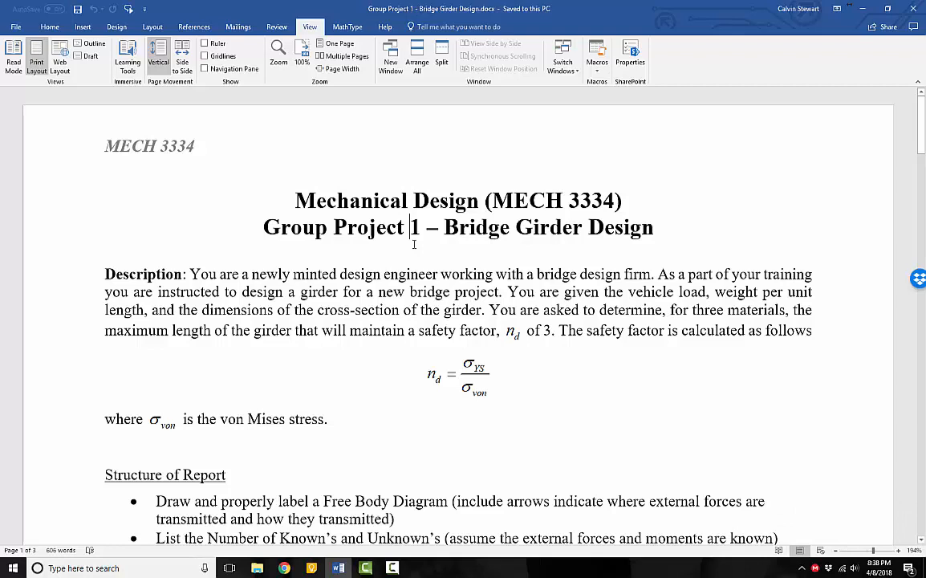
mouse_move(398, 254)
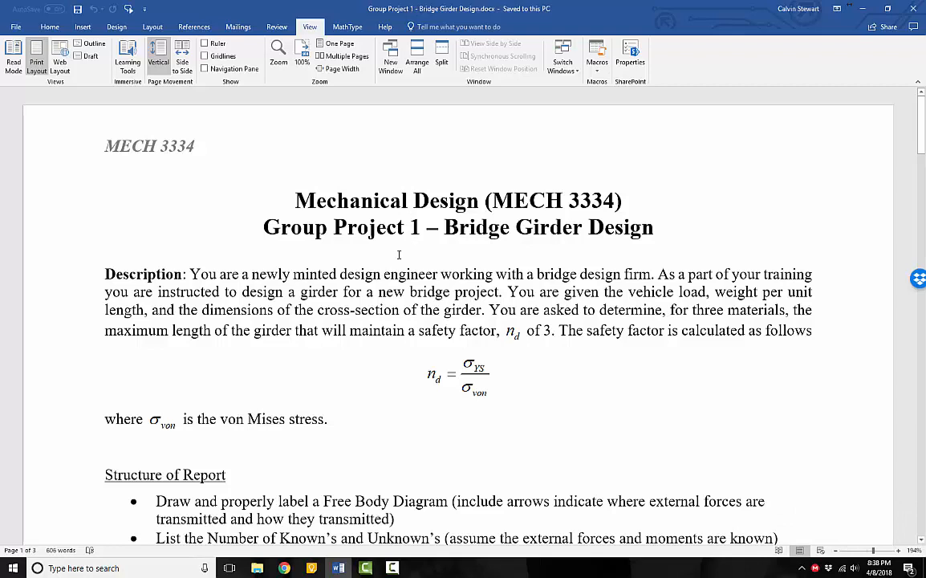
mouse_move(270, 235)
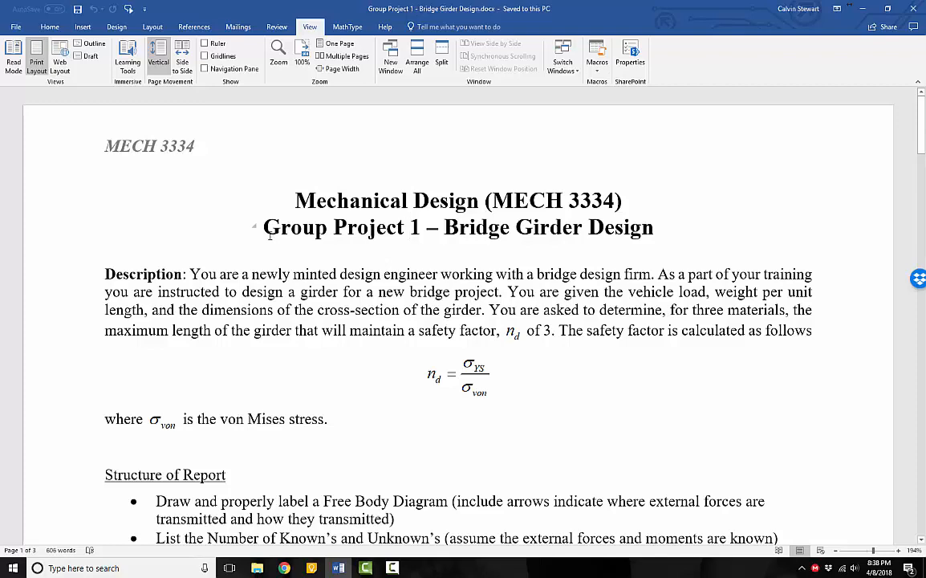
left_click(104, 249)
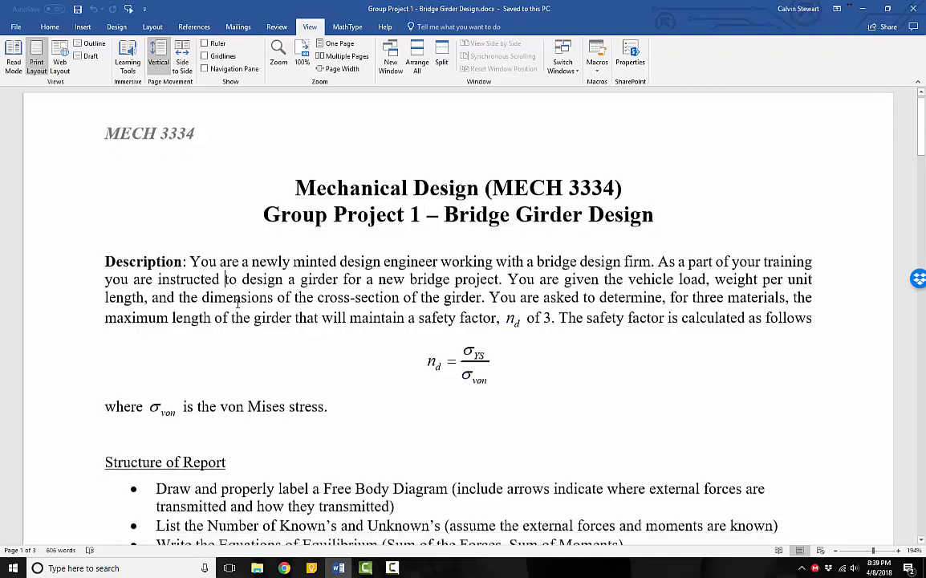
scroll("up", 3)
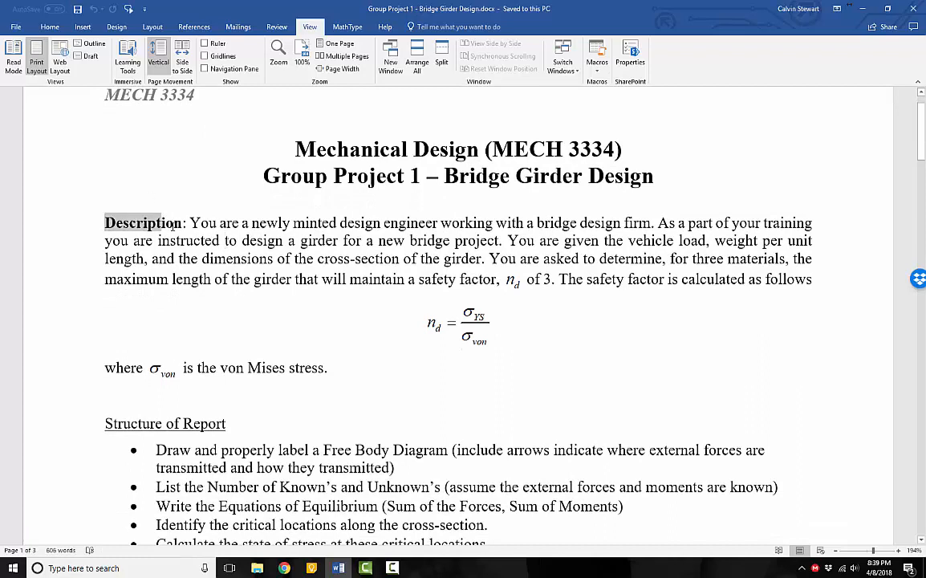
left_click_drag(189, 222, 294, 223)
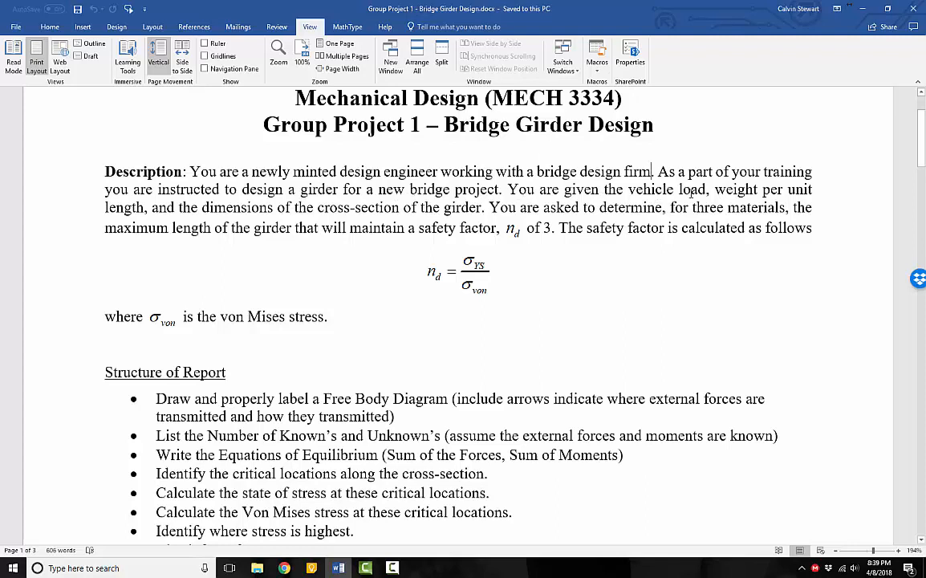
mouse_move(566, 203)
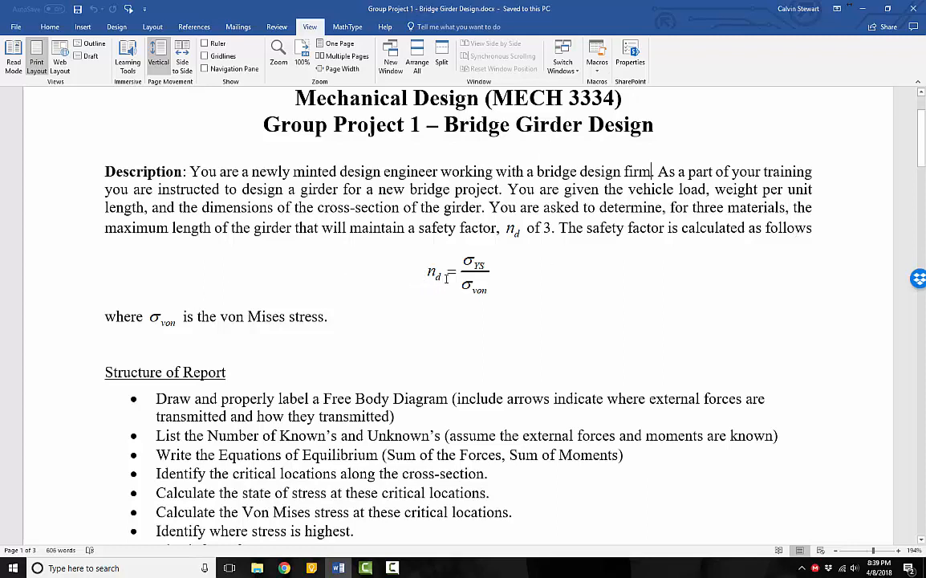
mouse_move(480, 257)
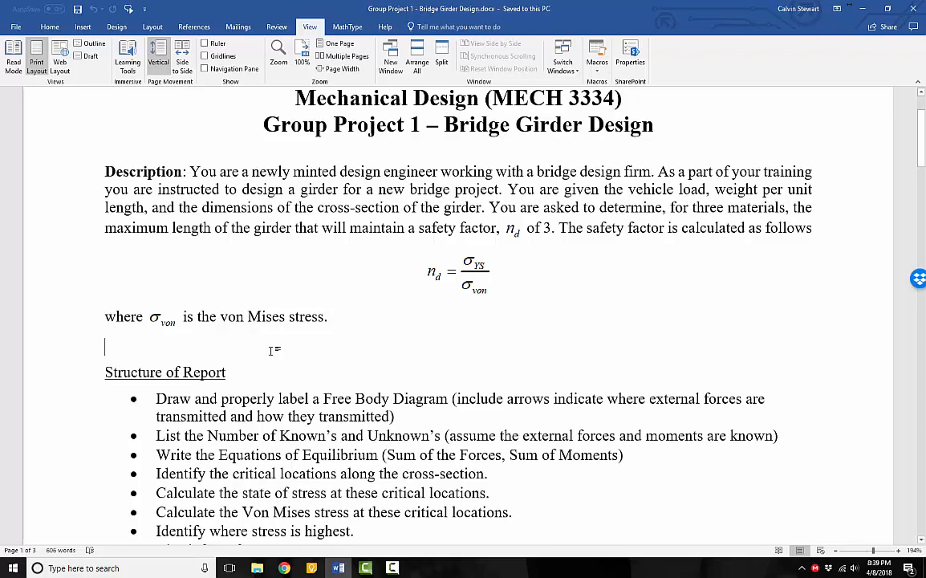
scroll("down", 3)
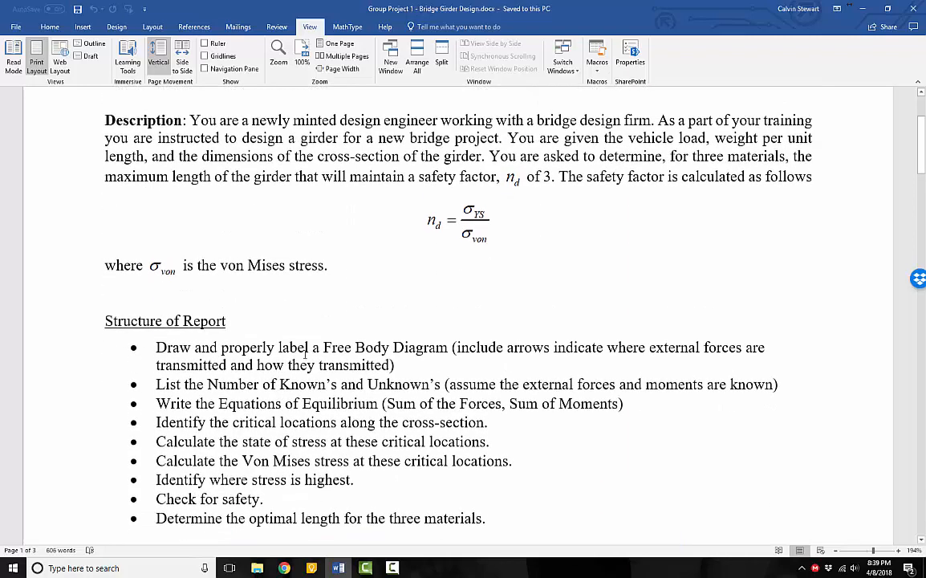
scroll("down", 3)
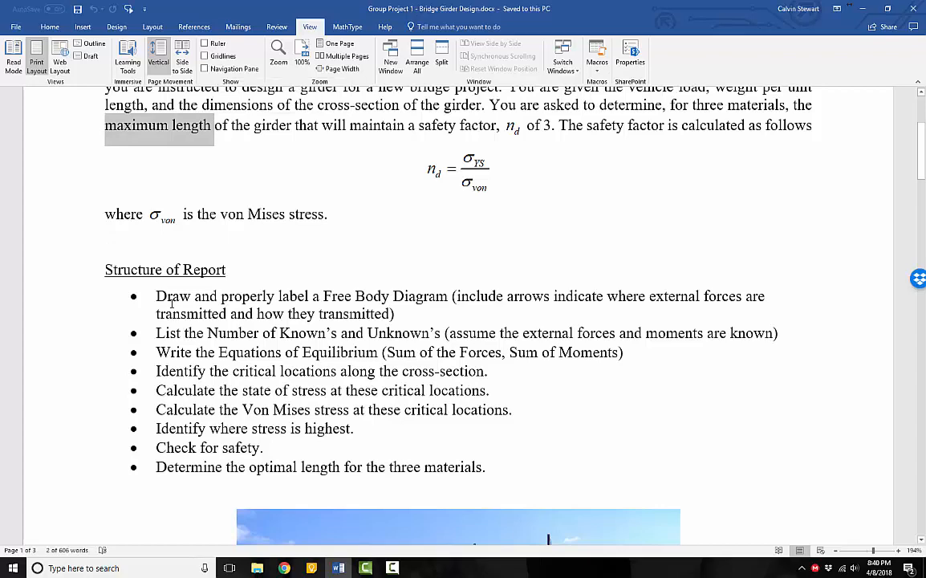
scroll("down", 3)
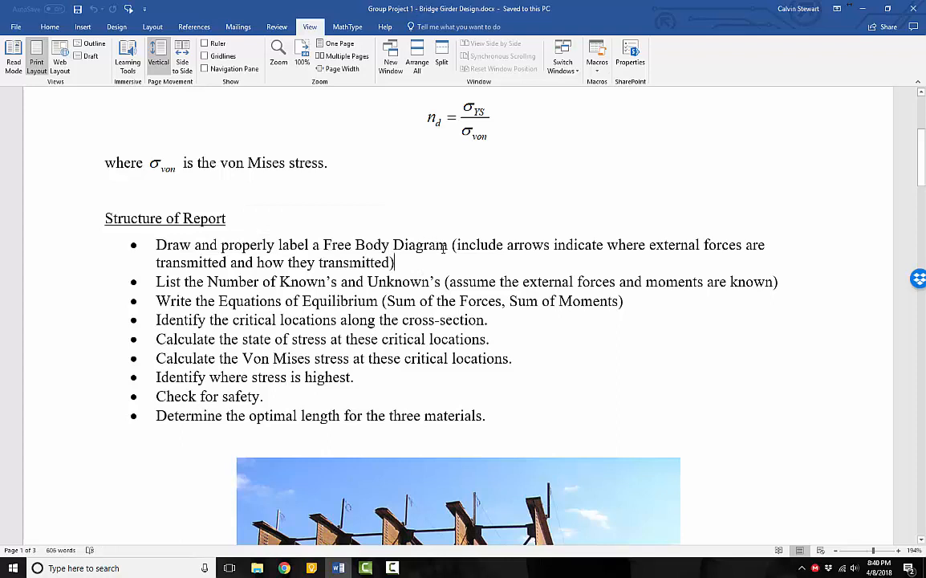
mouse_move(430, 257)
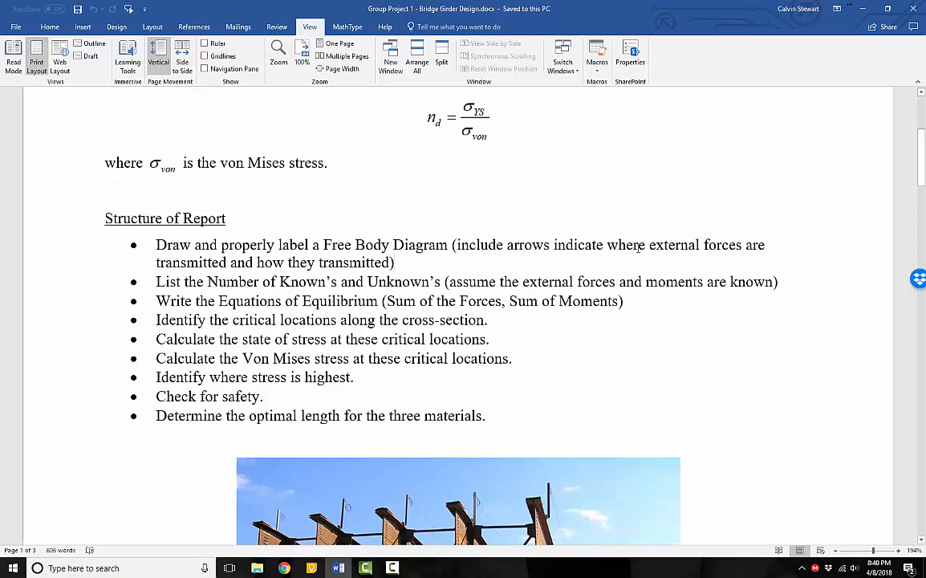
left_click(393, 262)
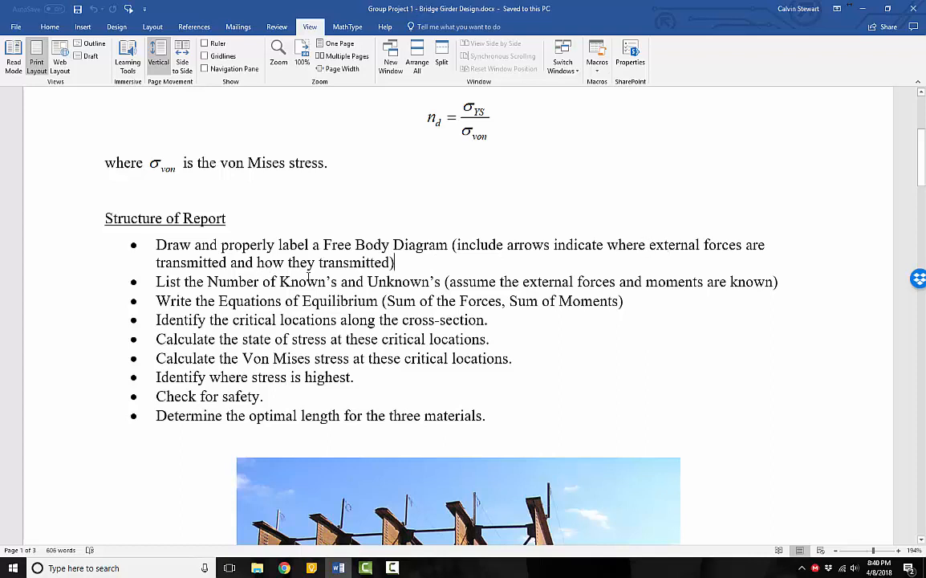
scroll("down", 3)
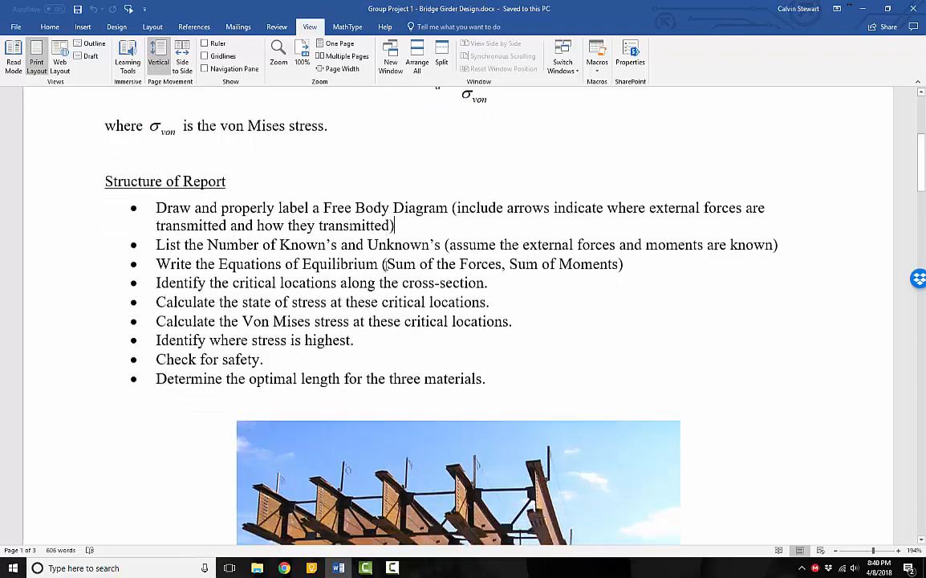
scroll("up", 3)
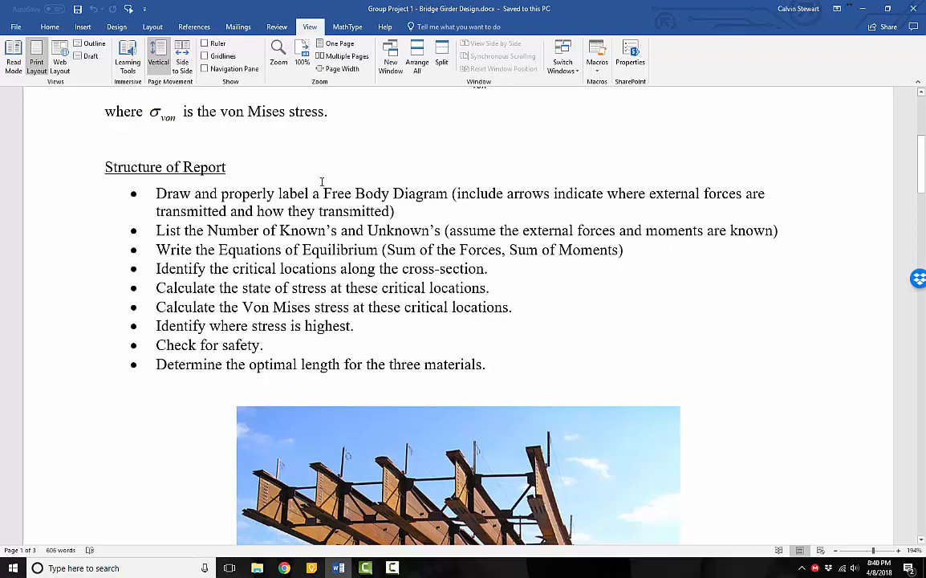
mouse_move(322, 238)
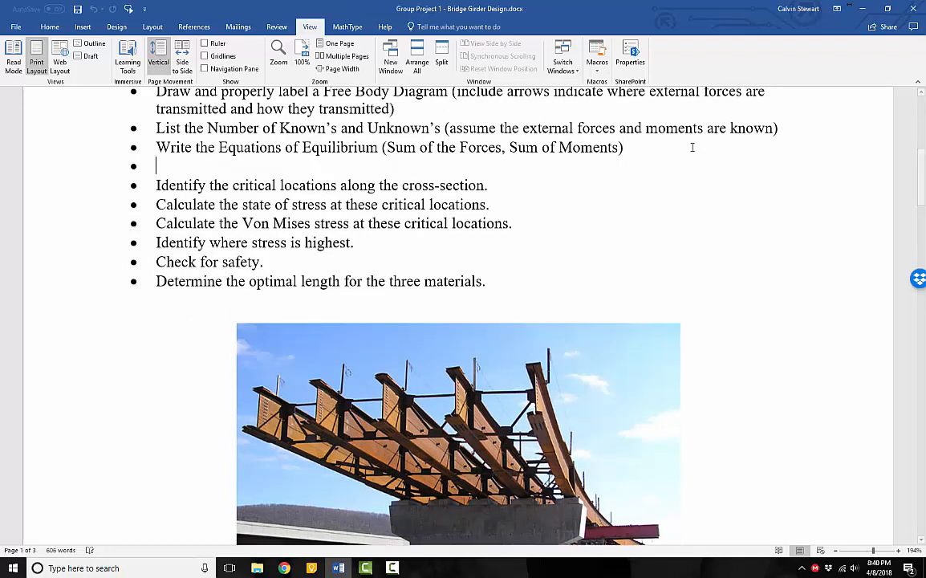
Type the new bullet 'Draw the shear and bending moment diagrams.'.
type("Draw th")
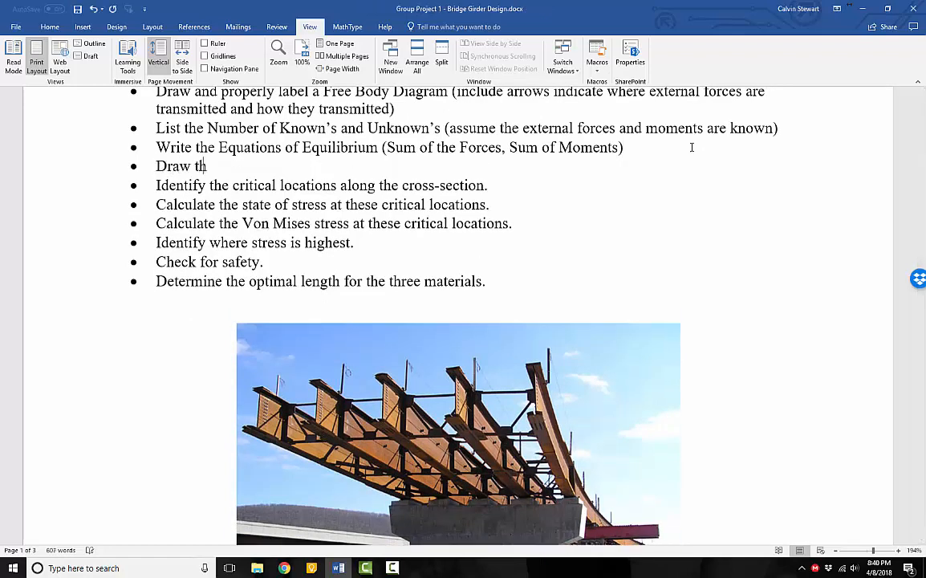
type("e shewa")
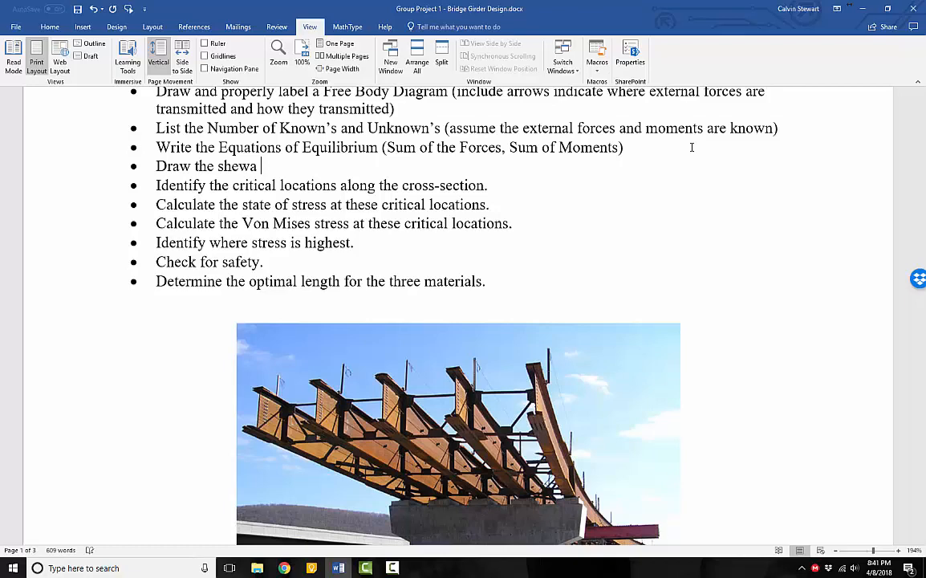
type("ar and bending moment diagrams.")
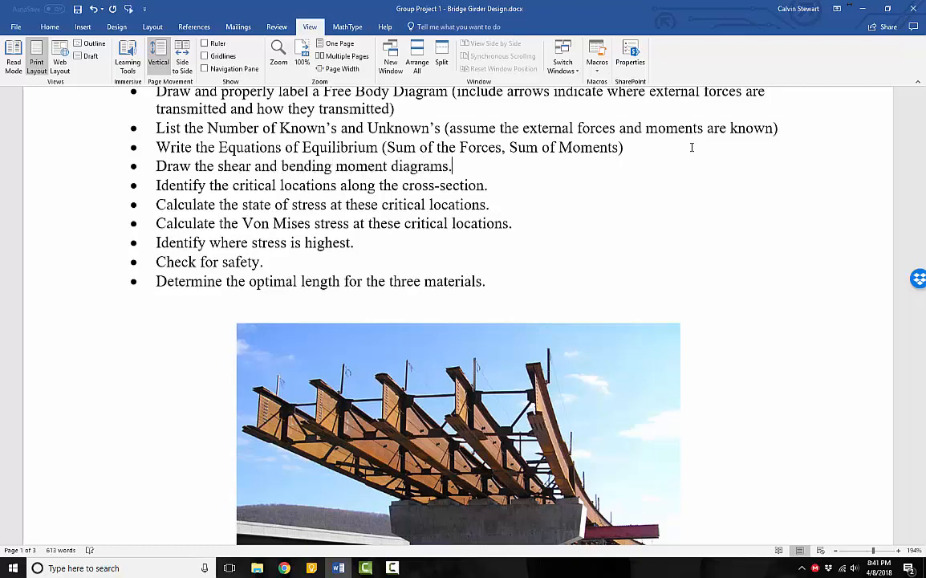
scroll("up", 3)
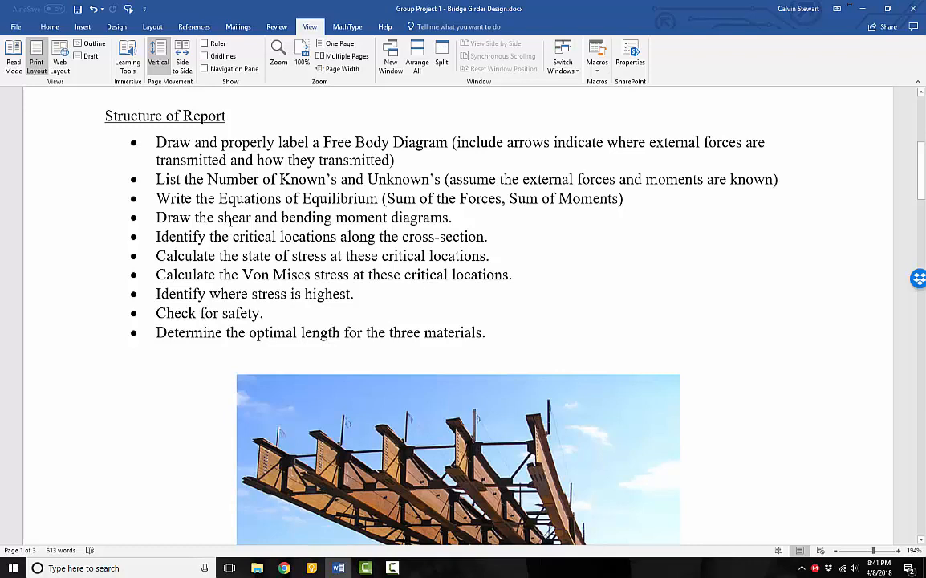
left_click(451, 218)
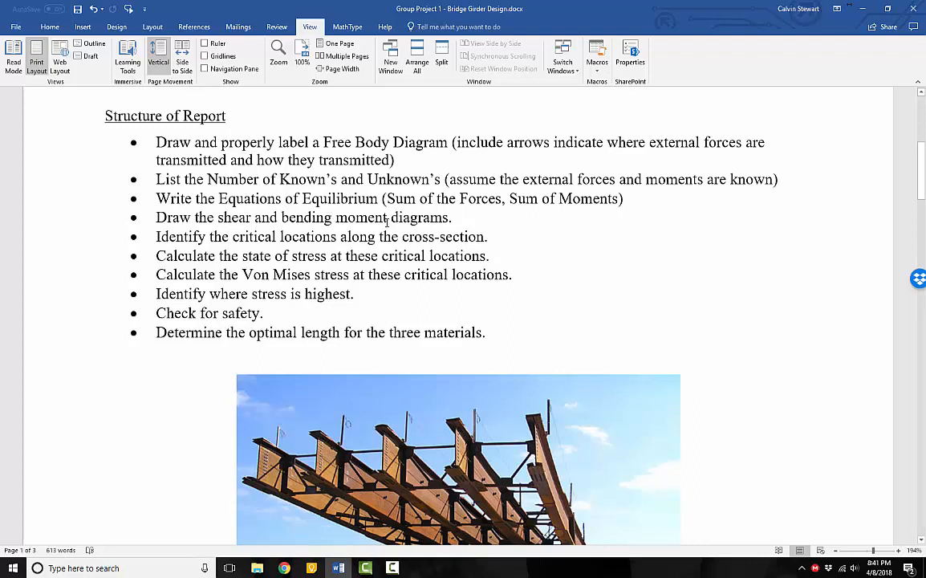
Add the bullet 'Find the location along the beam where the shear forces and bending moments are maximized.'.
type("Find the l")
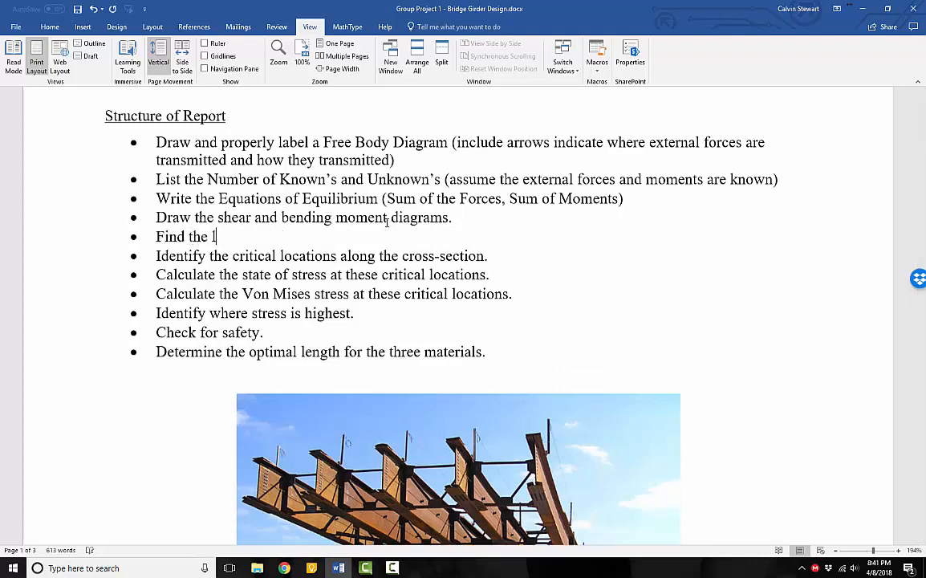
type("ocation along the beam")
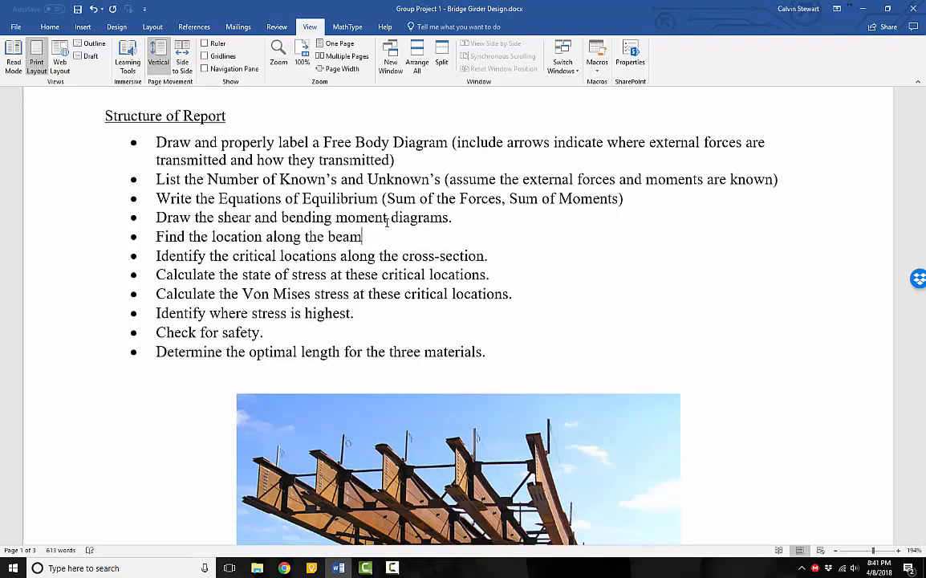
type("where the shear forces")
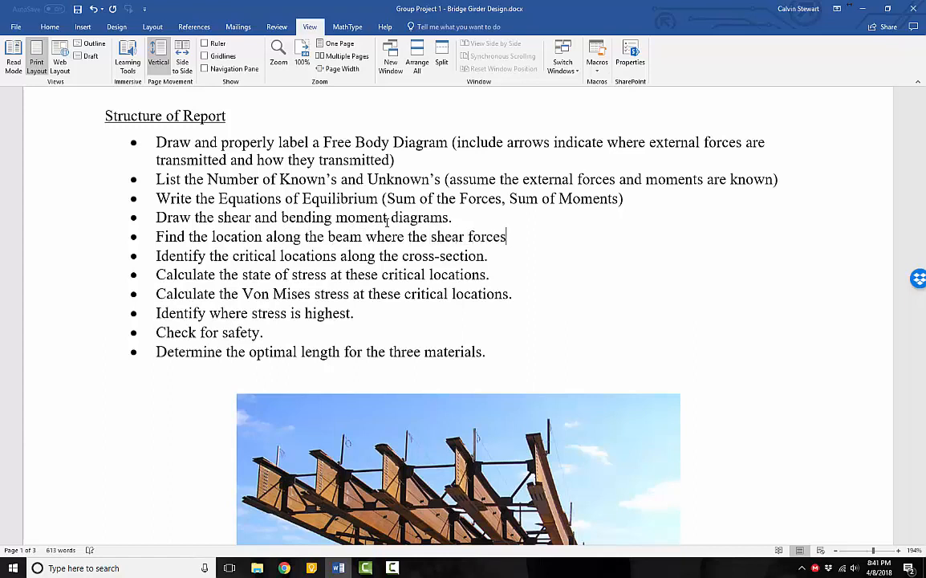
type("and bending moments")
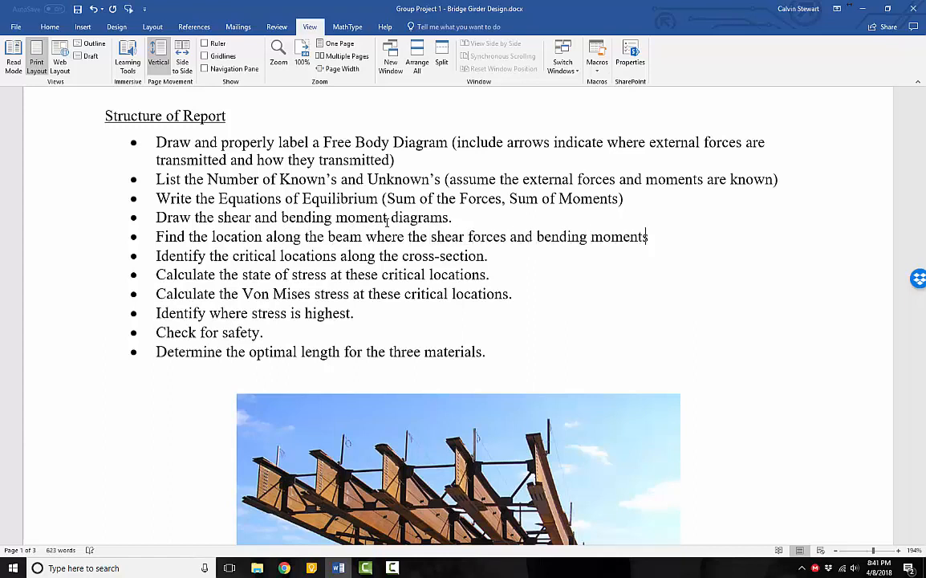
type("are maz")
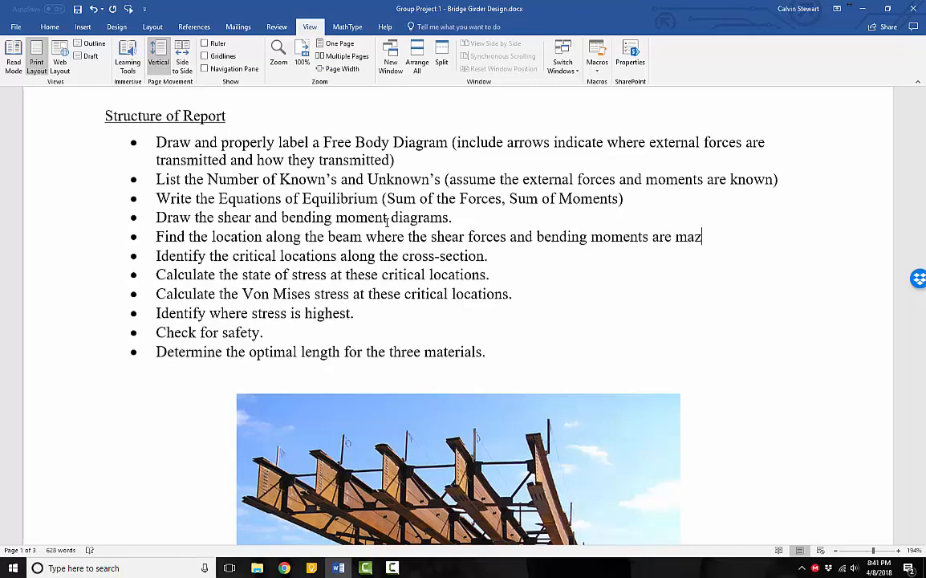
type("ximized.")
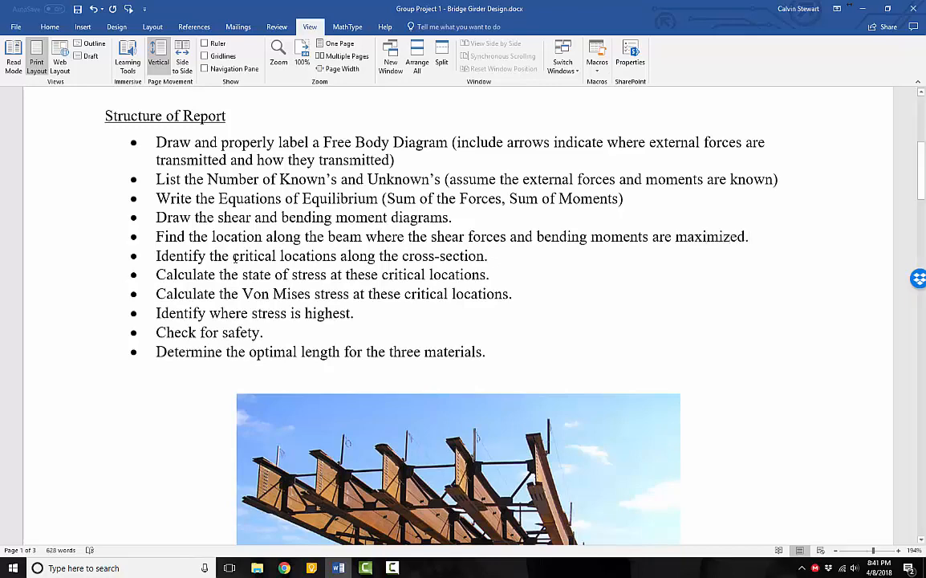
scroll("down", 3)
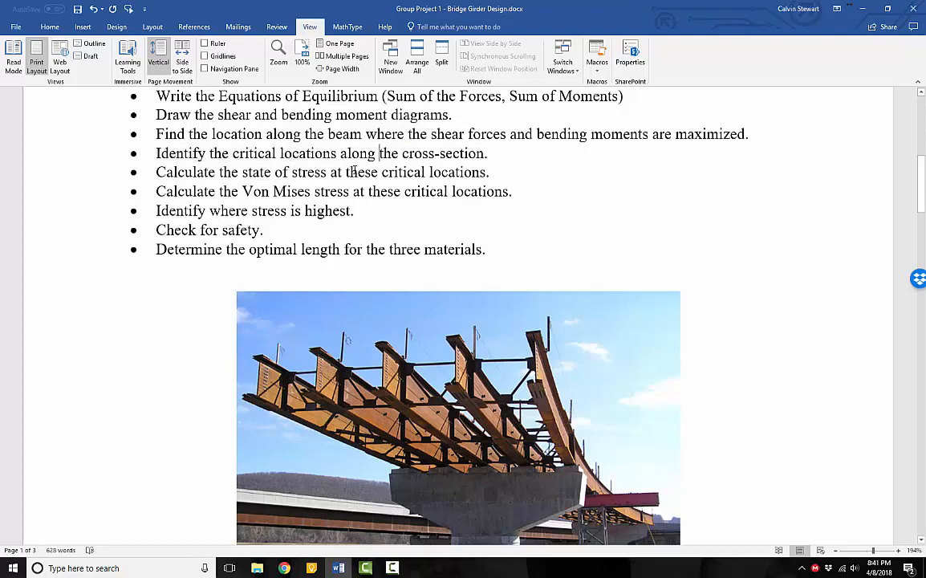
Insert 'Von Mises' before 'stress' in the highest-stress bullet.
double_click(277, 153)
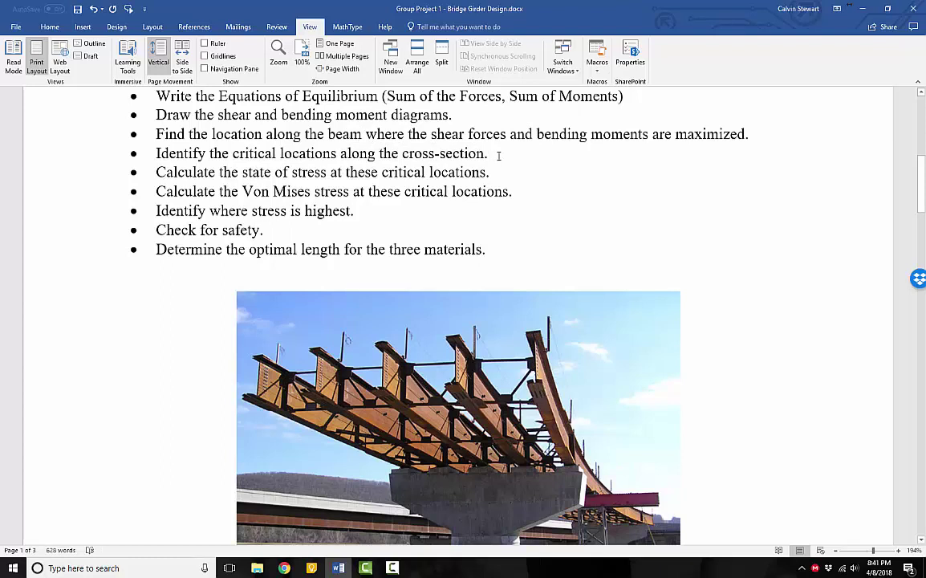
left_click(488, 153)
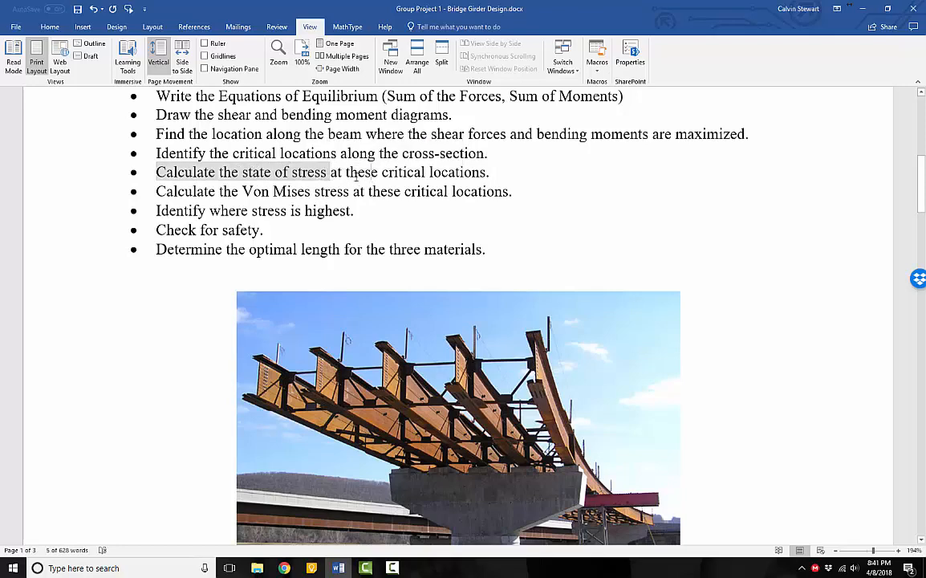
scroll("down", 3)
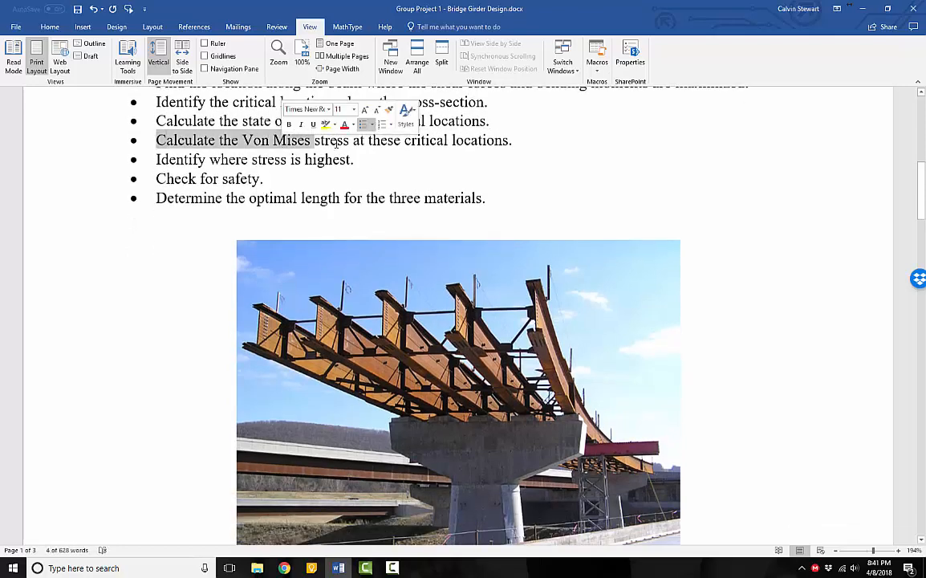
left_click(345, 140)
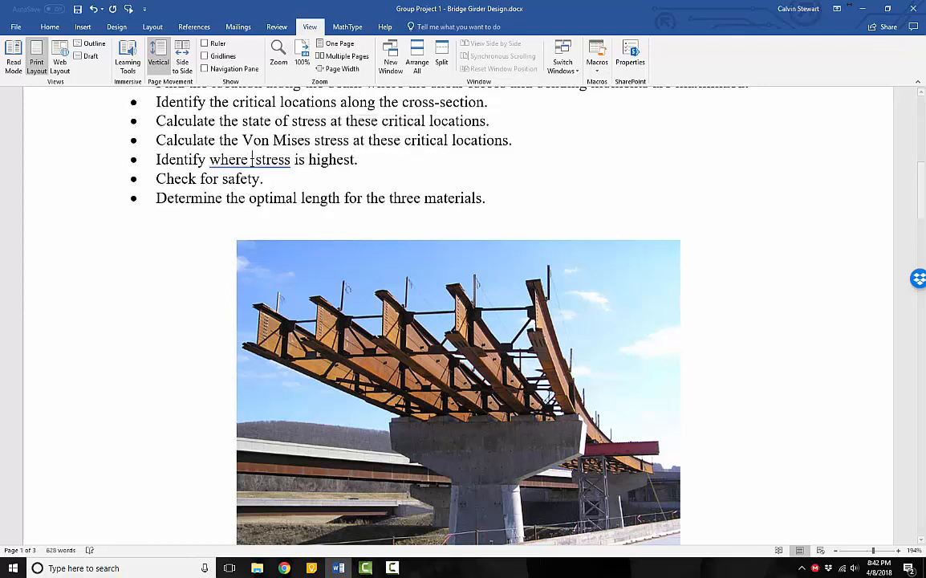
type("Von Mises")
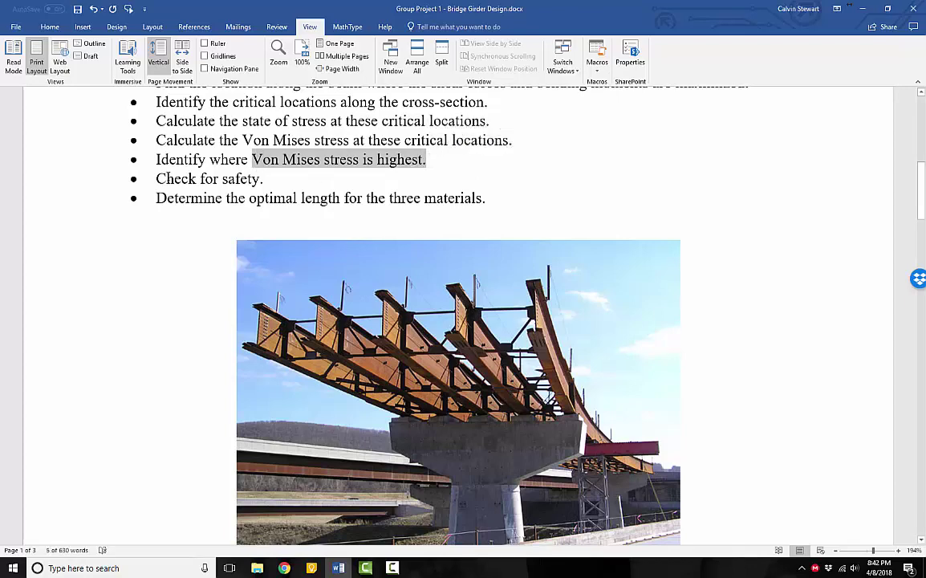
scroll("down", 3)
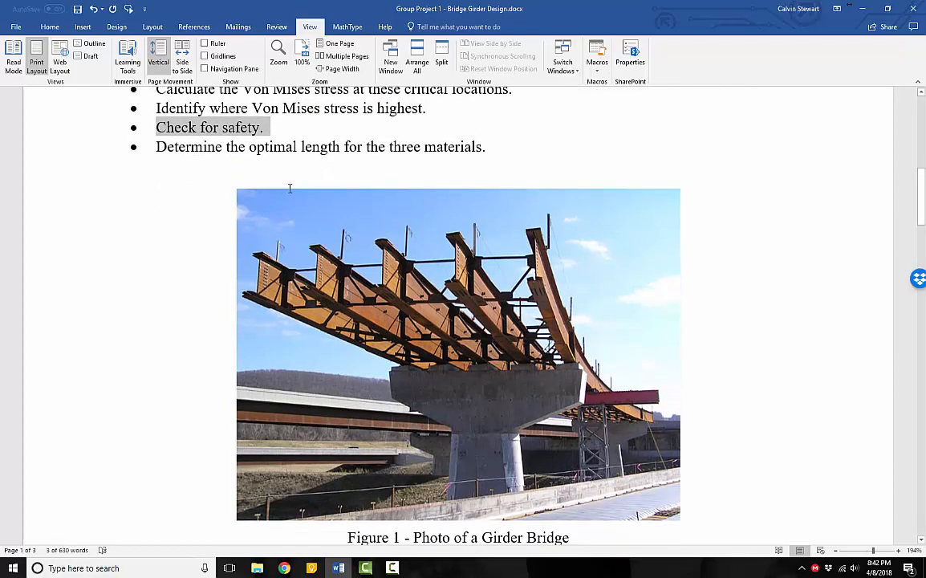
scroll("up", 3)
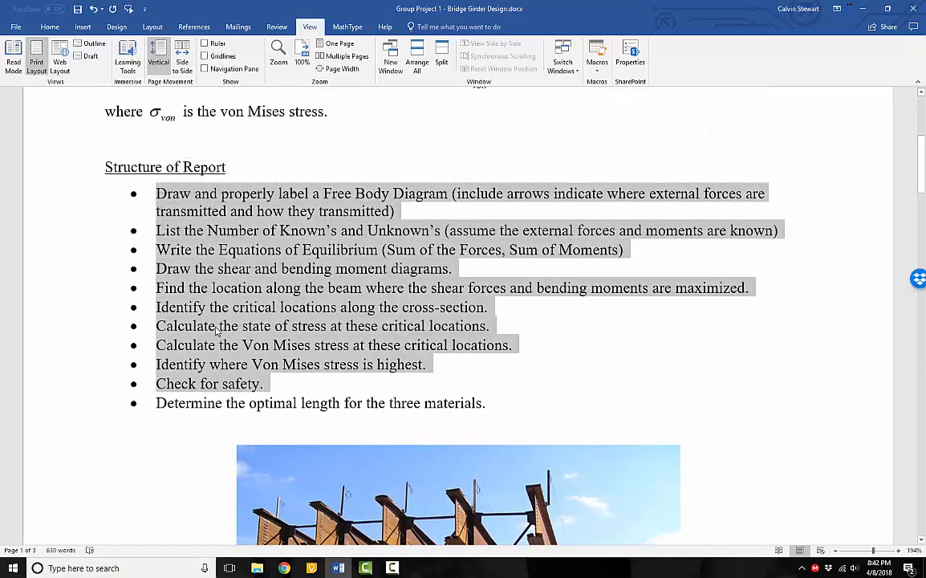
scroll("down", 3)
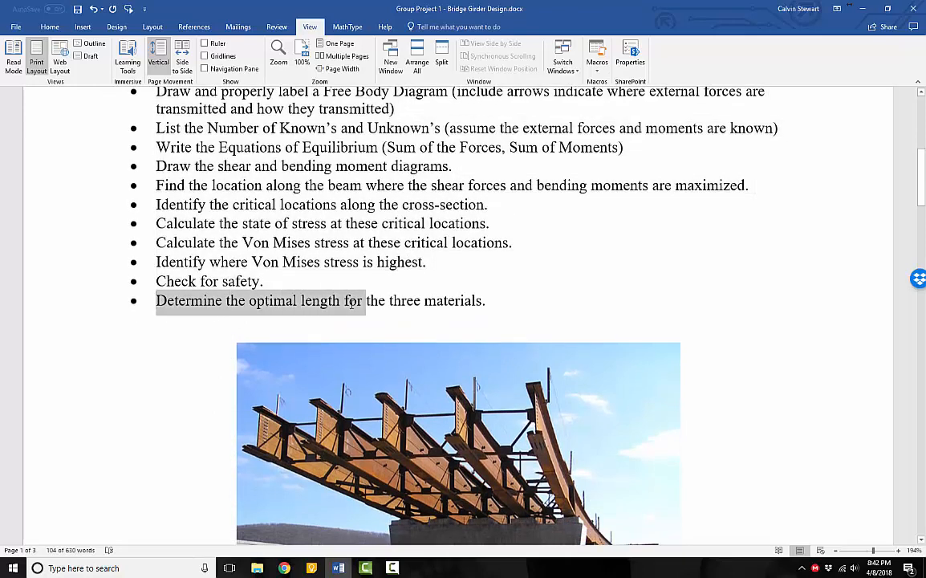
scroll("up", 3)
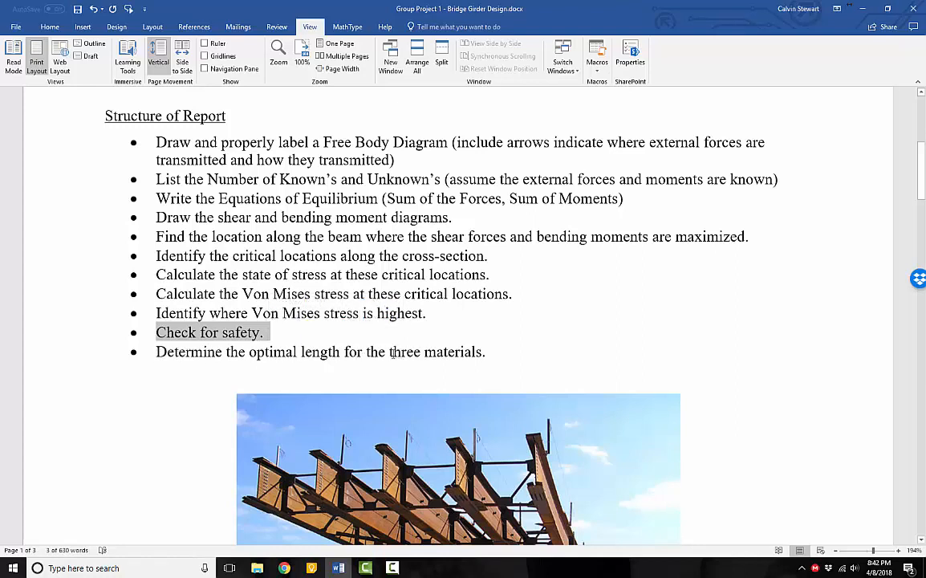
left_click(484, 352)
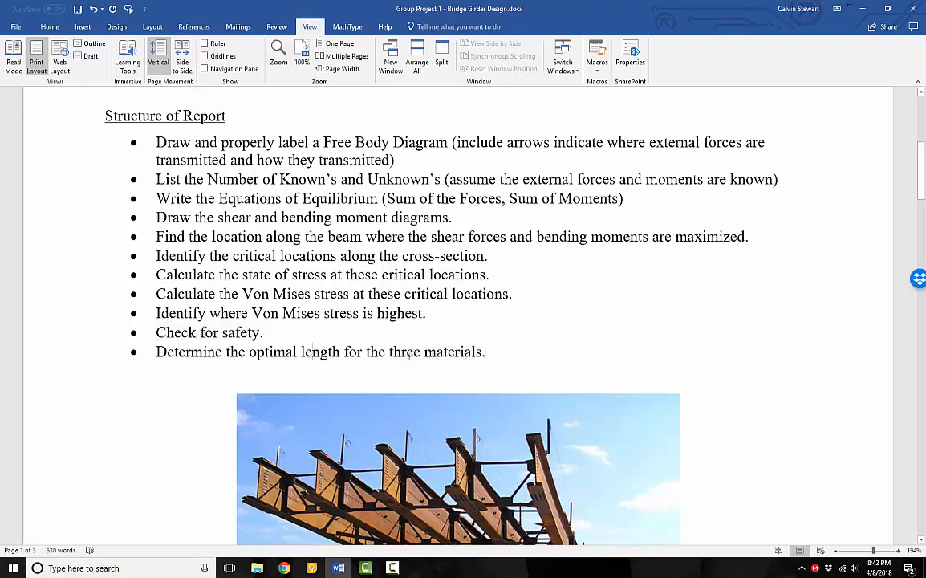
triple_click(209, 332)
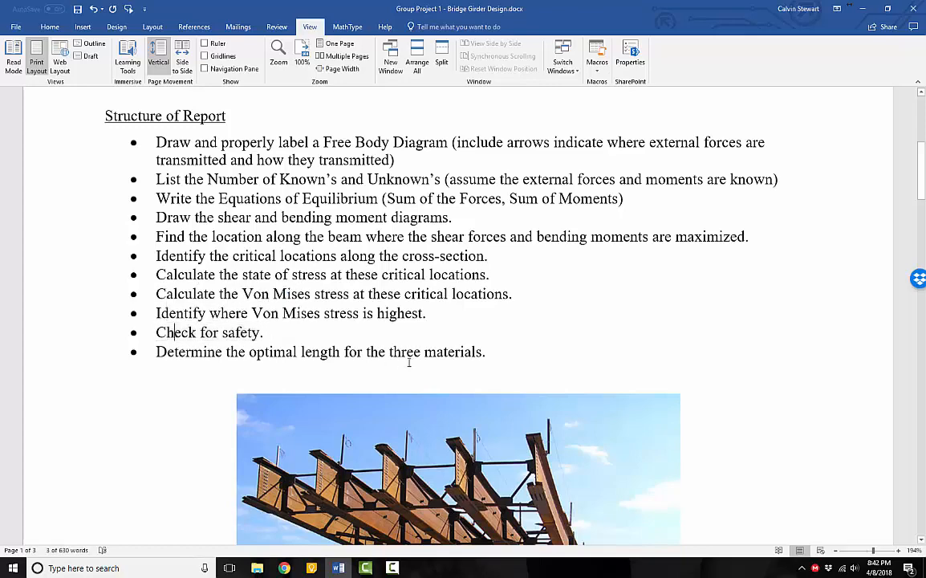
scroll("down", 3)
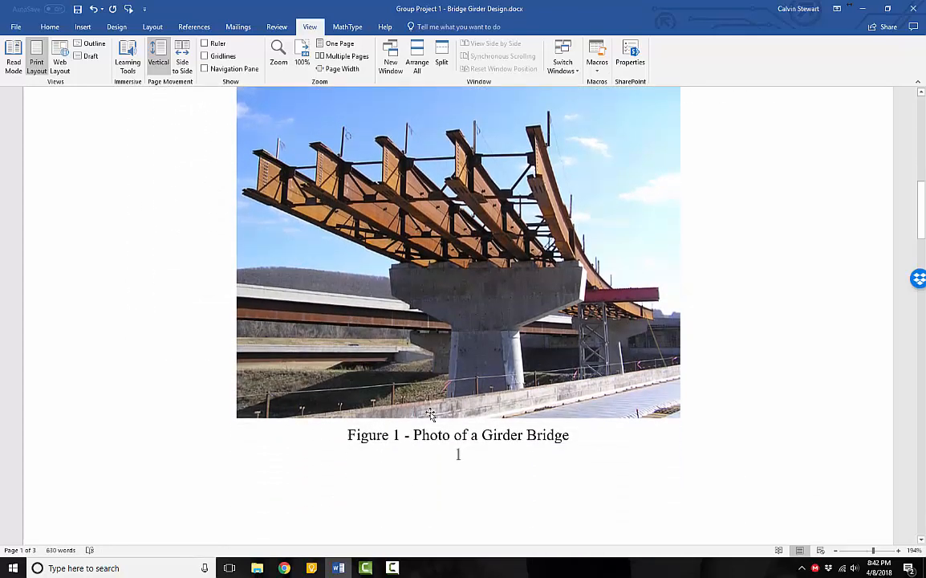
scroll("up", 3)
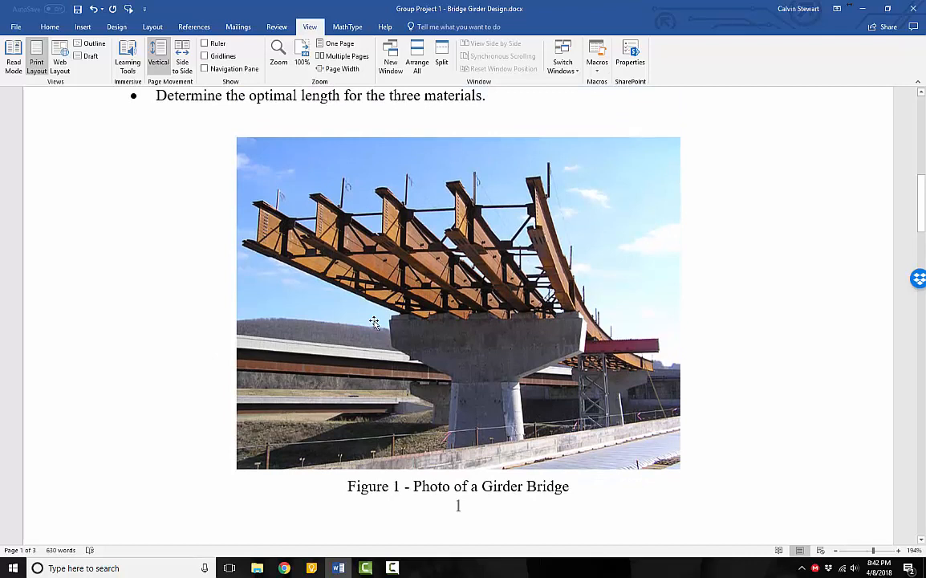
mouse_move(522, 421)
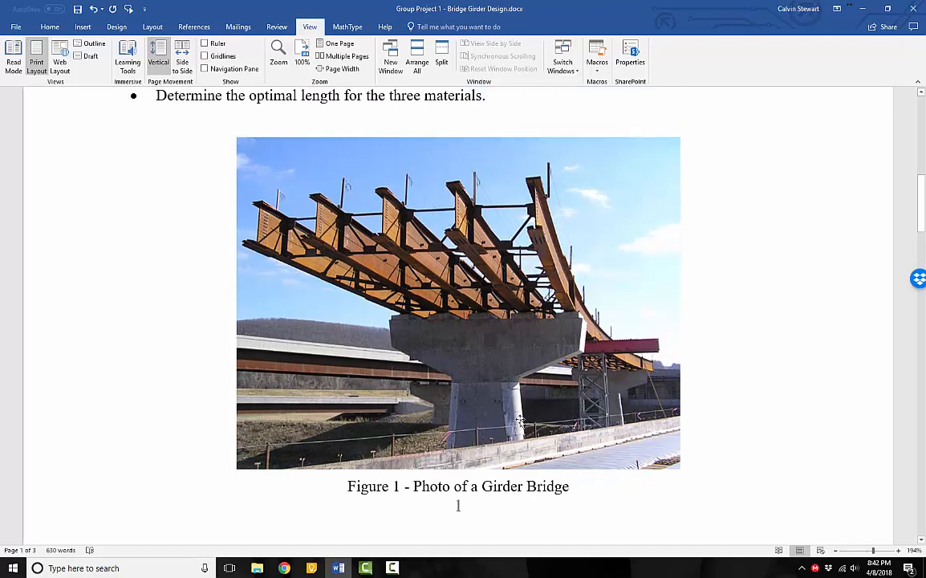
mouse_move(568, 326)
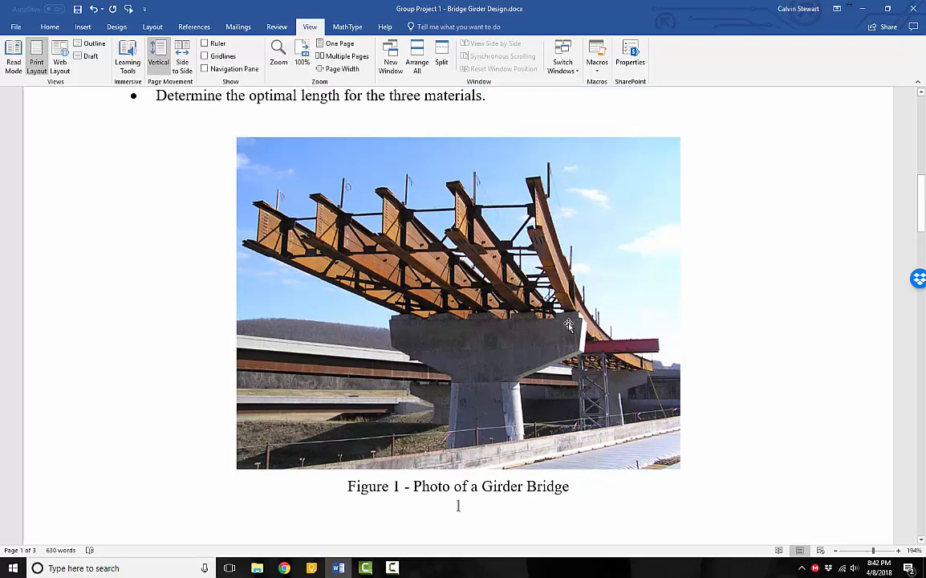
mouse_move(289, 224)
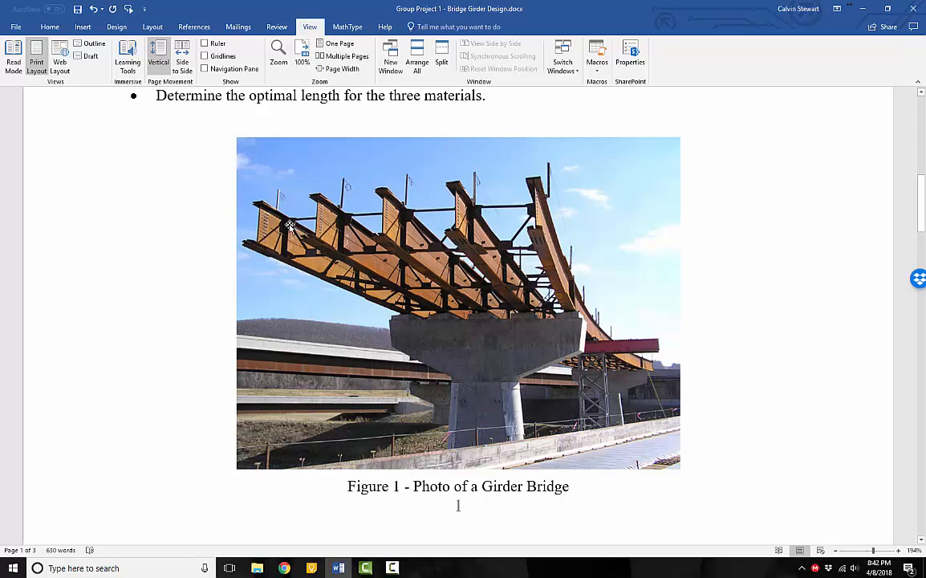
mouse_move(522, 229)
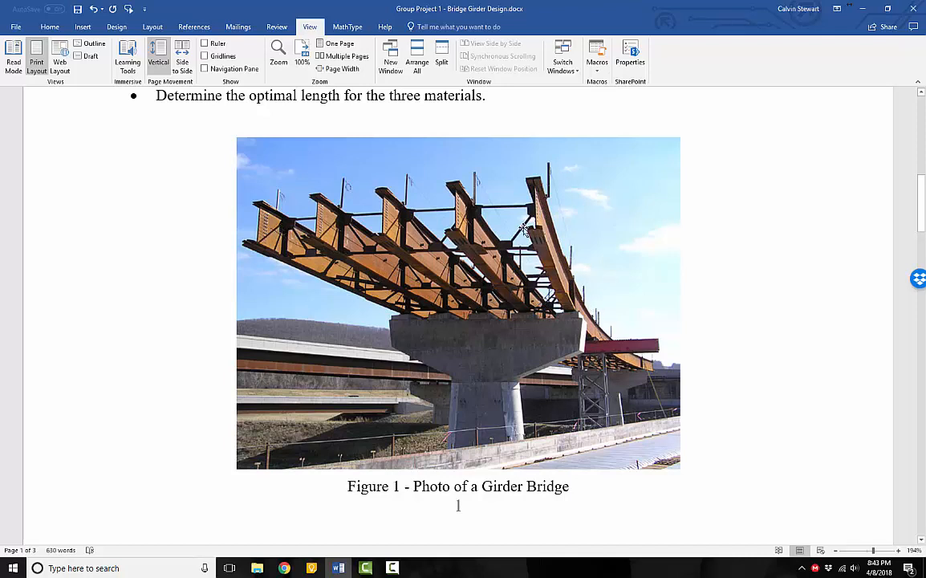
mouse_move(605, 207)
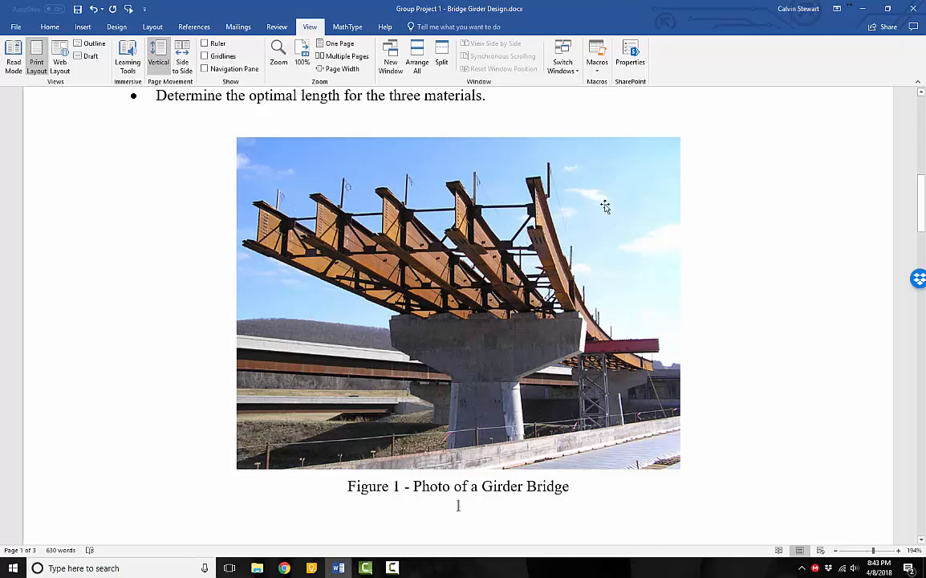
mouse_move(249, 230)
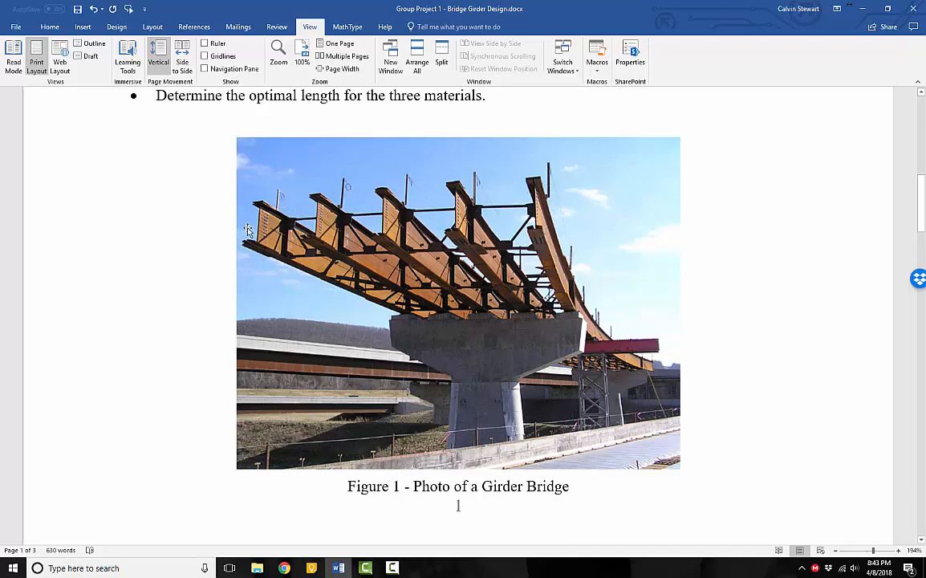
mouse_move(548, 233)
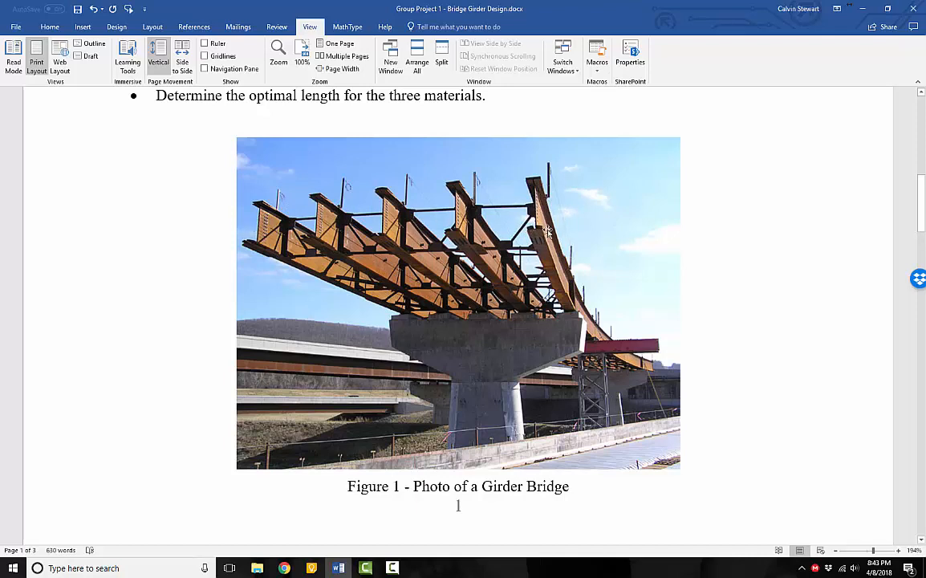
mouse_move(536, 182)
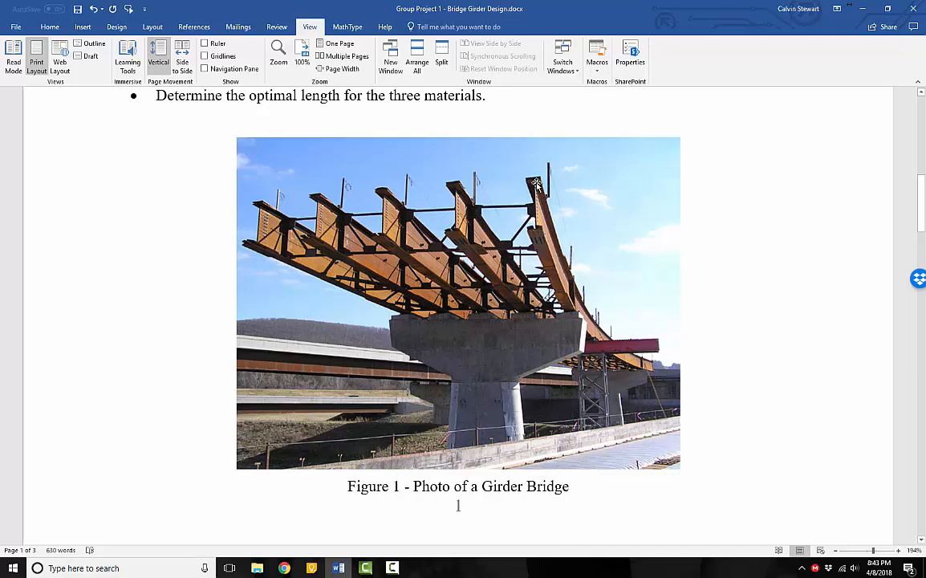
mouse_move(584, 303)
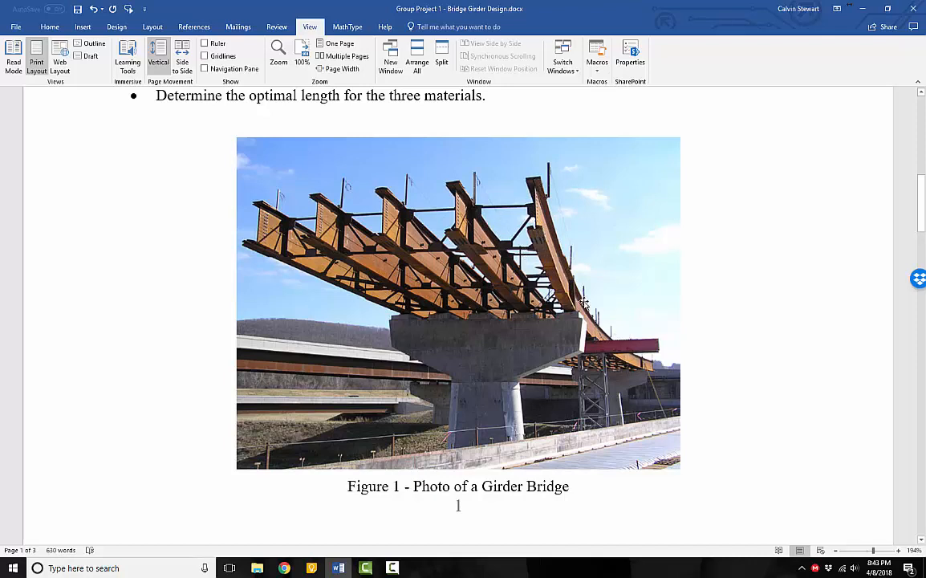
mouse_move(502, 220)
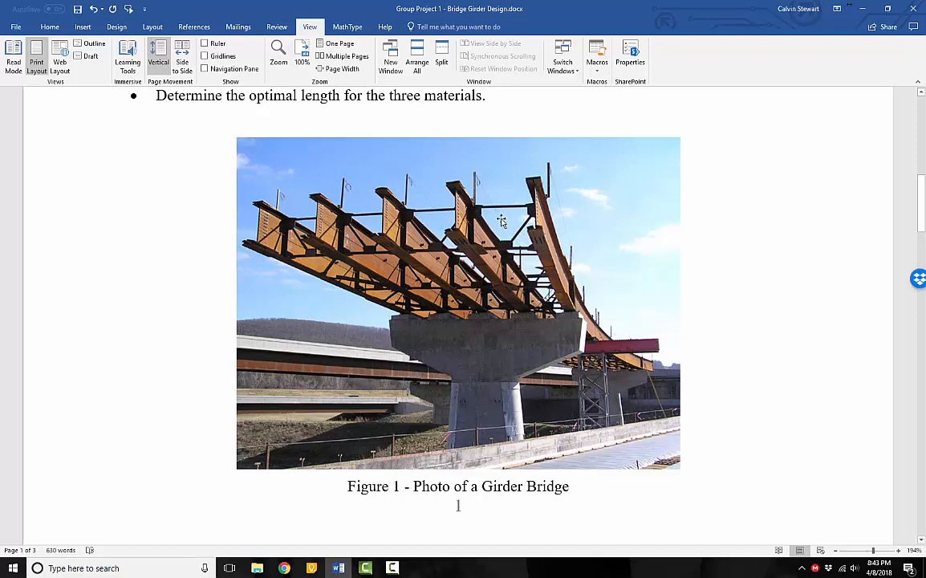
mouse_move(493, 305)
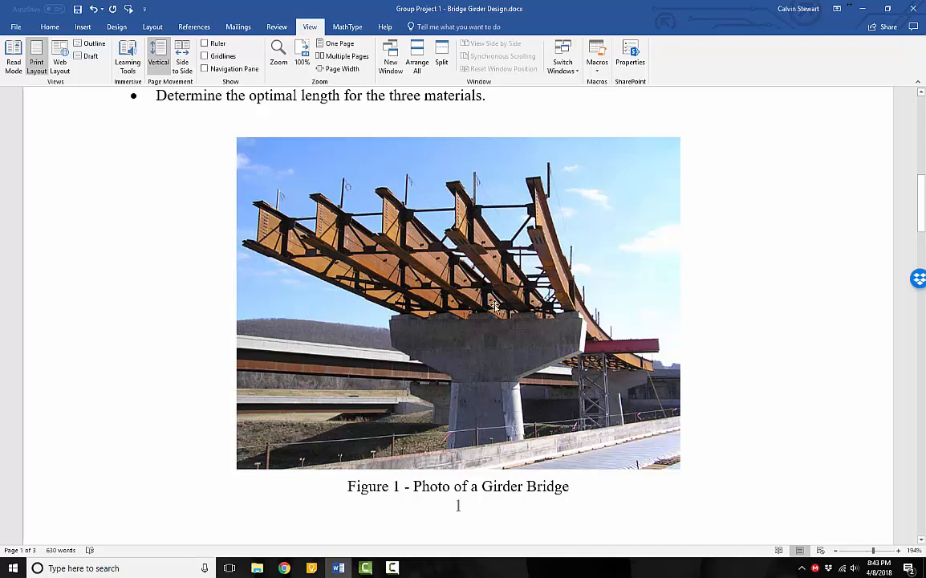
mouse_move(508, 200)
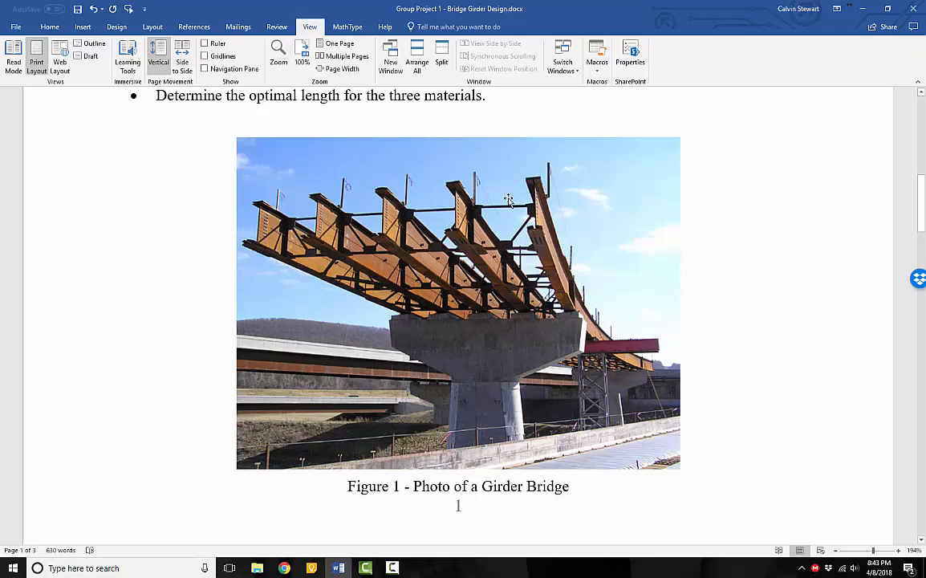
scroll("down", 3)
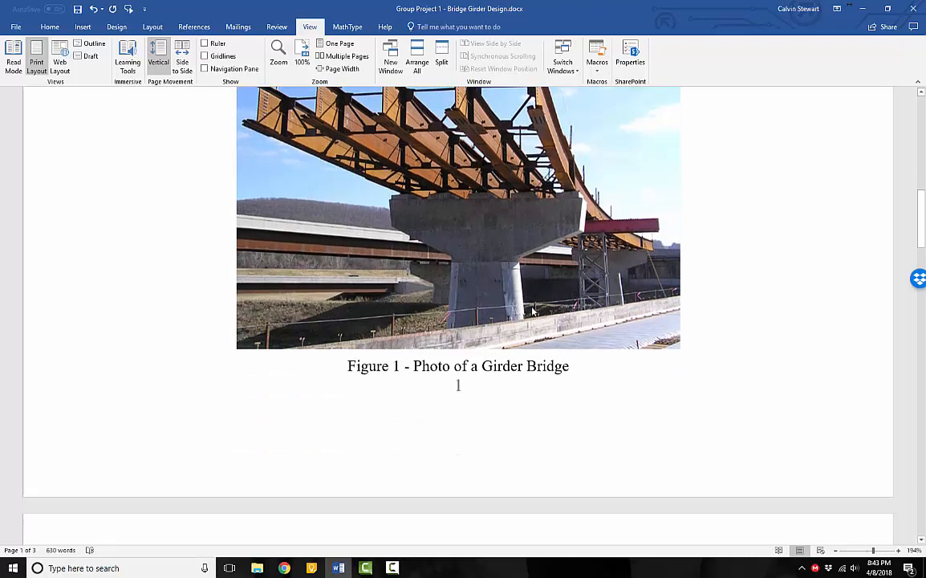
scroll("down", 3)
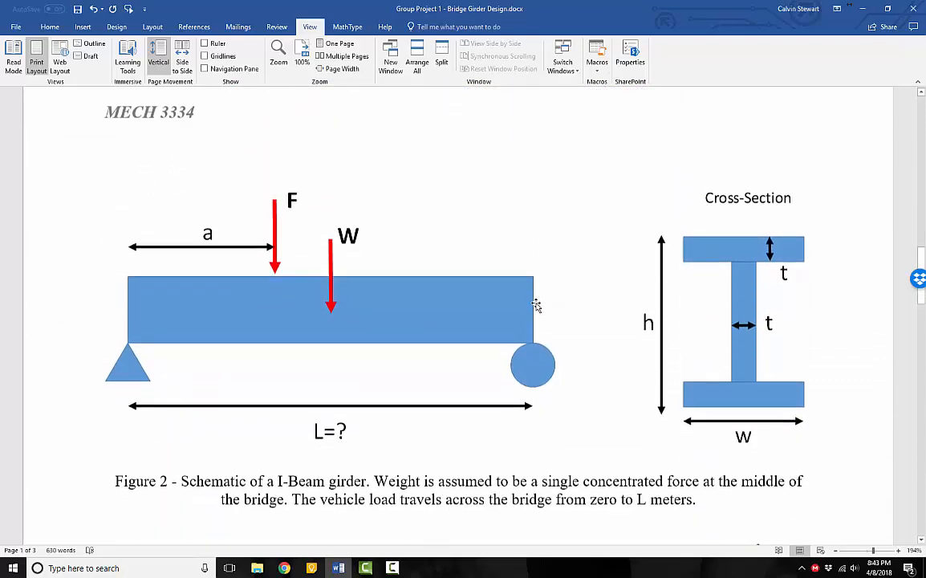
scroll("down", 3)
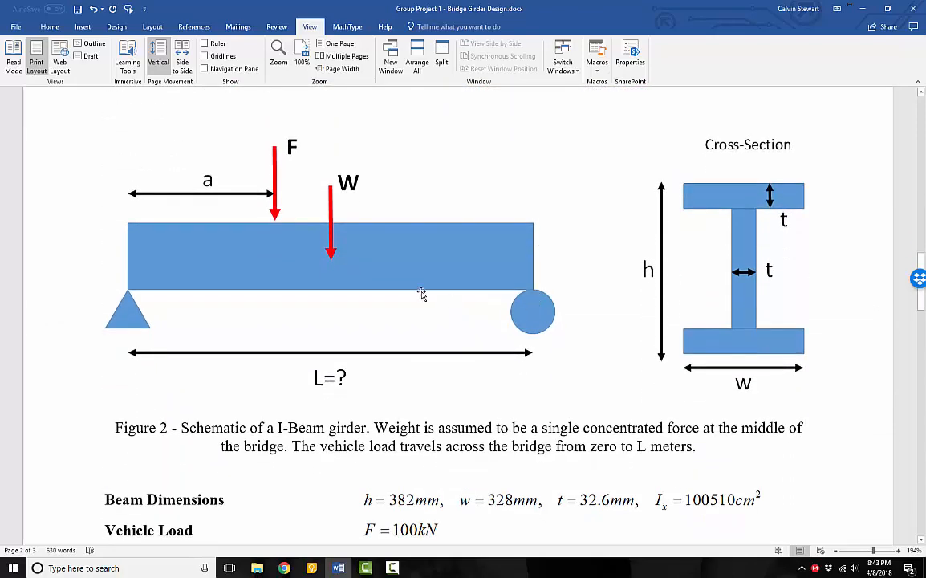
mouse_move(223, 416)
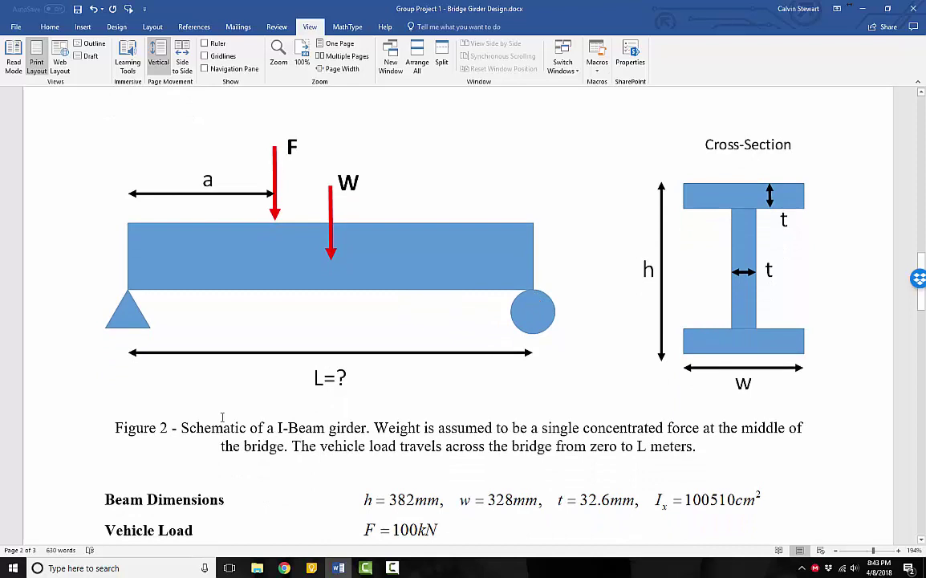
mouse_move(738, 214)
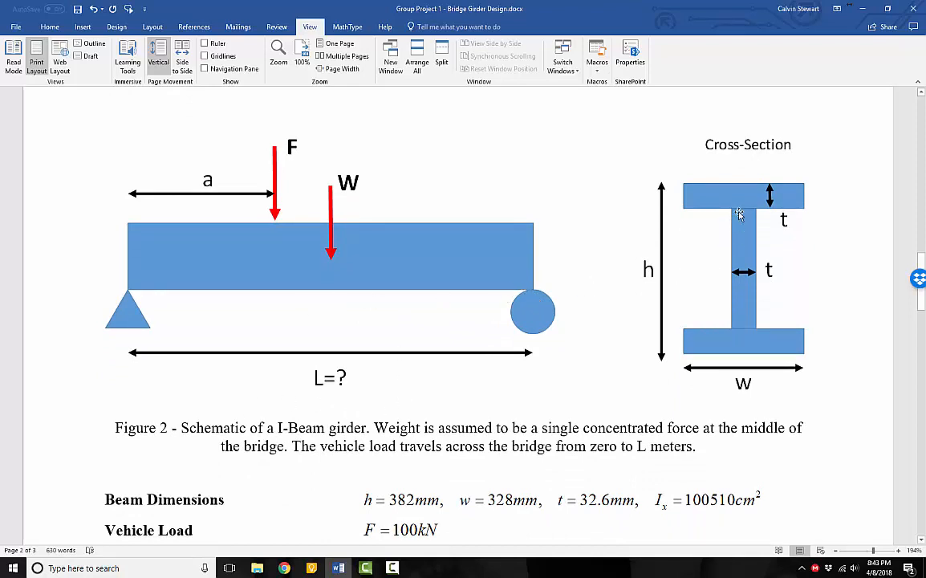
mouse_move(778, 346)
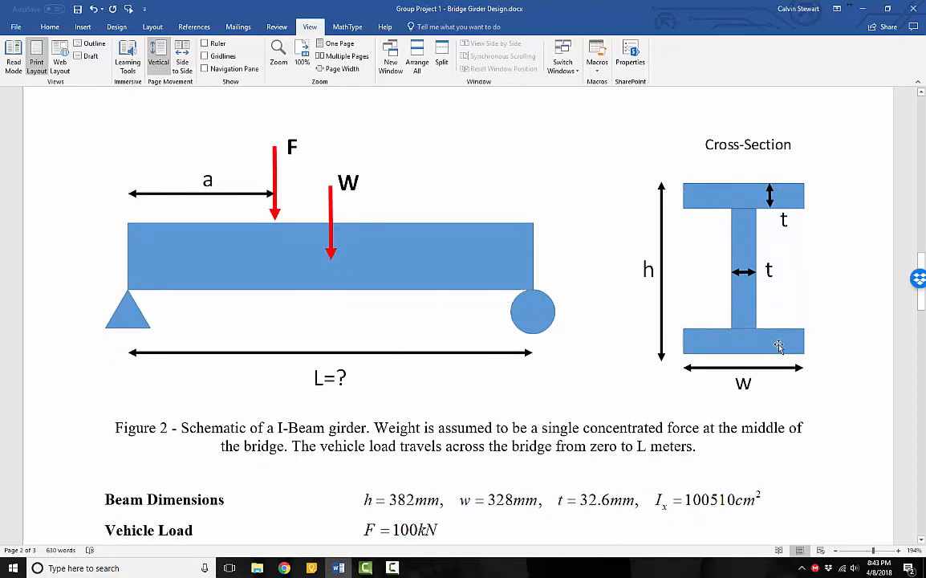
mouse_move(670, 186)
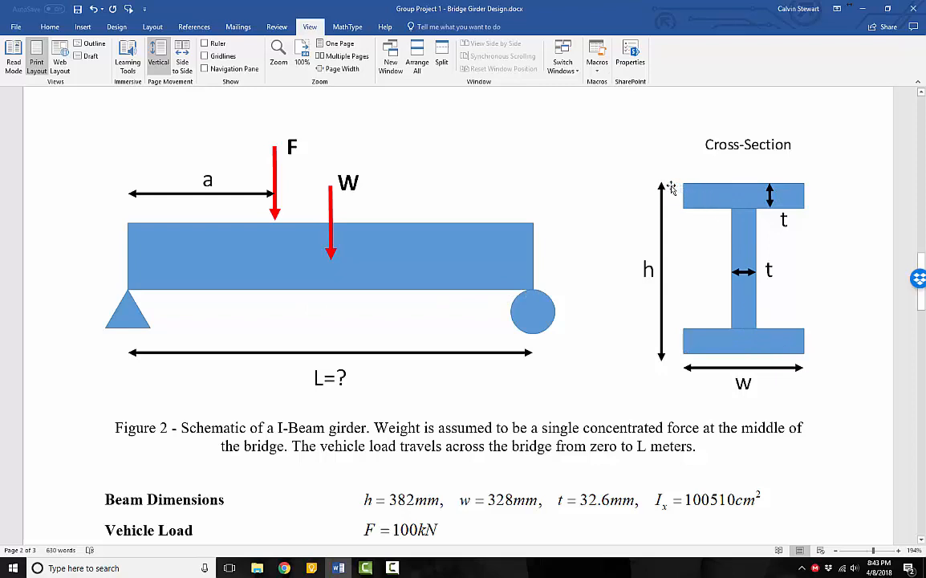
mouse_move(668, 255)
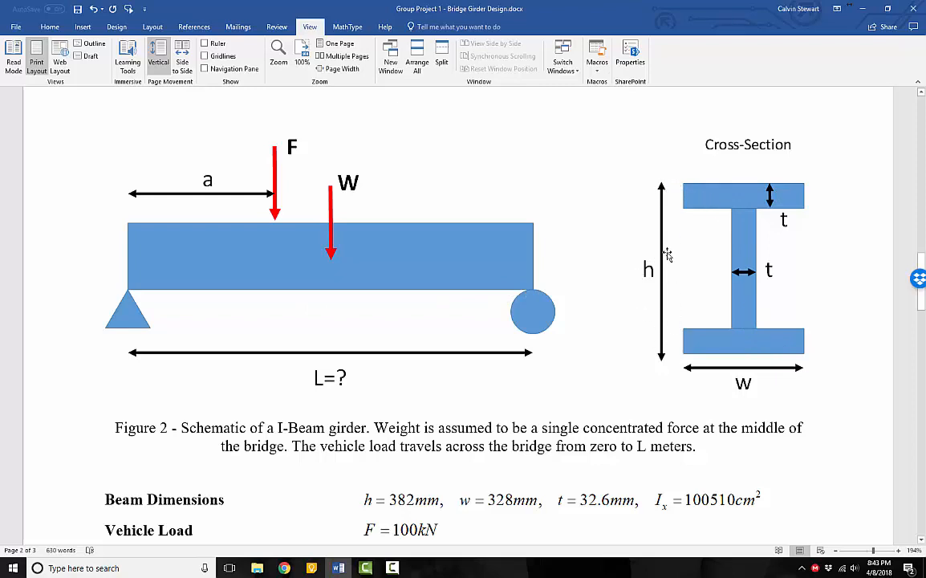
mouse_move(772, 386)
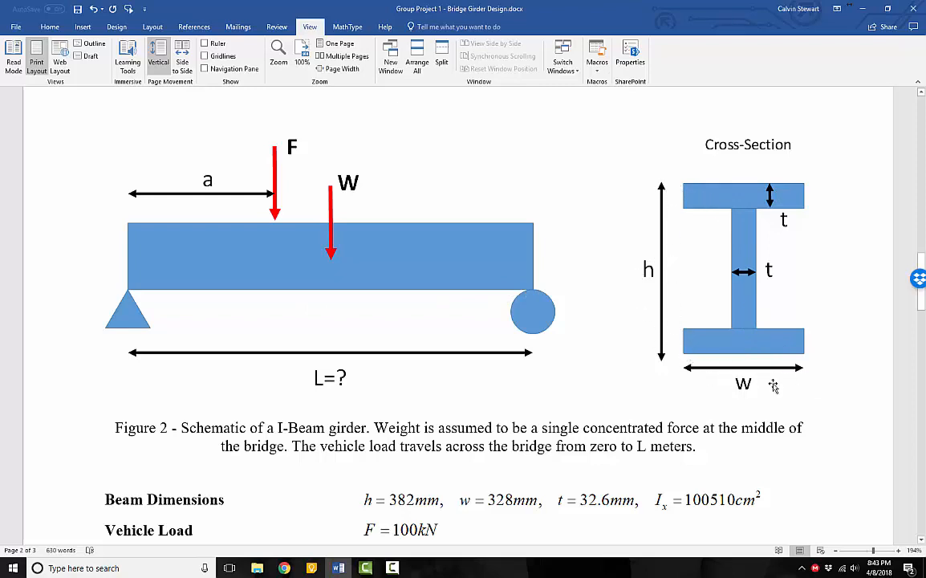
mouse_move(736, 359)
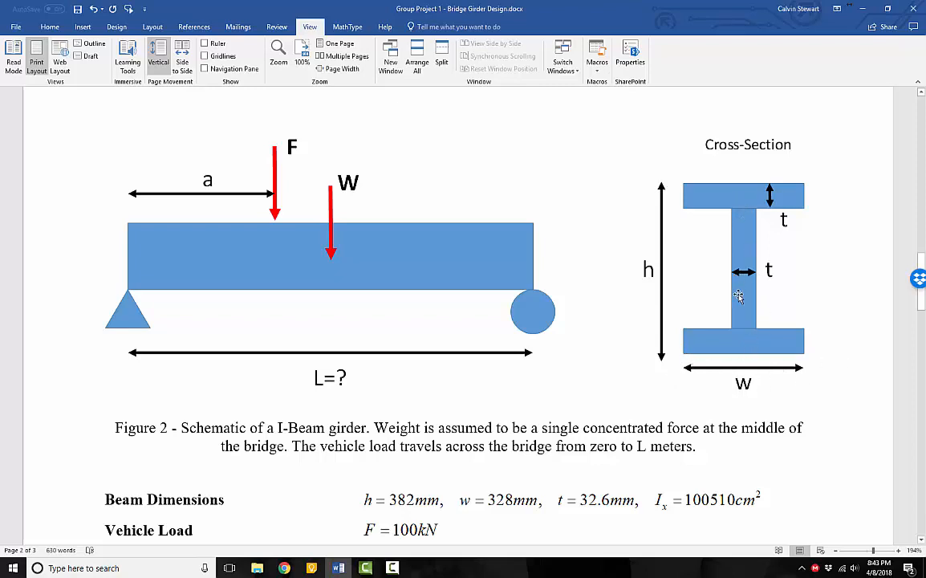
mouse_move(730, 357)
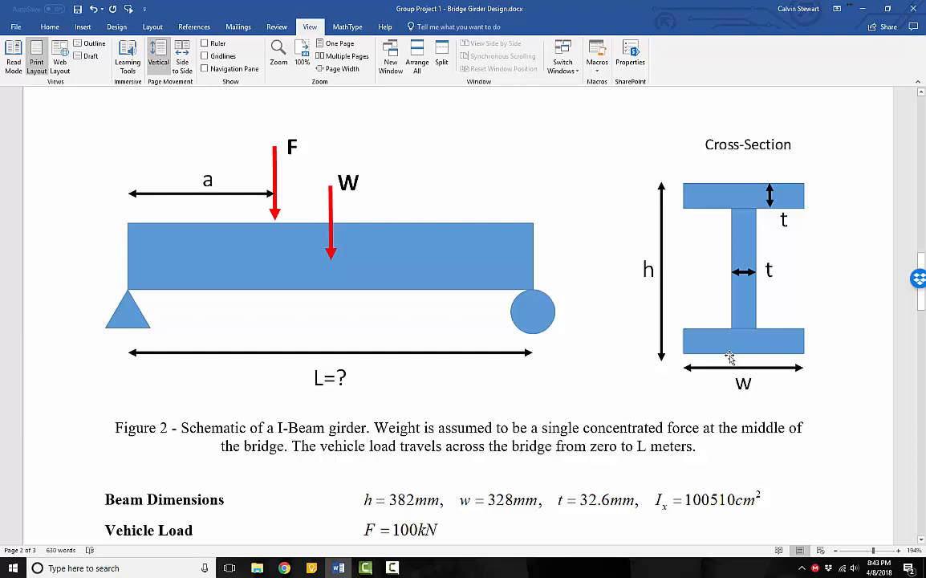
mouse_move(456, 402)
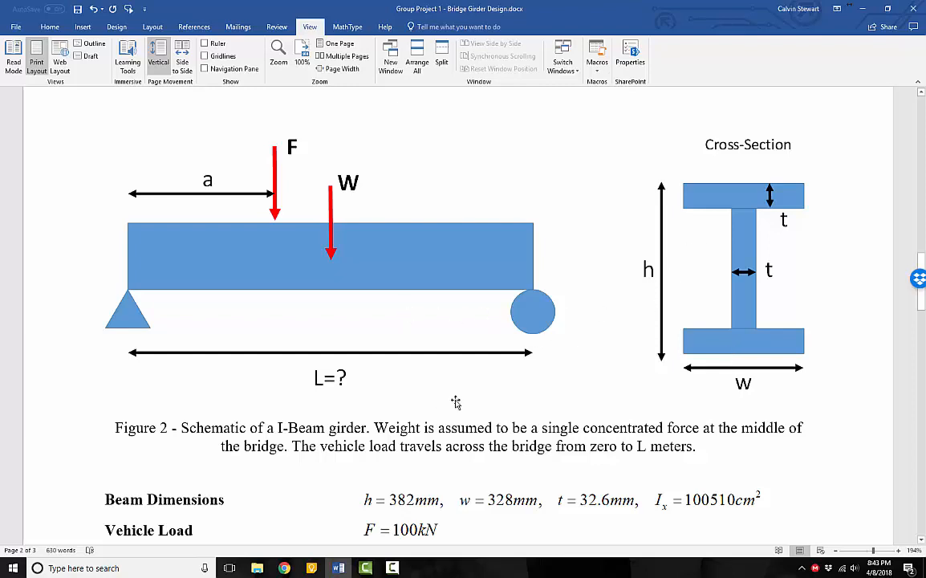
mouse_move(149, 308)
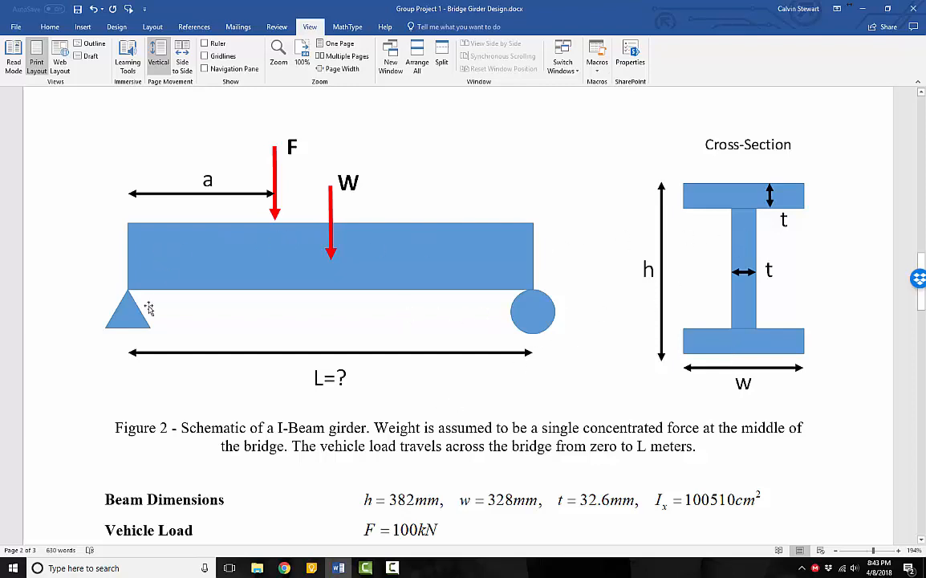
mouse_move(127, 303)
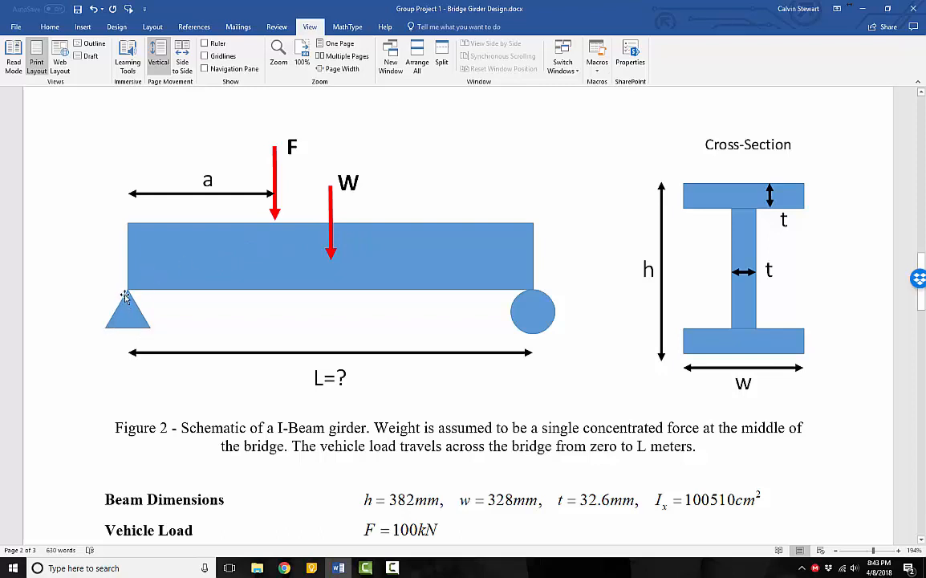
mouse_move(561, 313)
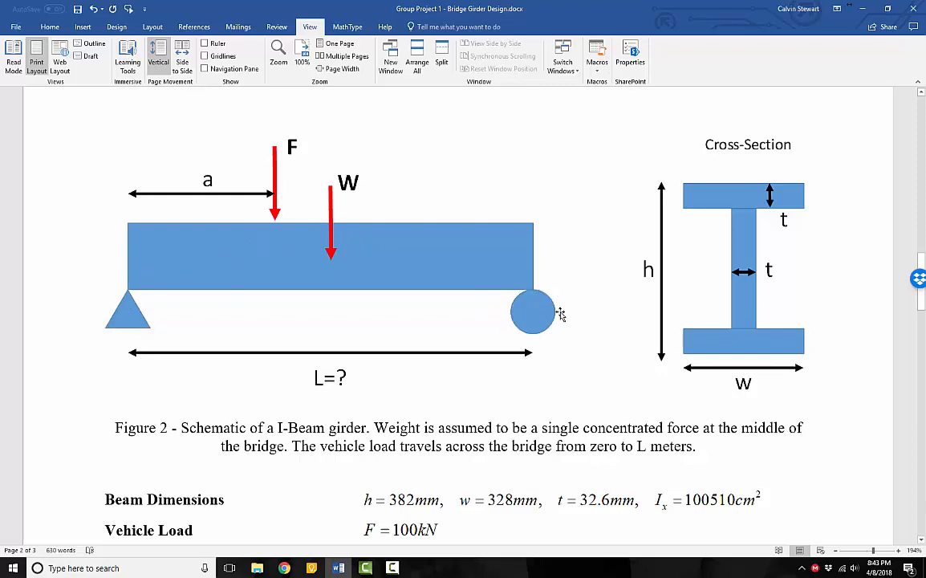
mouse_move(257, 257)
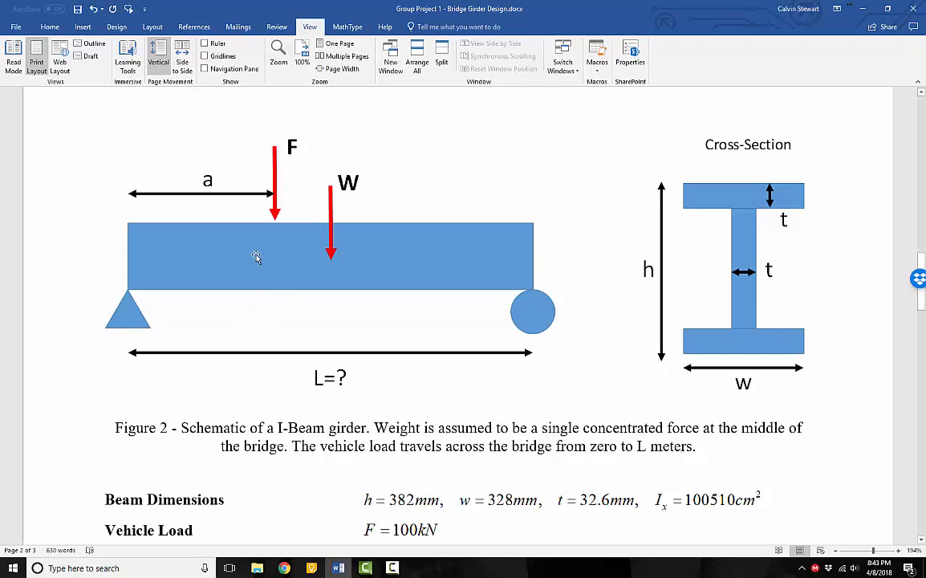
mouse_move(354, 177)
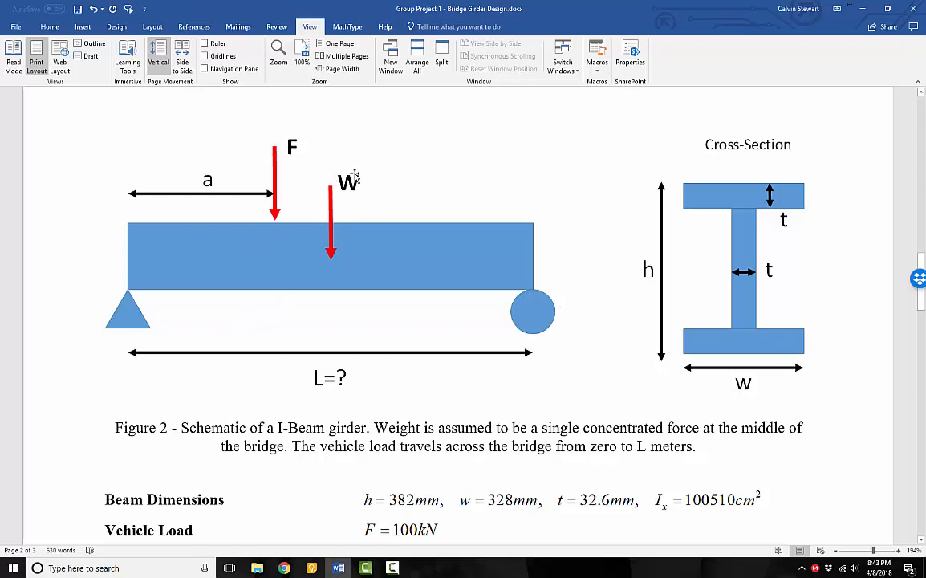
mouse_move(325, 264)
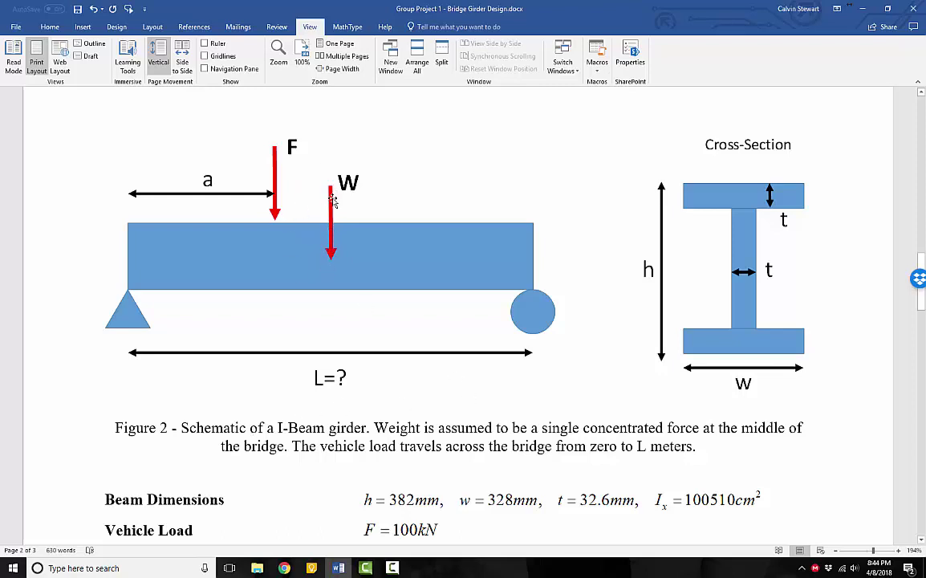
mouse_move(532, 371)
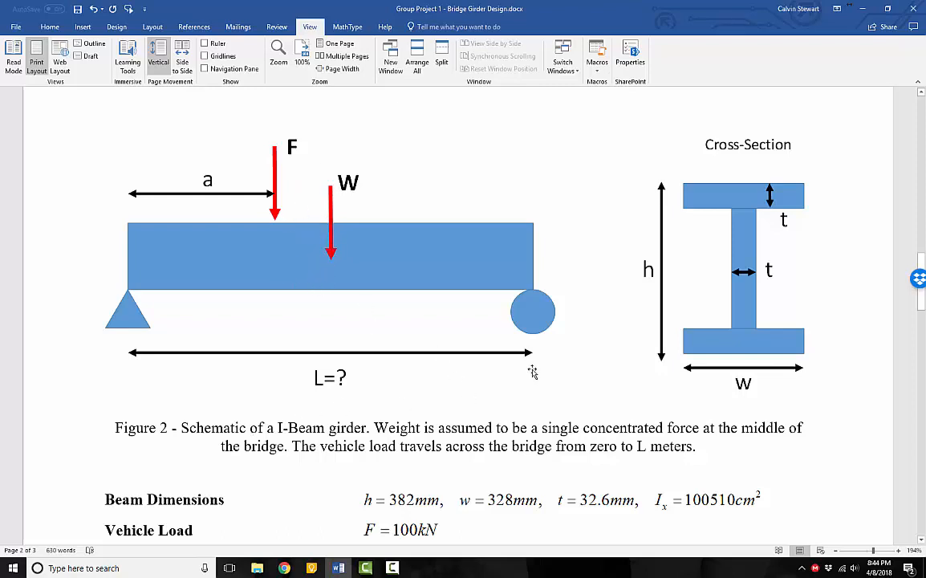
mouse_move(309, 146)
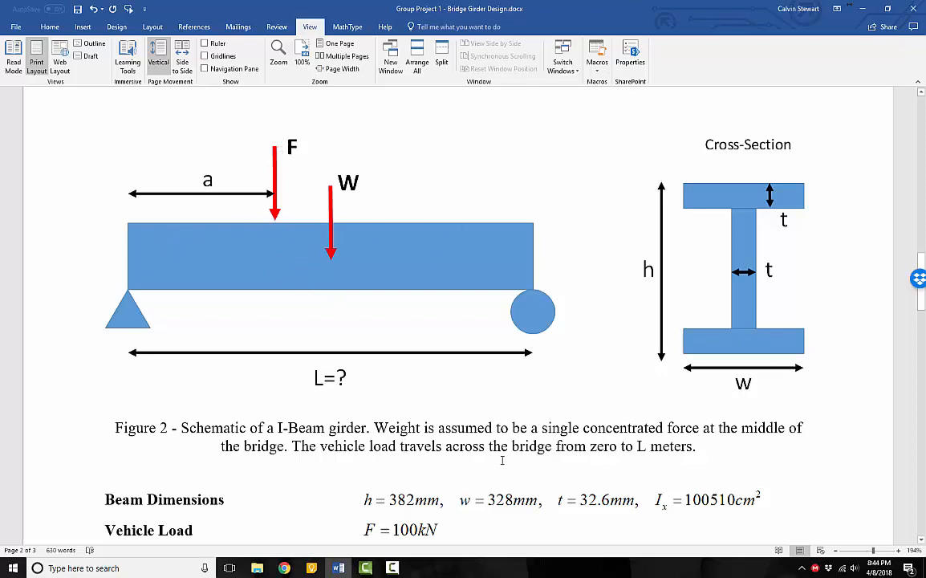
mouse_move(670, 455)
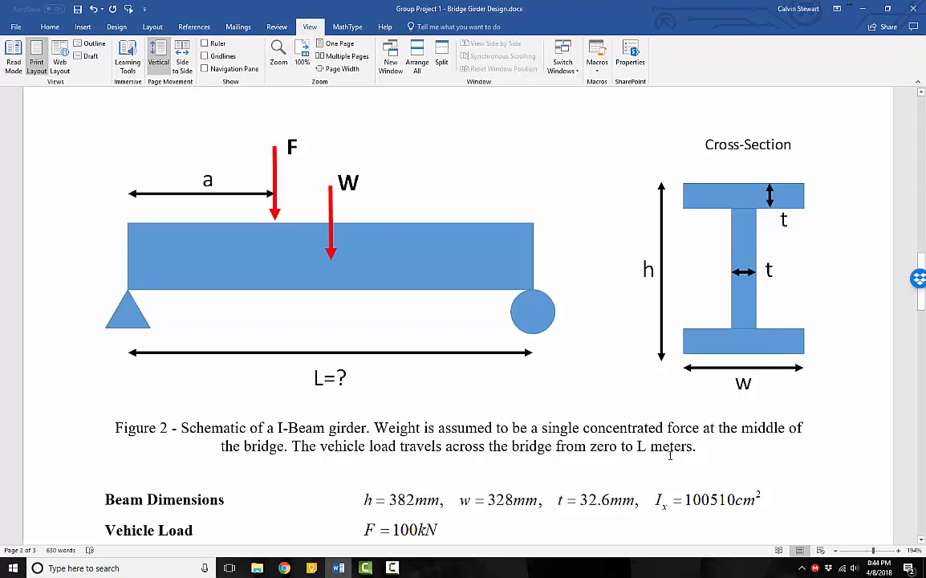
mouse_move(124, 221)
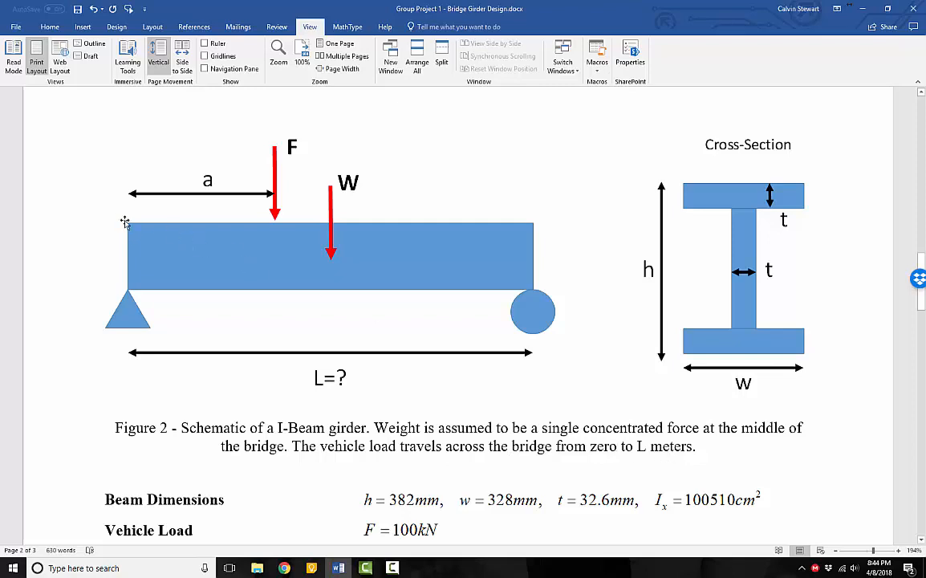
mouse_move(447, 249)
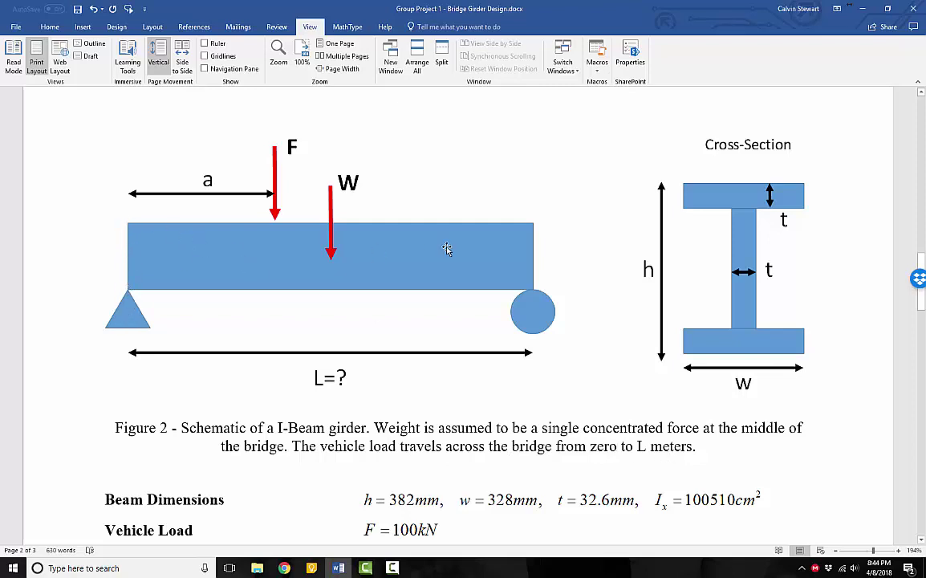
mouse_move(533, 252)
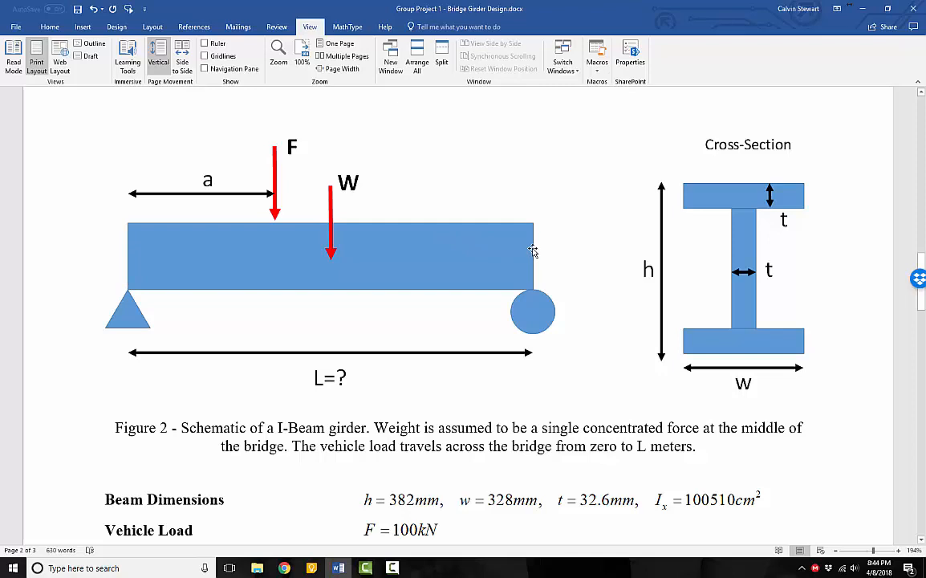
mouse_move(165, 220)
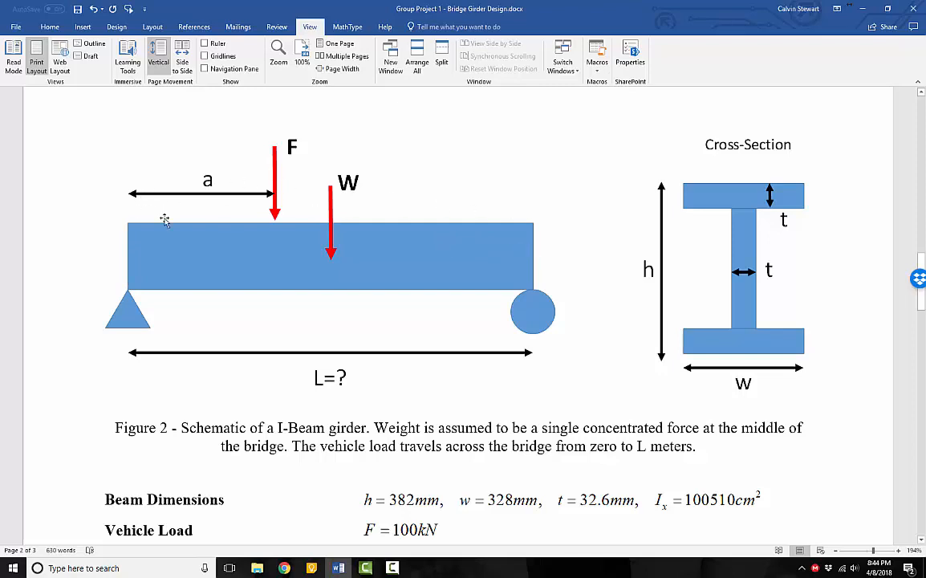
mouse_move(393, 369)
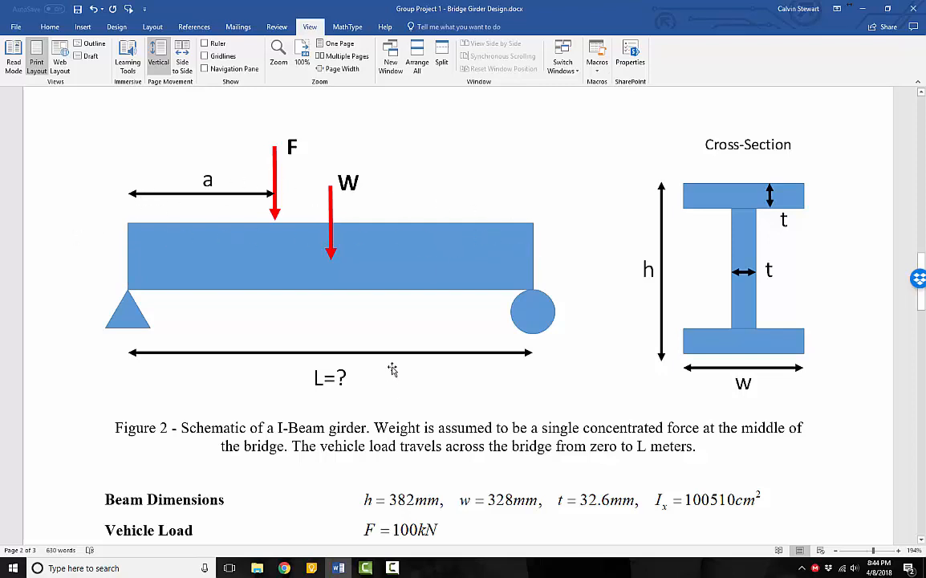
mouse_move(446, 265)
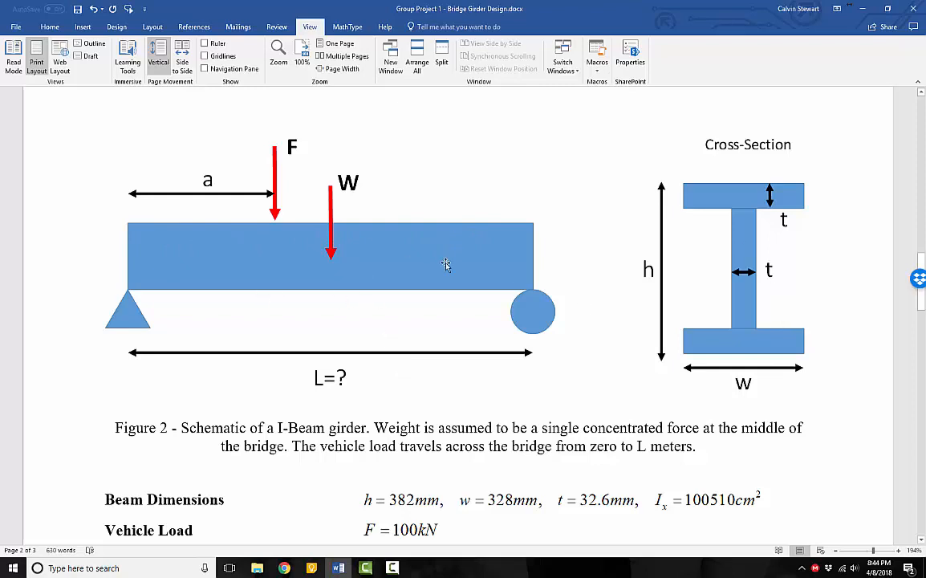
mouse_move(149, 255)
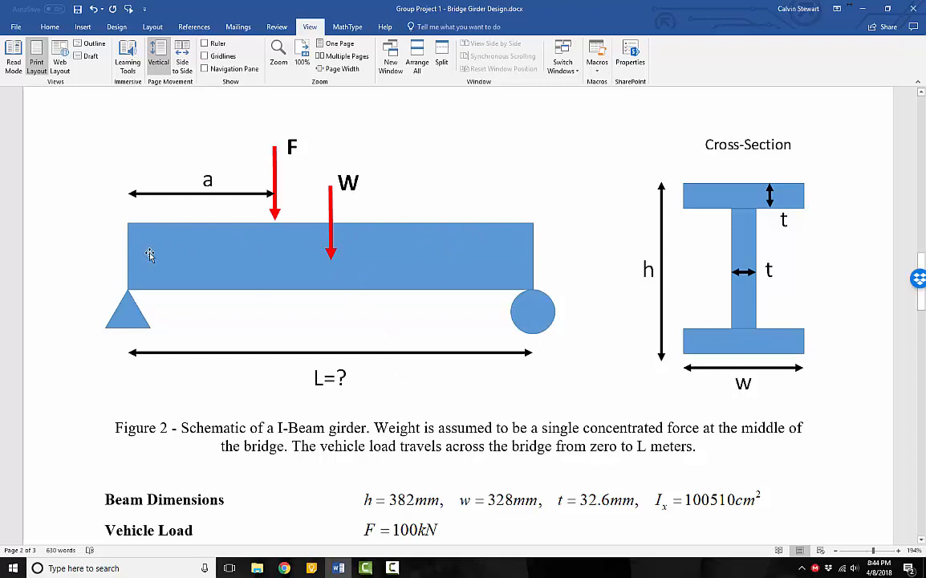
mouse_move(524, 280)
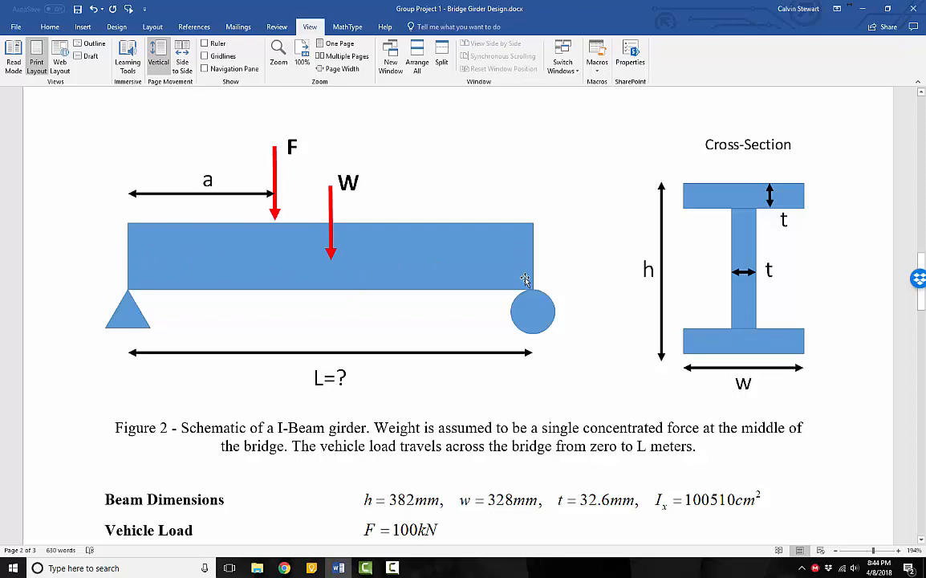
scroll("down", 3)
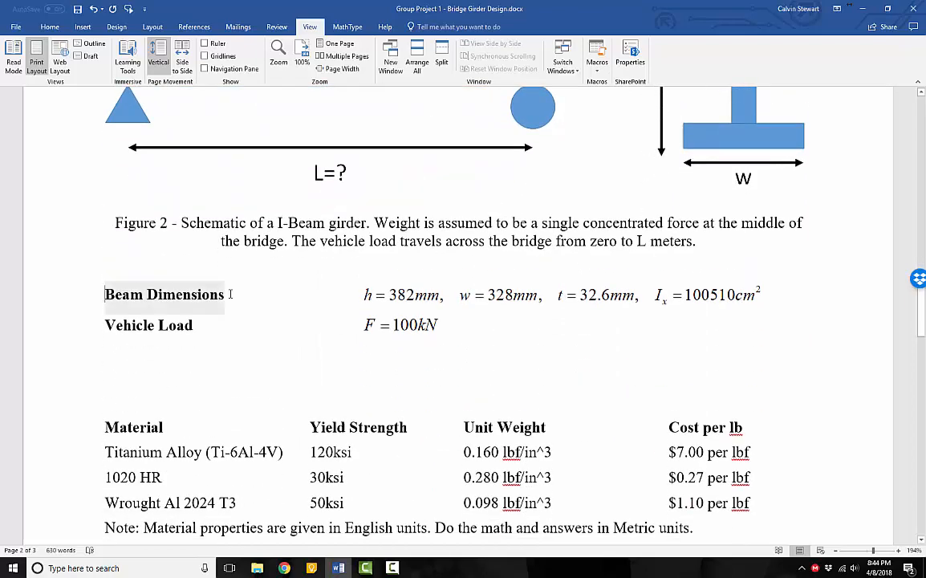
left_click(405, 294)
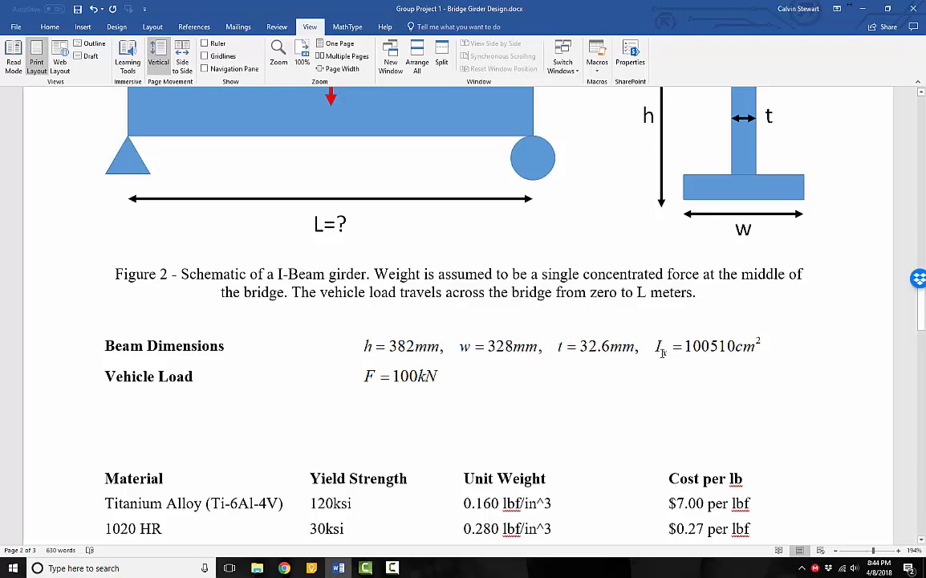
scroll("up", 3)
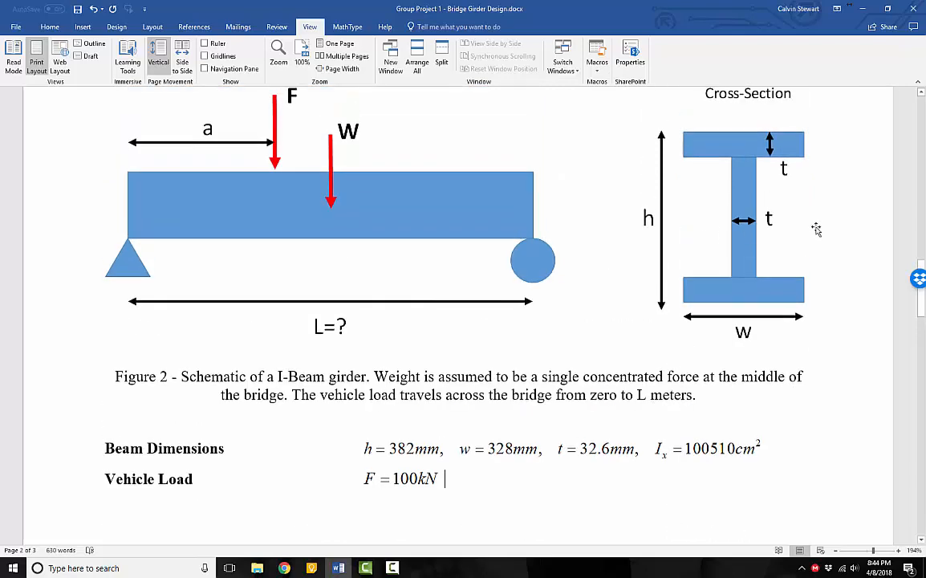
mouse_move(766, 432)
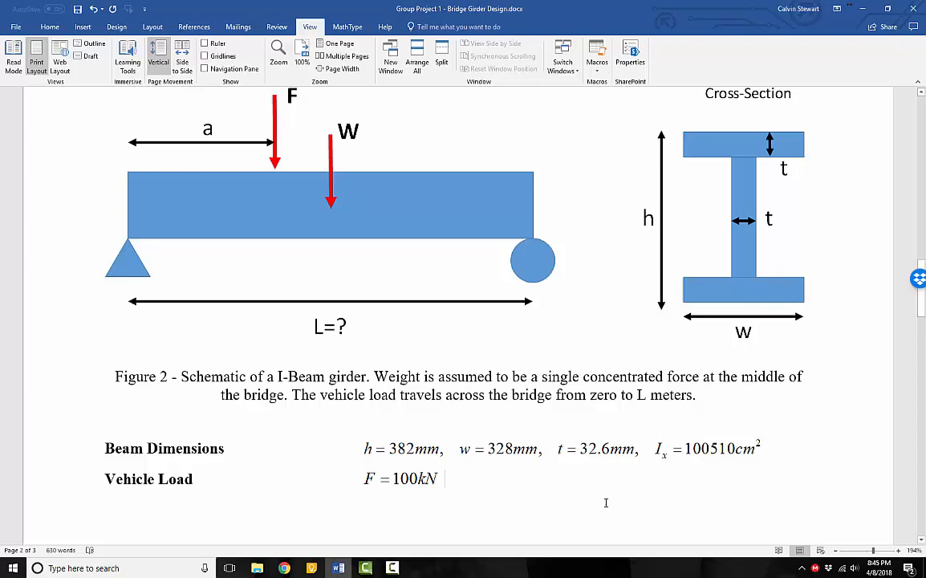
mouse_move(734, 423)
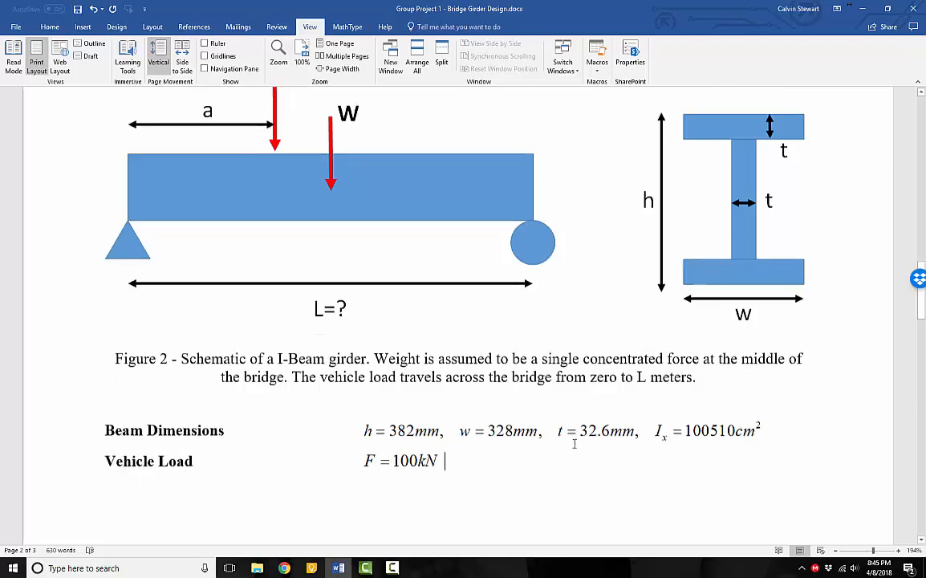
scroll("down", 3)
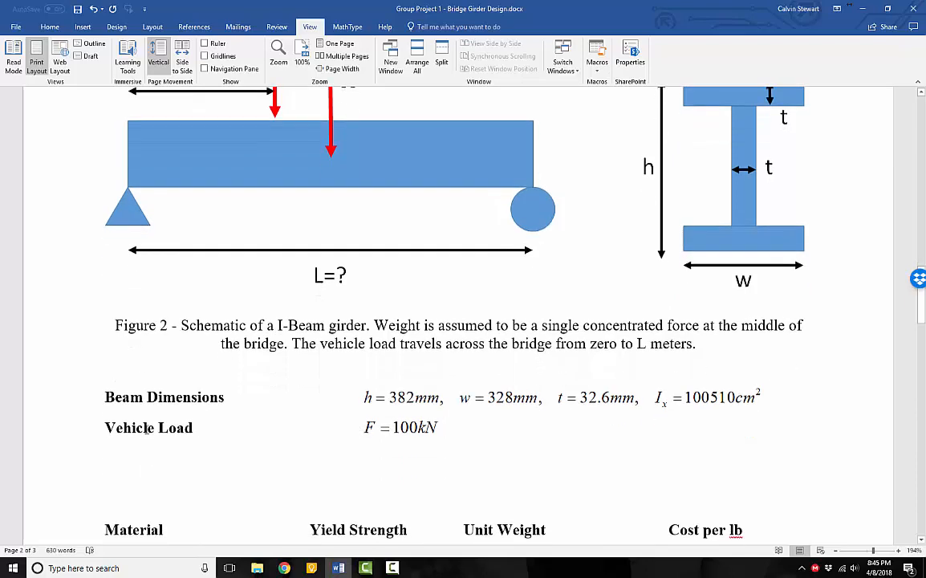
scroll("up", 3)
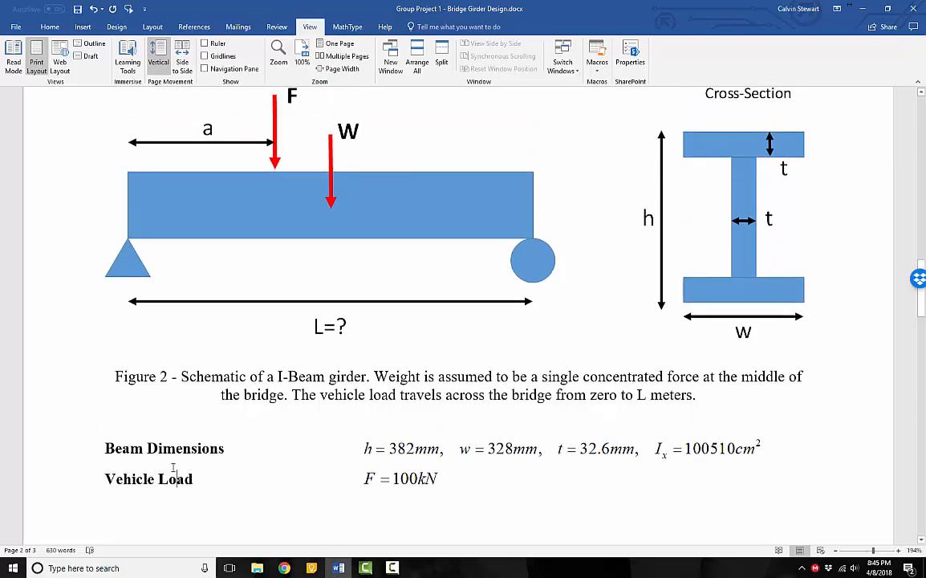
mouse_move(240, 150)
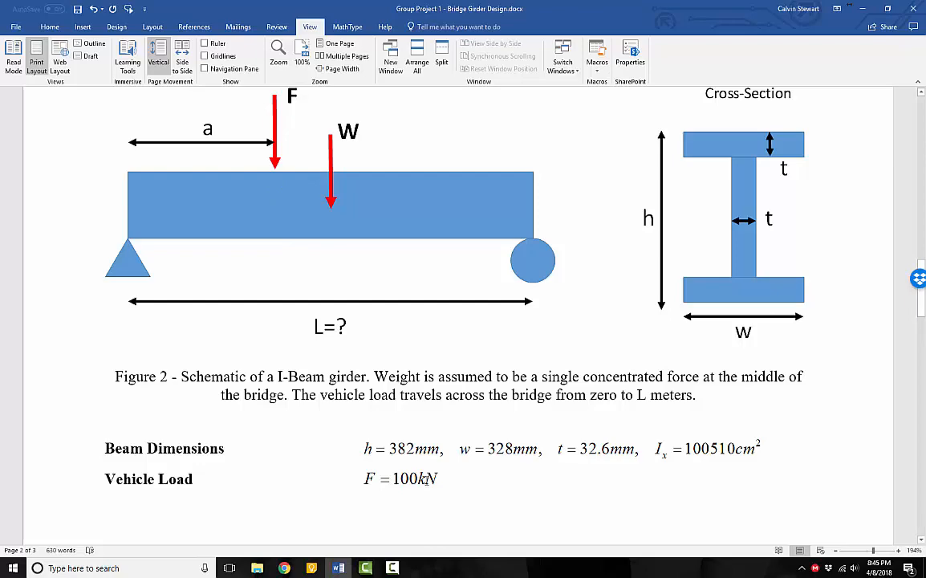
scroll("down", 3)
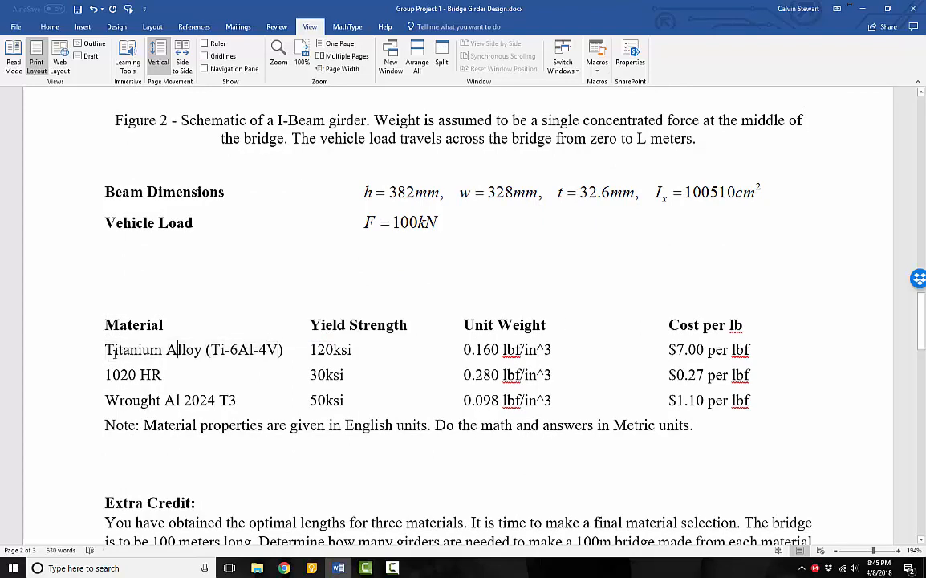
double_click(133, 375)
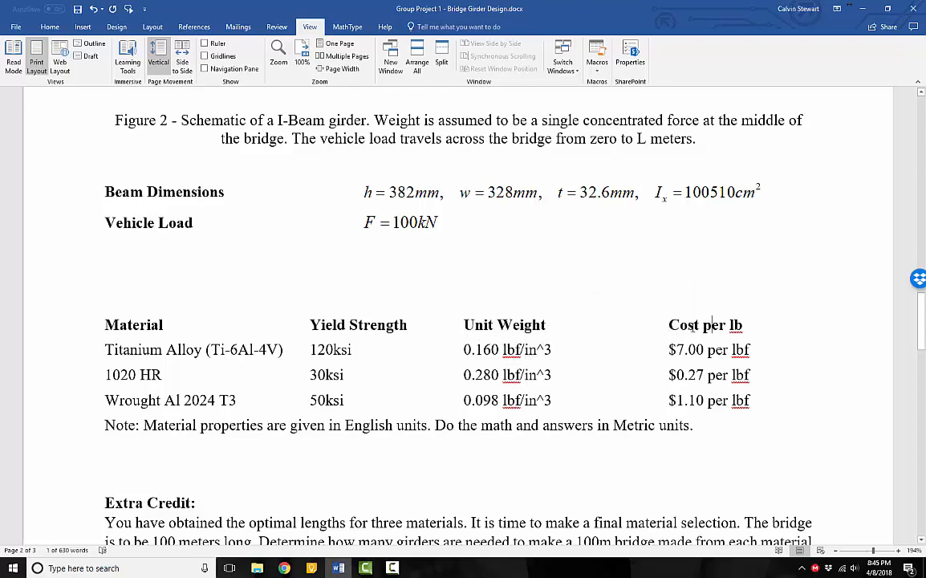
scroll("down", 3)
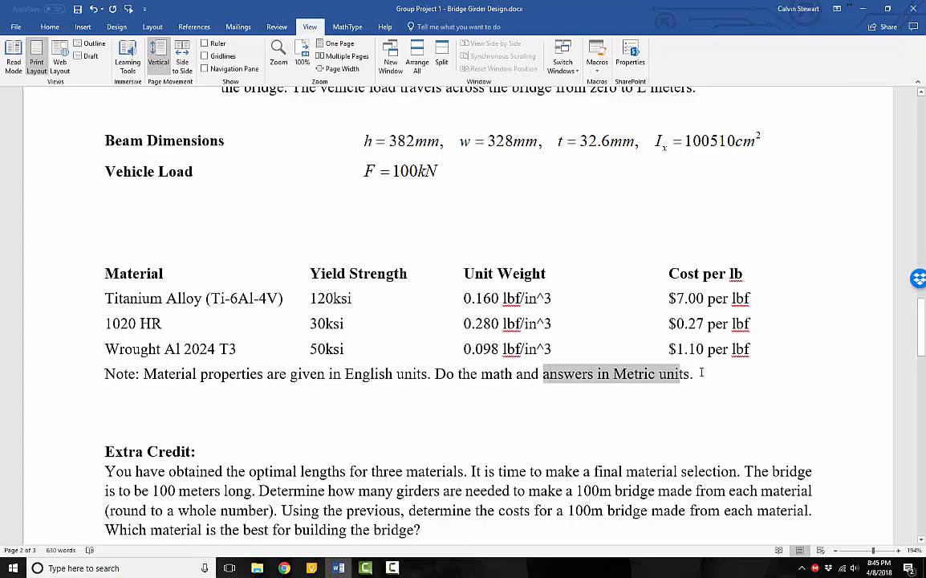
scroll("down", 3)
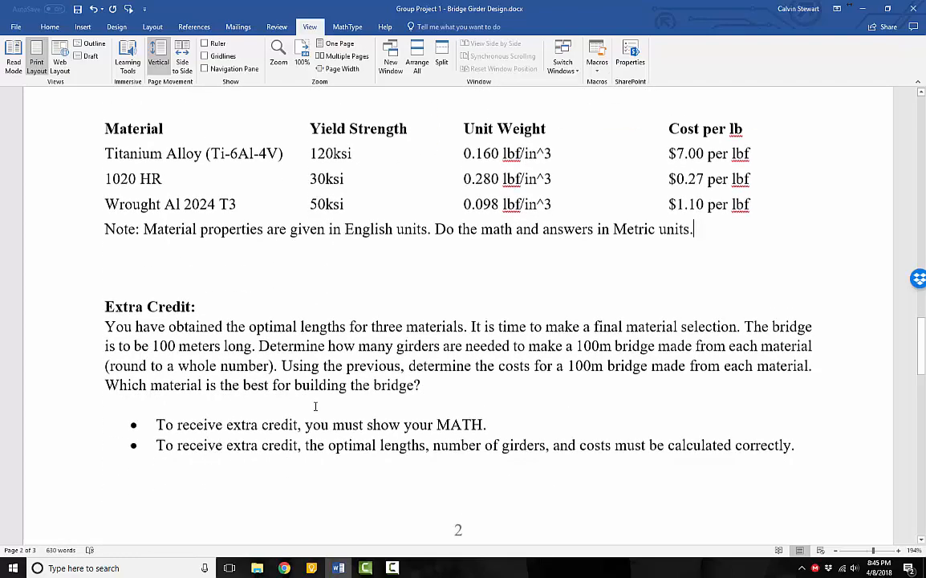
scroll("up", 3)
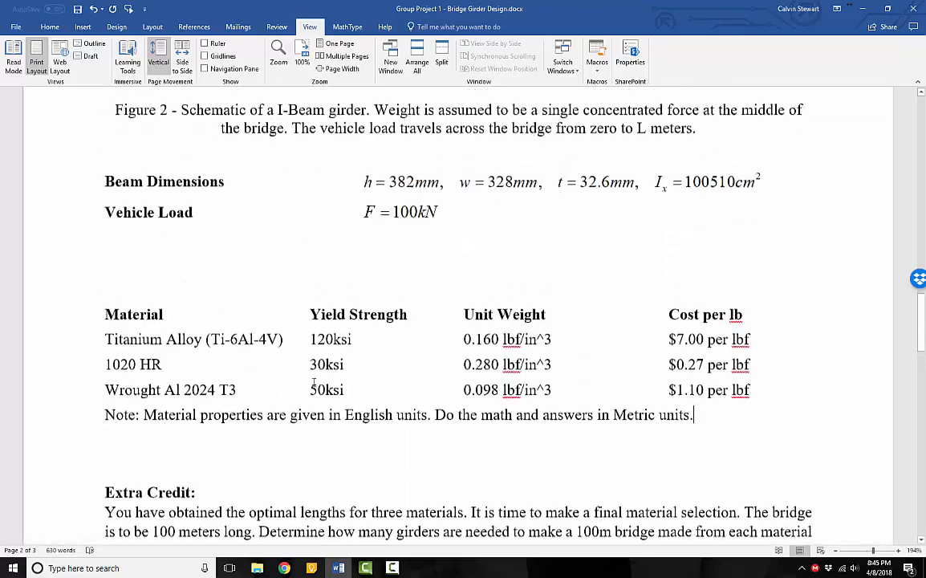
scroll("up", 3)
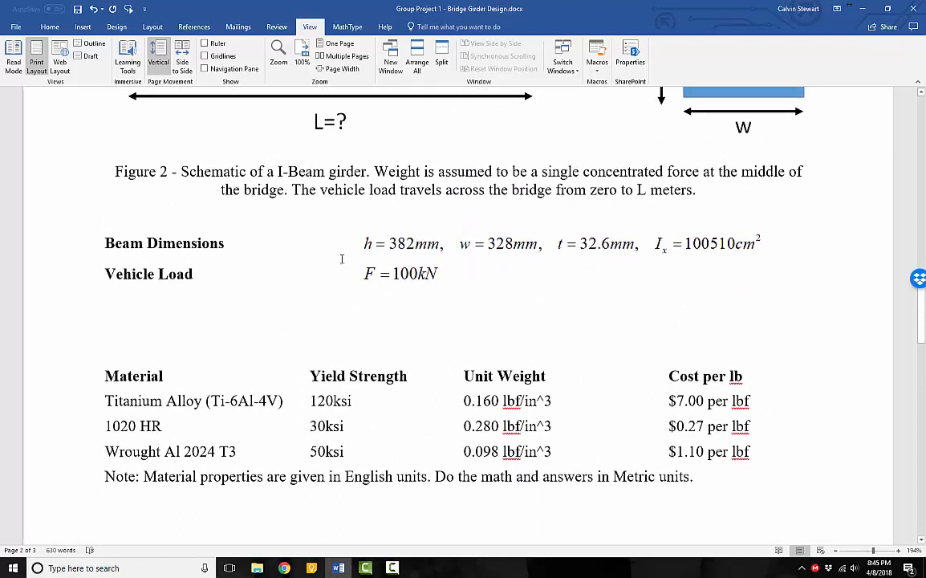
mouse_move(304, 441)
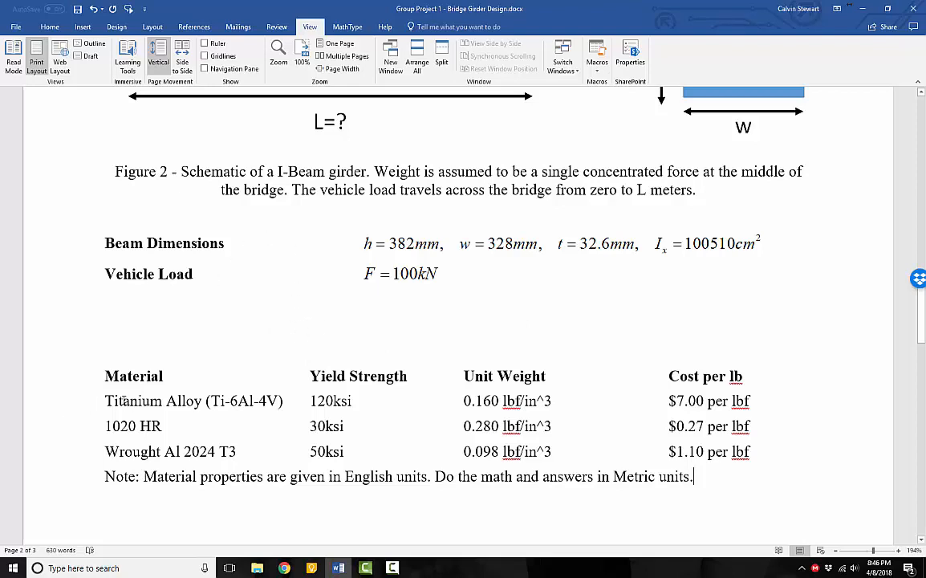
mouse_move(63, 450)
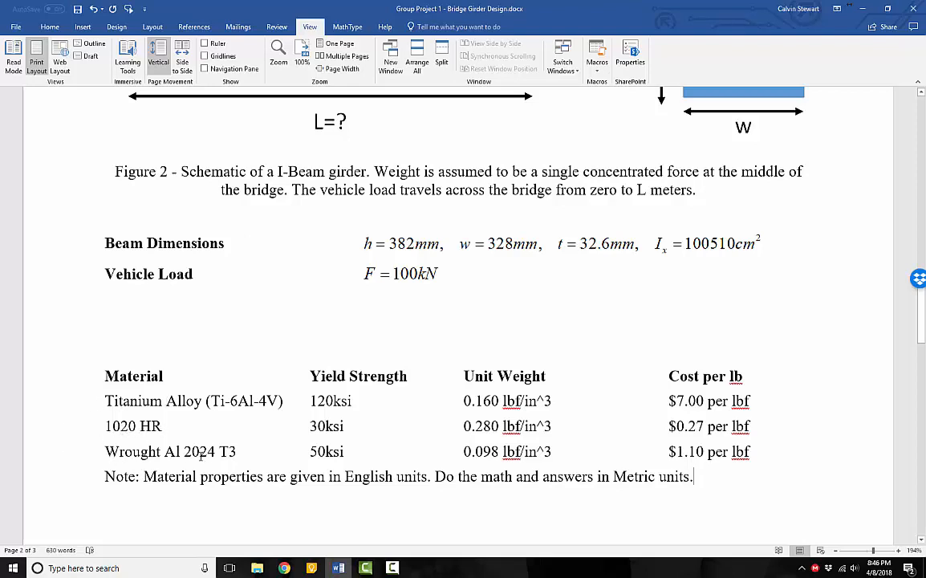
scroll("down", 3)
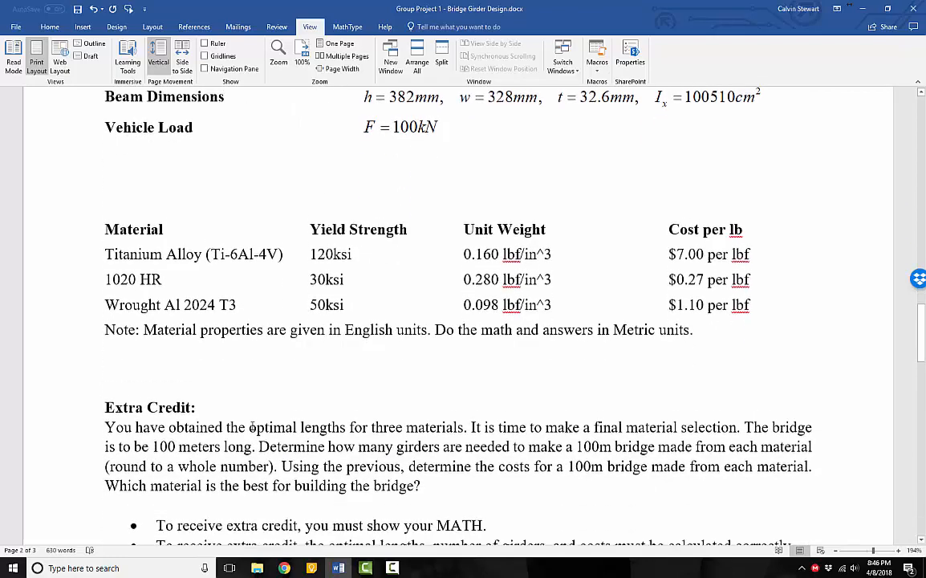
Select the Extra Credit heading and the phrase 'optimal lengths for three materials'.
scroll("down", 3)
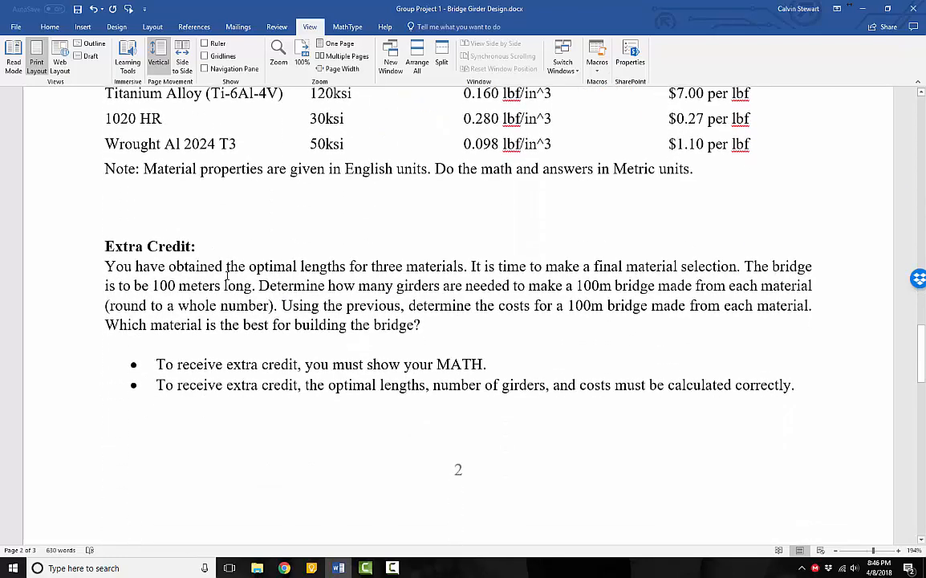
double_click(150, 246)
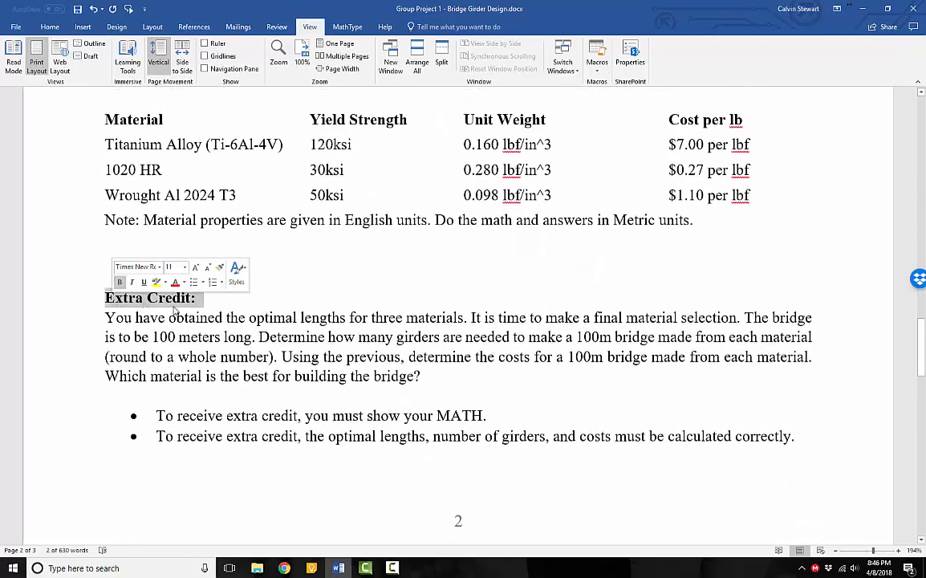
left_click(201, 297)
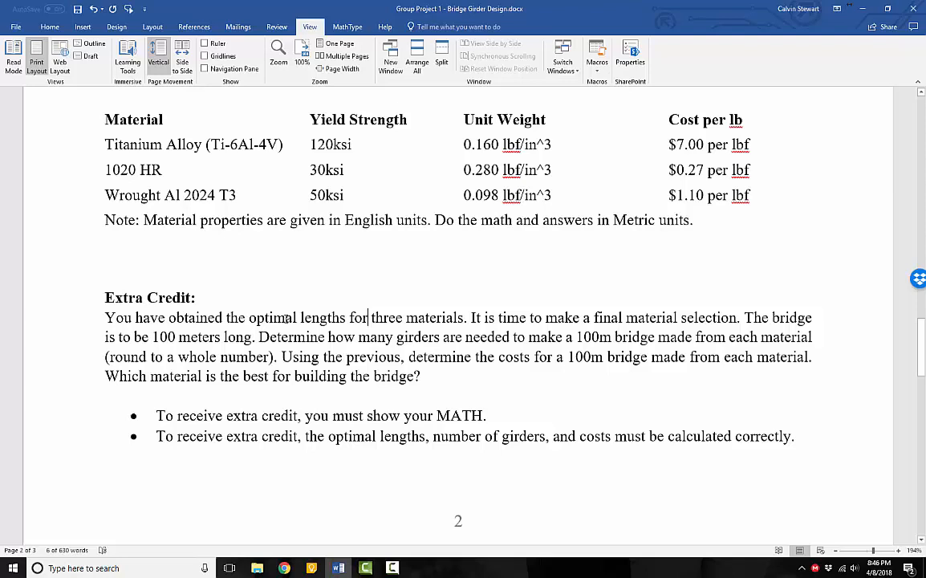
left_click_drag(250, 318, 464, 318)
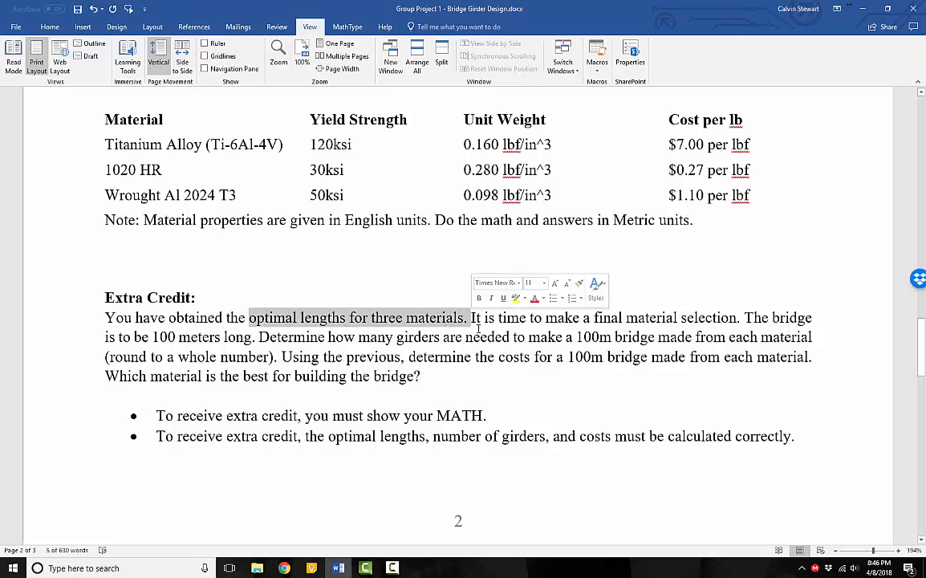
left_click(622, 318)
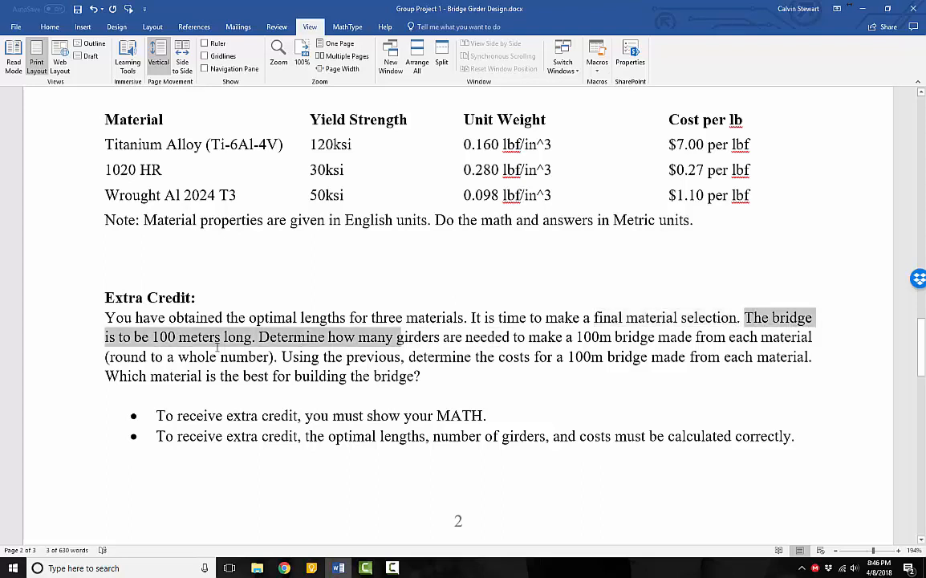
left_click(259, 351)
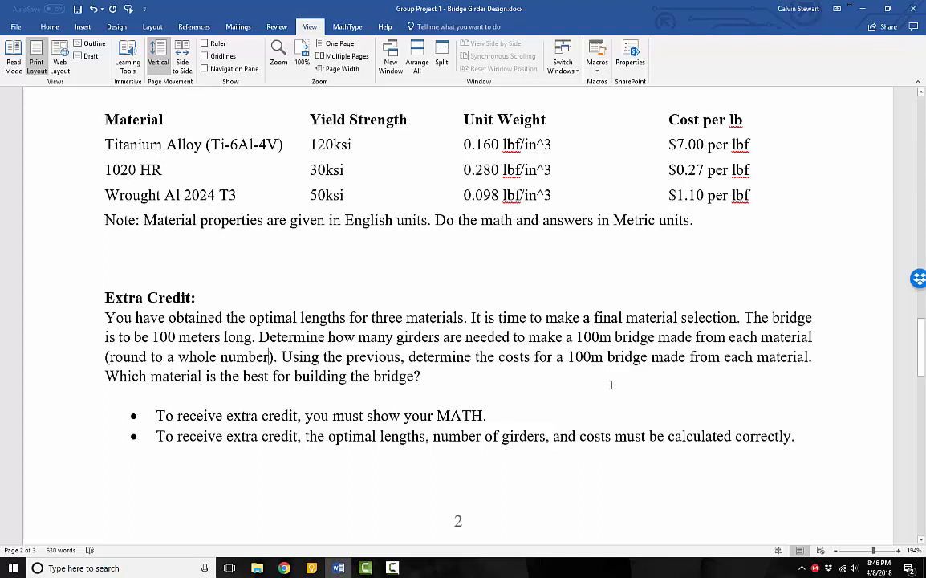
double_click(617, 336)
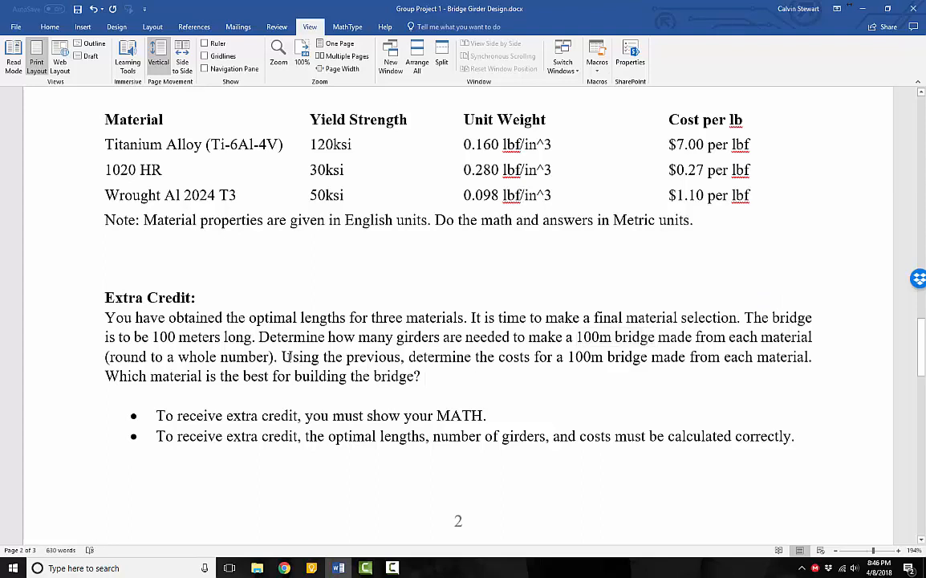
double_click(341, 357)
type("up")
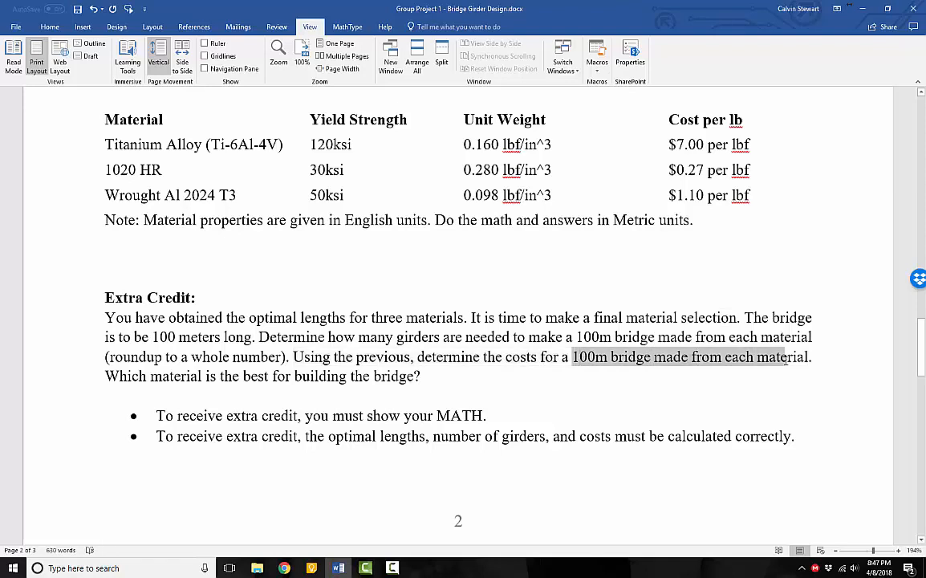
Select 'To receive extra credit' and 'optimal lengths', then scroll to the page 3 Report heading.
left_click(795, 357)
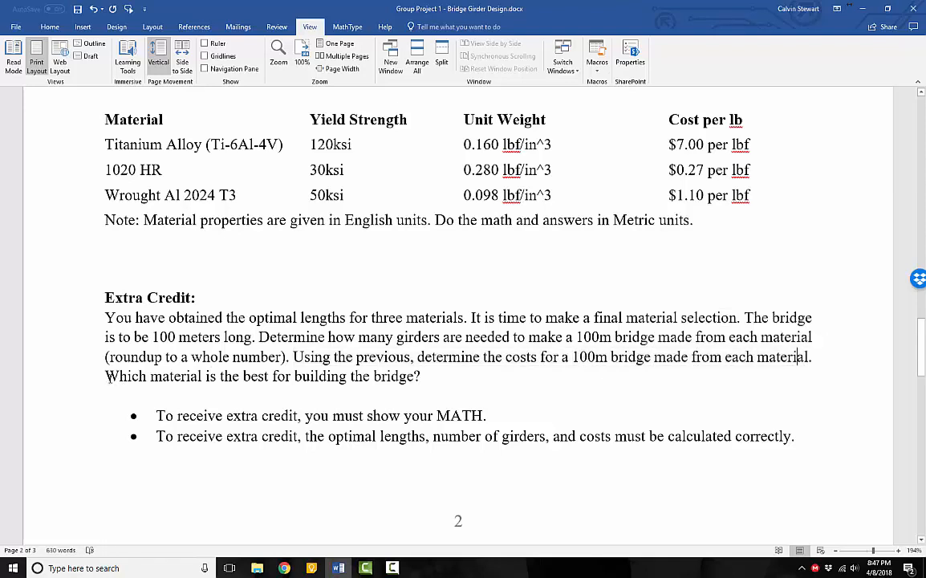
left_click_drag(104, 376, 295, 376)
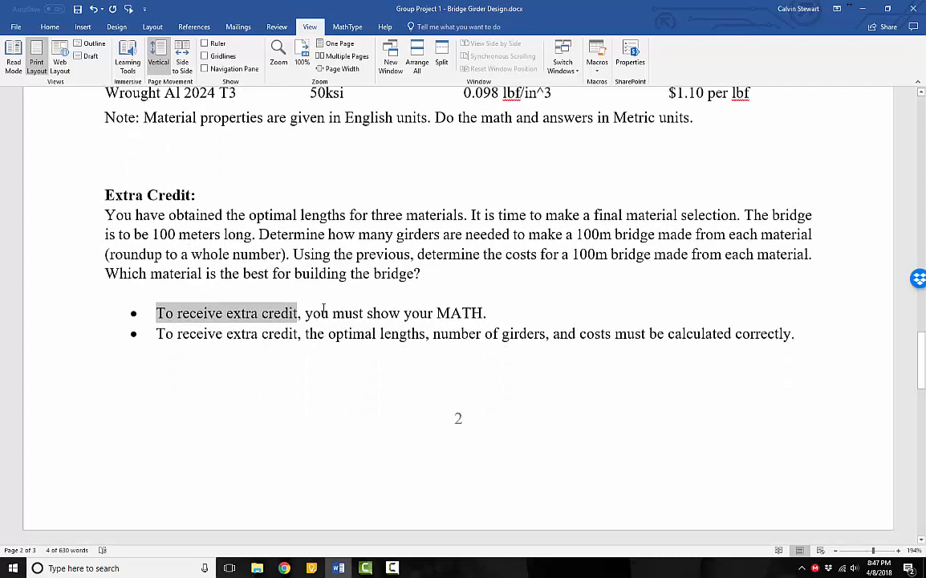
scroll("up", 3)
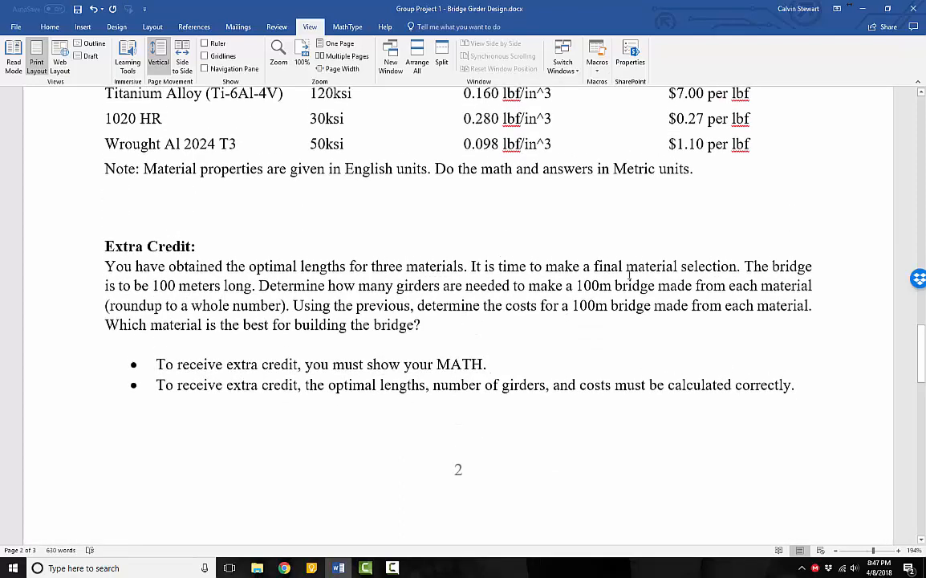
left_click(490, 364)
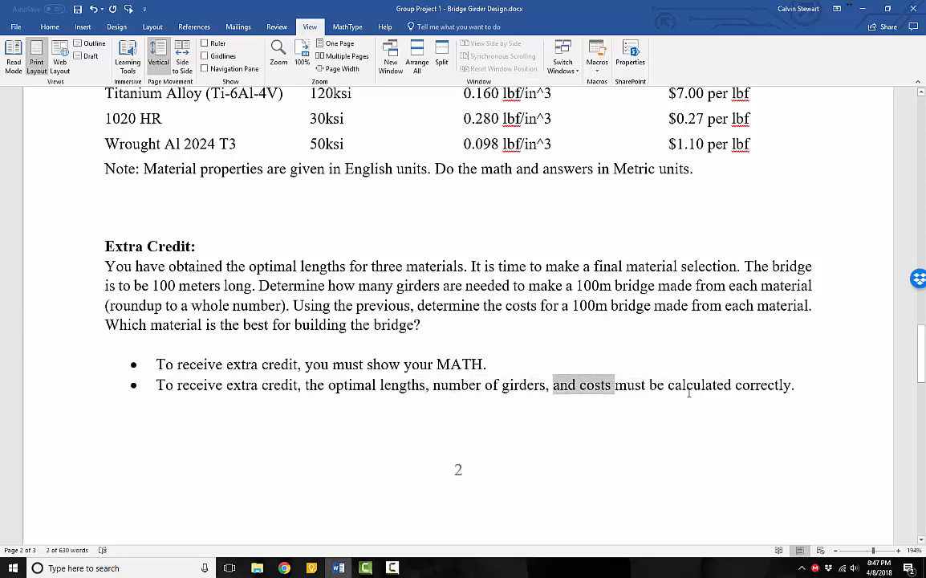
left_click(793, 385)
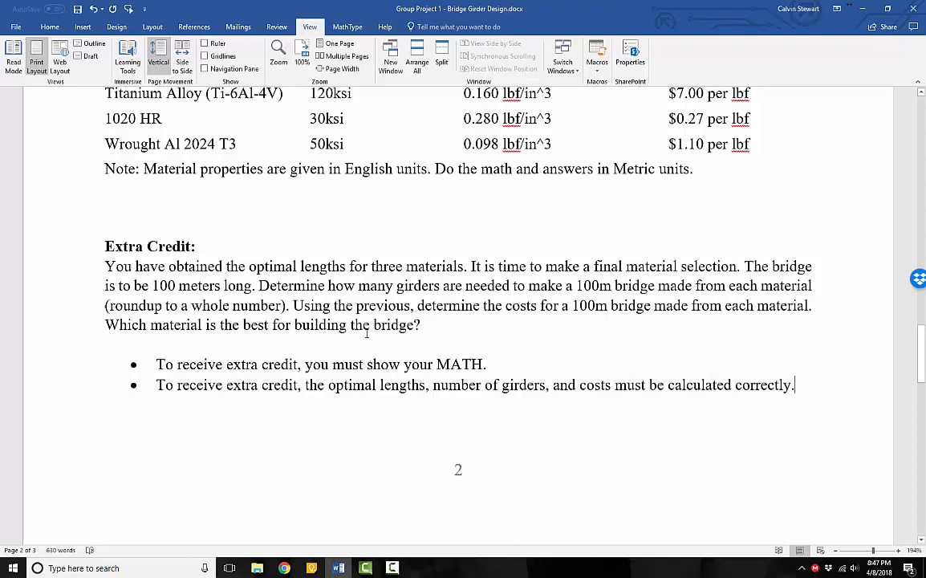
double_click(299, 265)
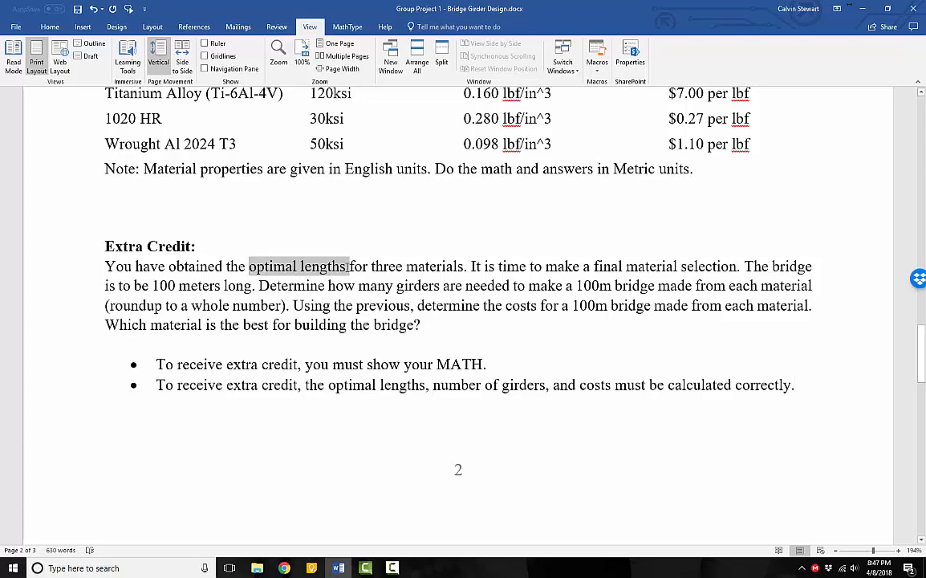
left_click(345, 285)
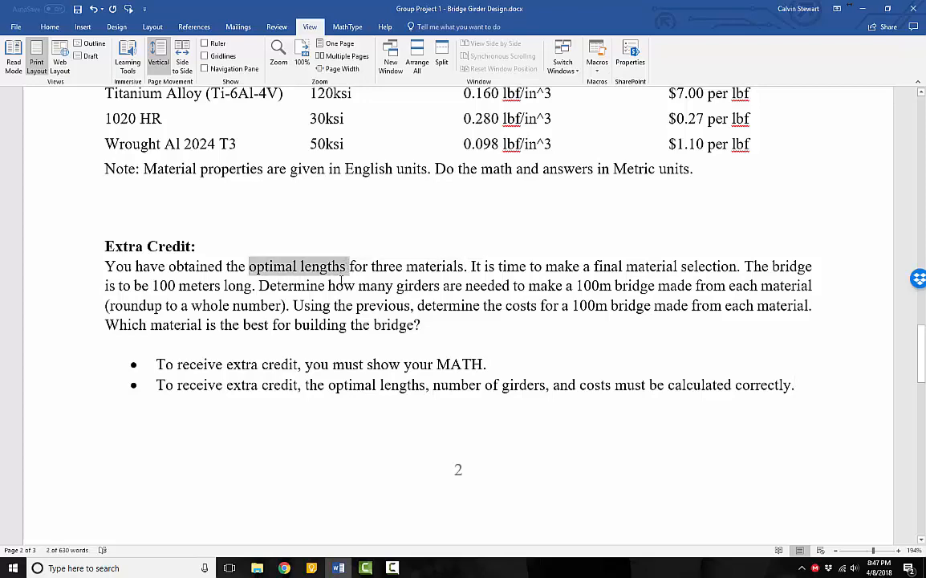
scroll("down", 3)
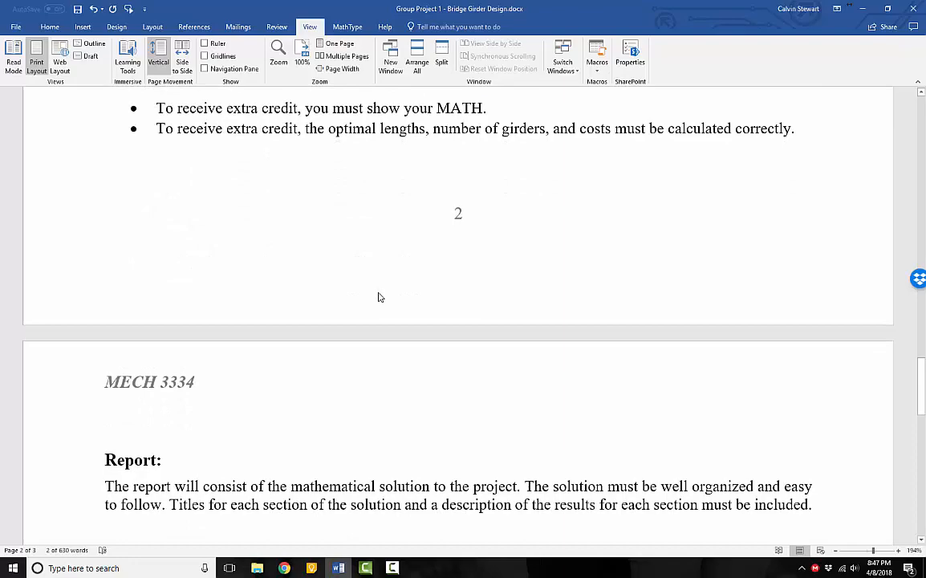
scroll("down", 3)
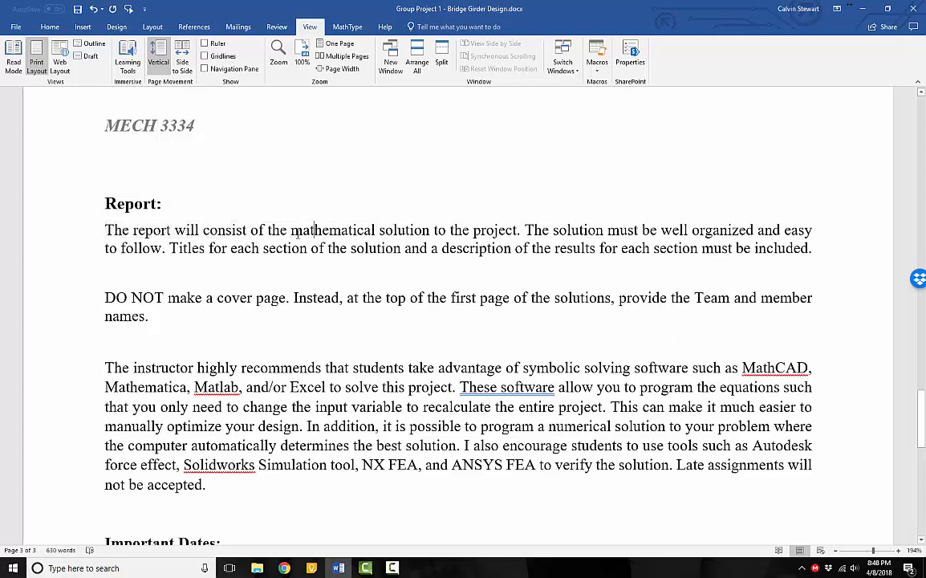
left_click_drag(268, 230, 520, 231)
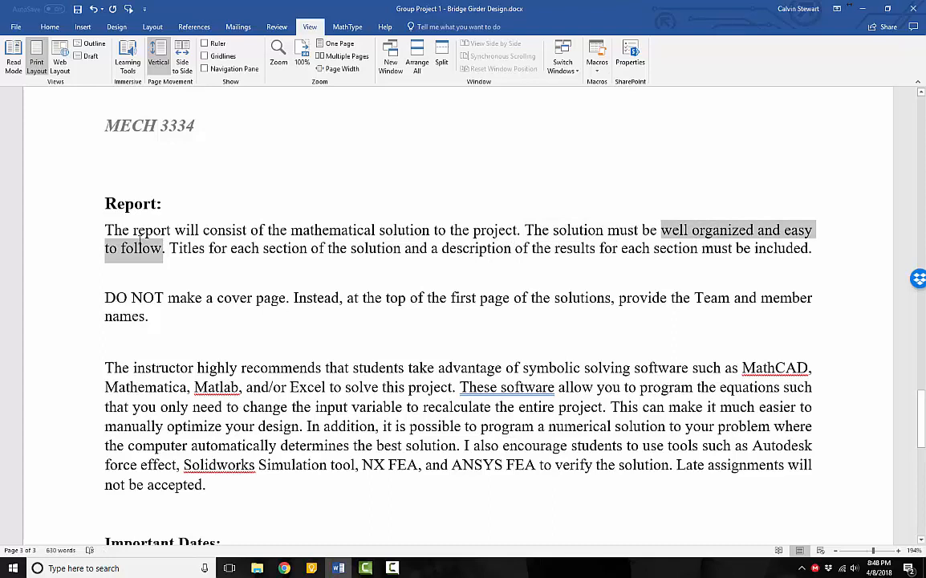
double_click(133, 231)
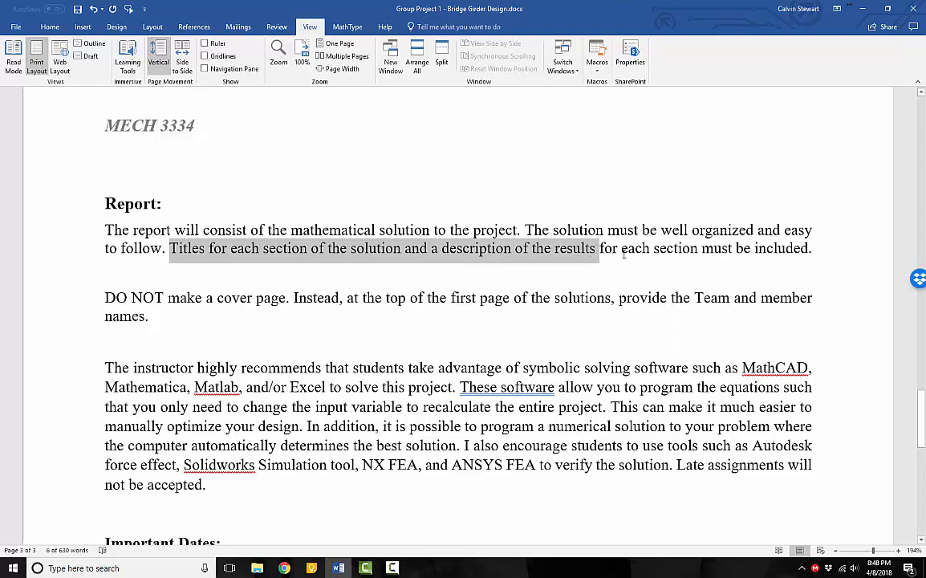
left_click(811, 248)
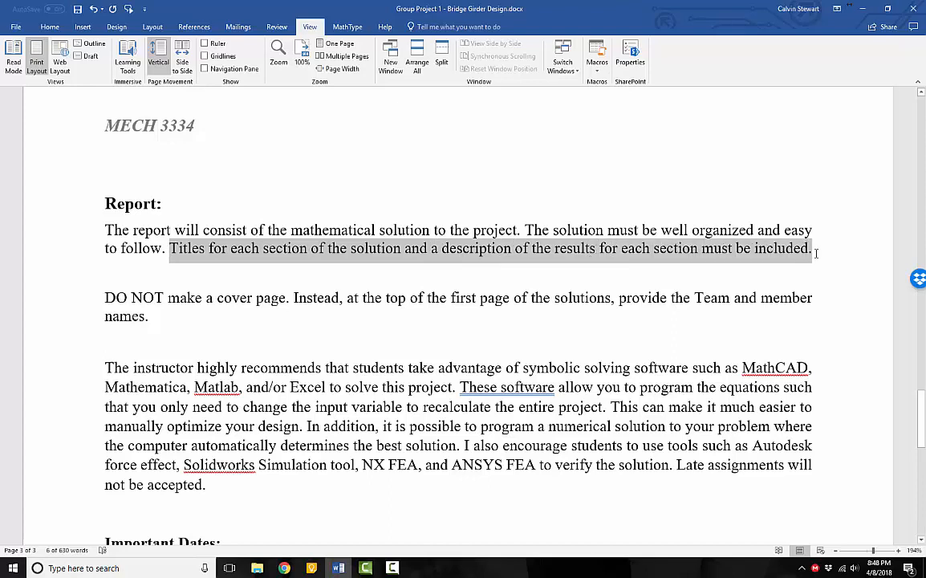
left_click(322, 268)
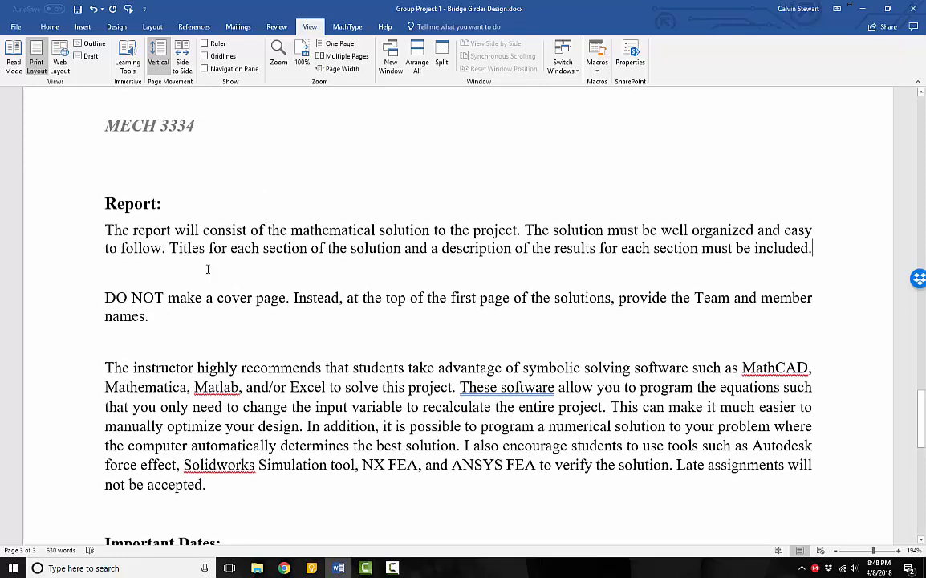
mouse_move(491, 255)
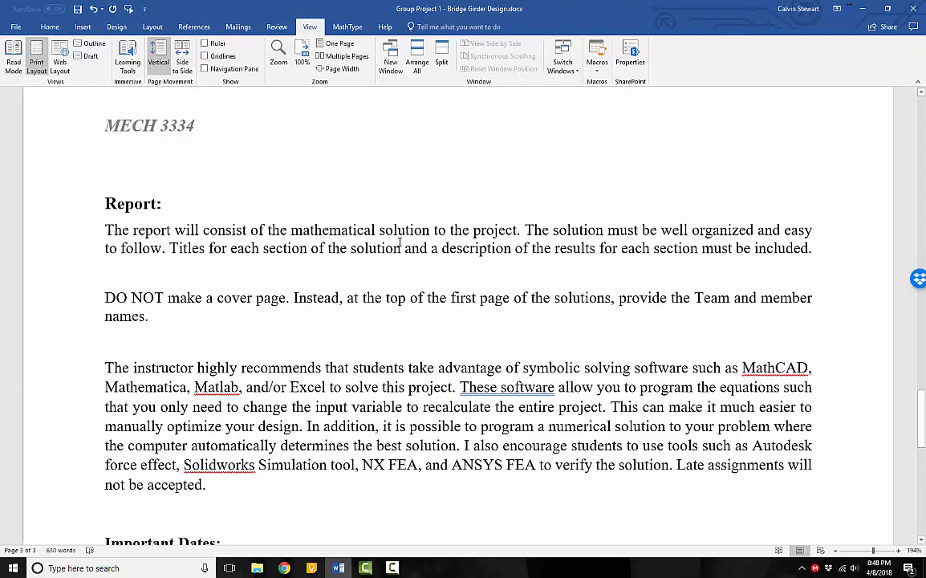
left_click(811, 248)
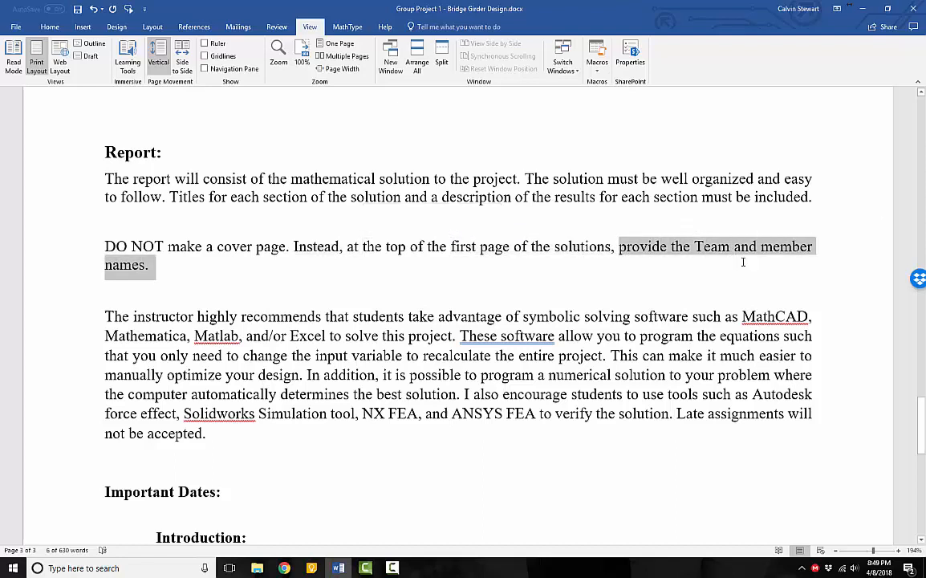
Clear earlier highlights and select 'it is possible to program' in the recommendation paragraph.
left_click(494, 290)
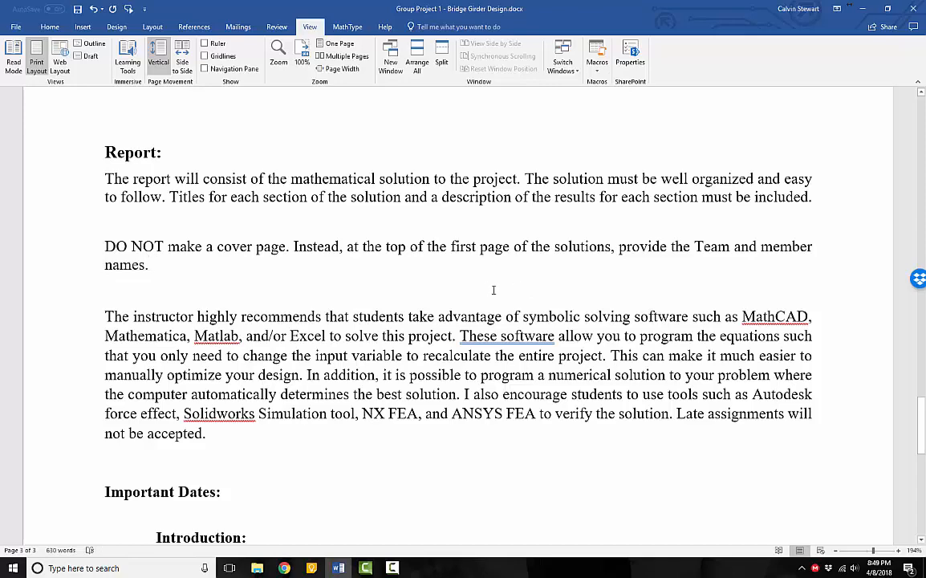
mouse_move(260, 293)
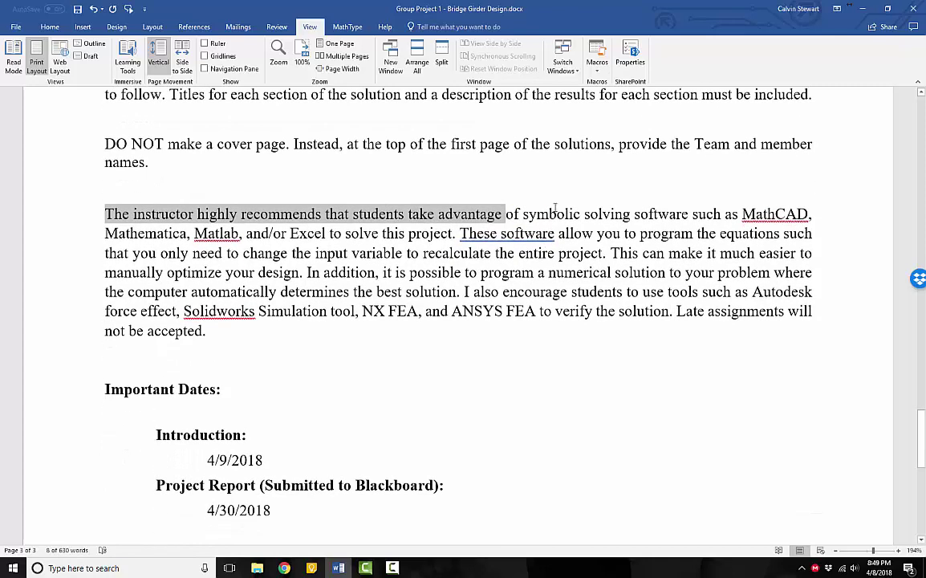
left_click(646, 214)
type("s")
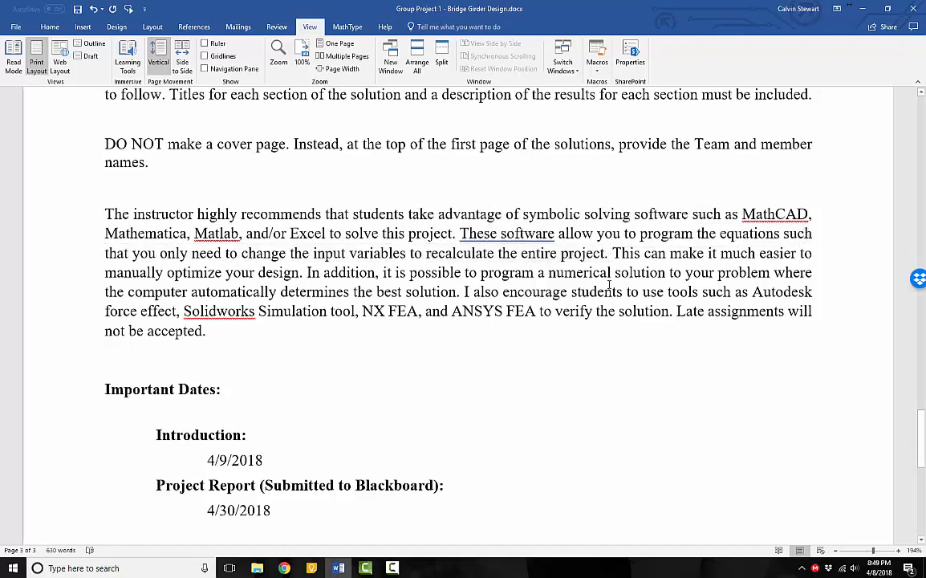
left_click(611, 253)
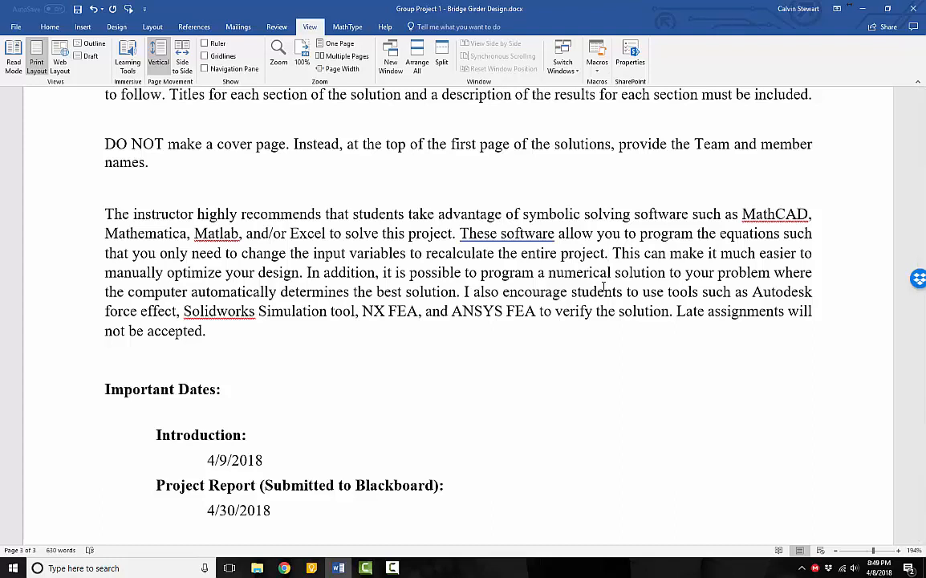
left_click(611, 252)
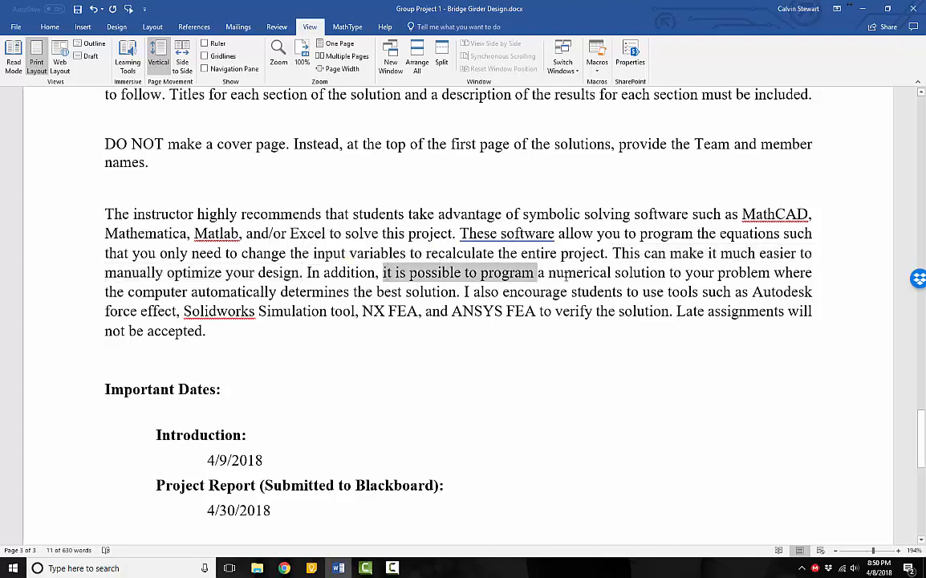
Replace 'computer' with 'software' in the automatic best-solution sentence.
left_click_drag(535, 272, 664, 272)
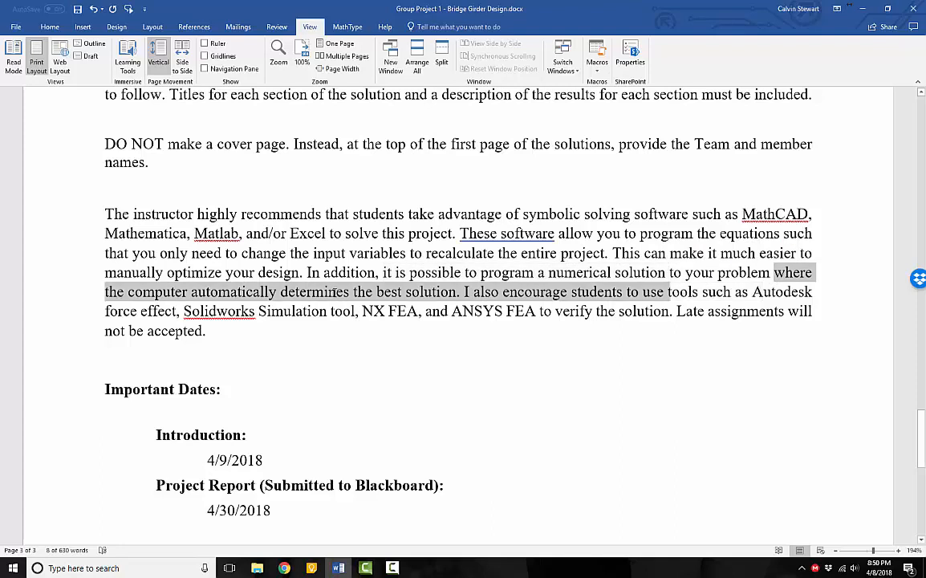
left_click(192, 292)
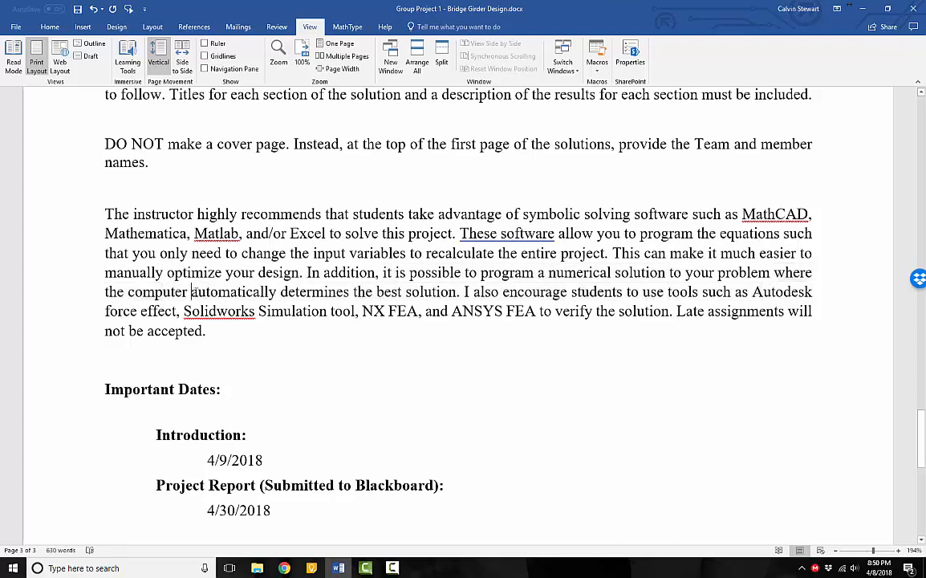
type("software")
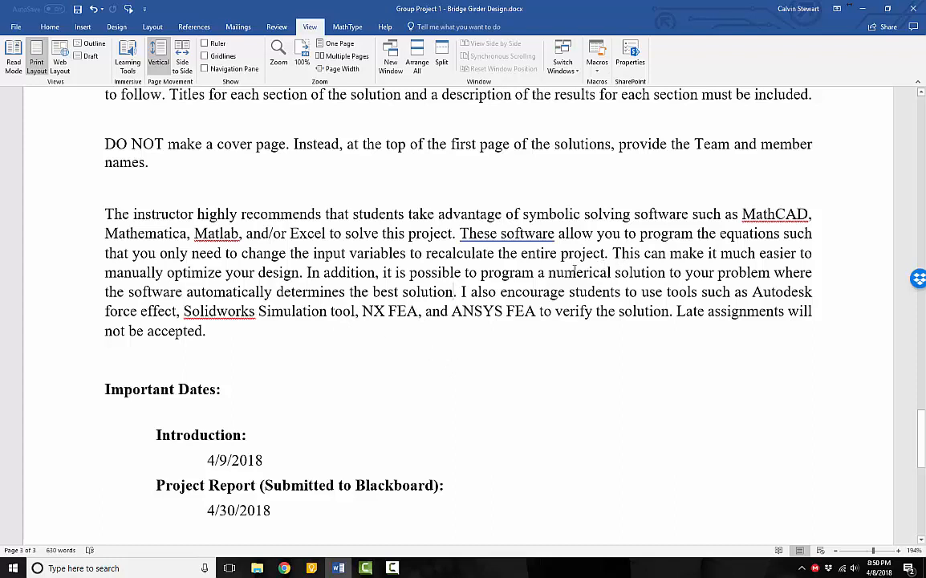
left_click(667, 272)
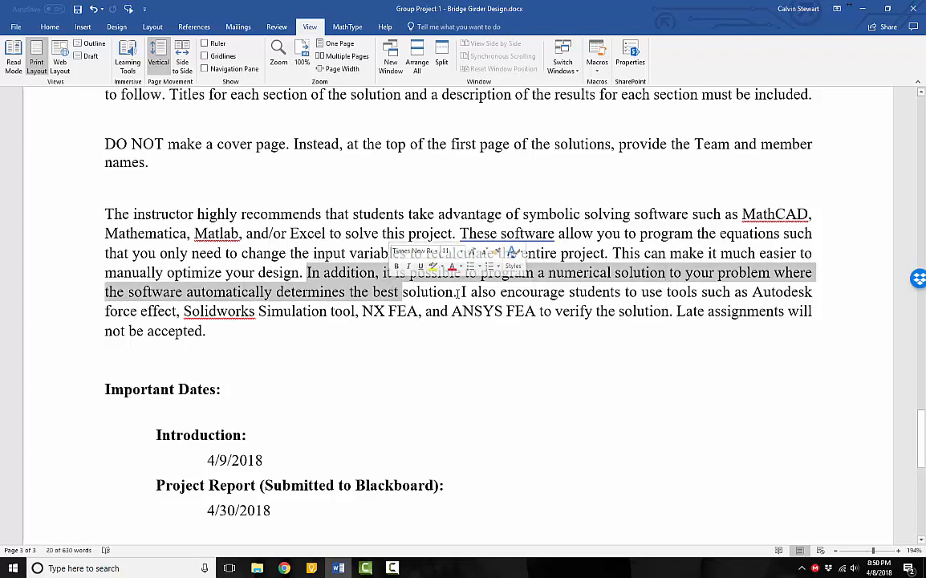
left_click(482, 318)
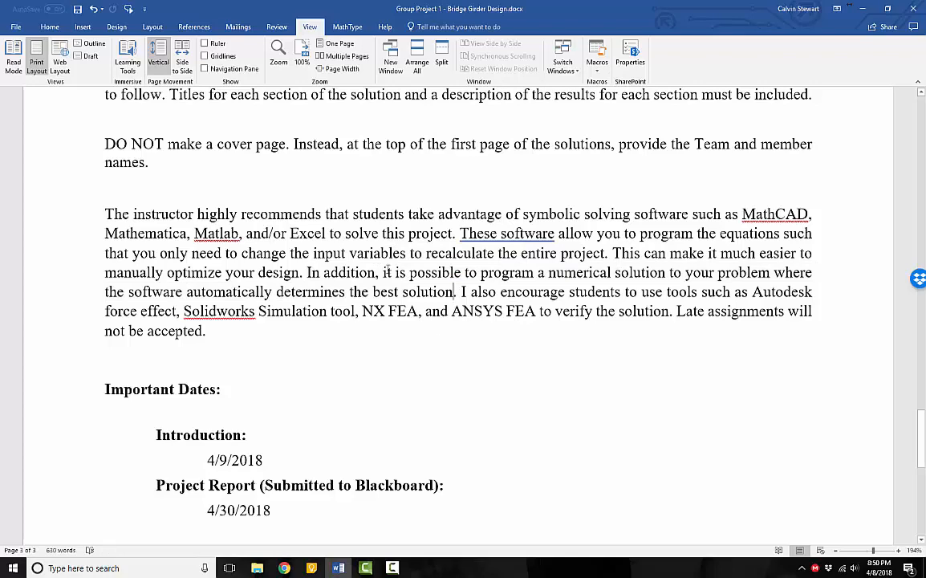
scroll("down", 3)
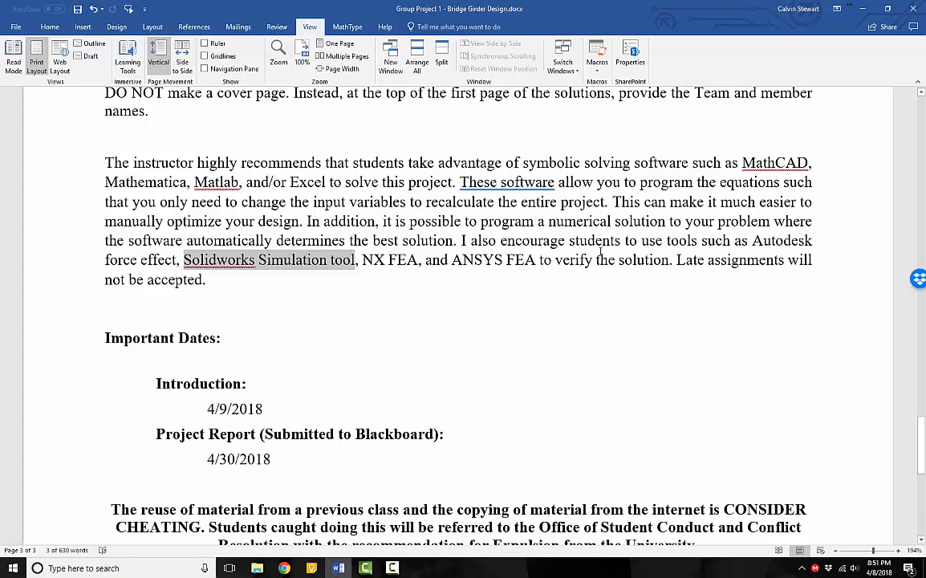
left_click(675, 259)
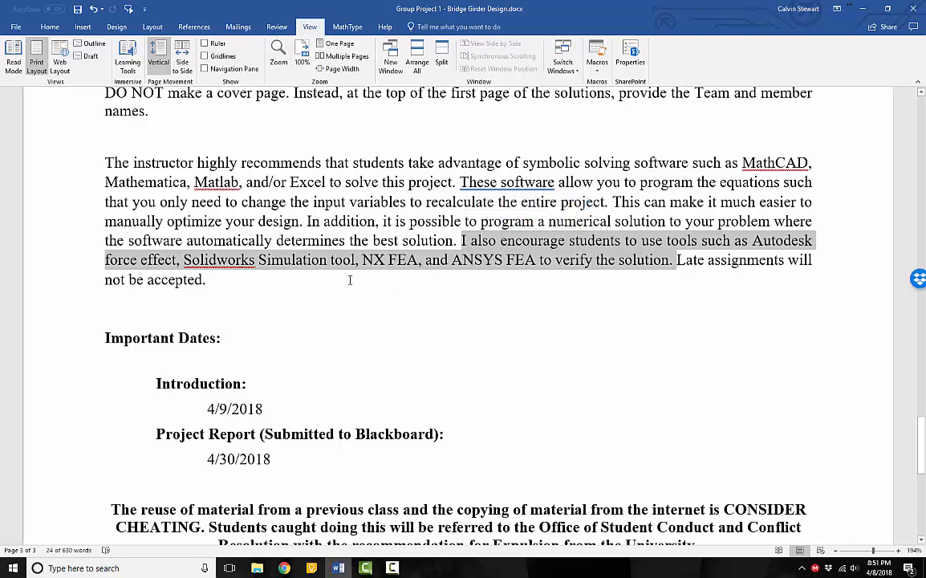
scroll("down", 3)
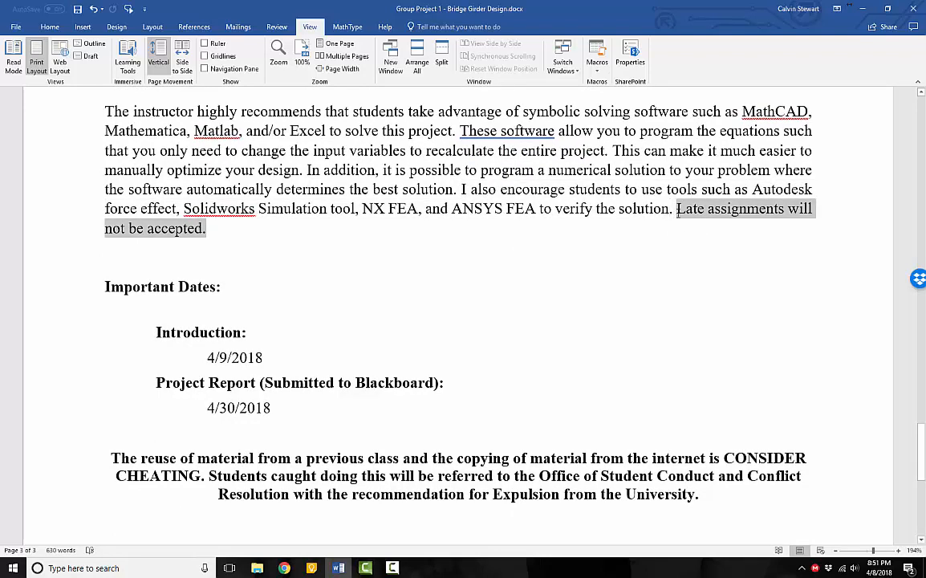
left_click(104, 265)
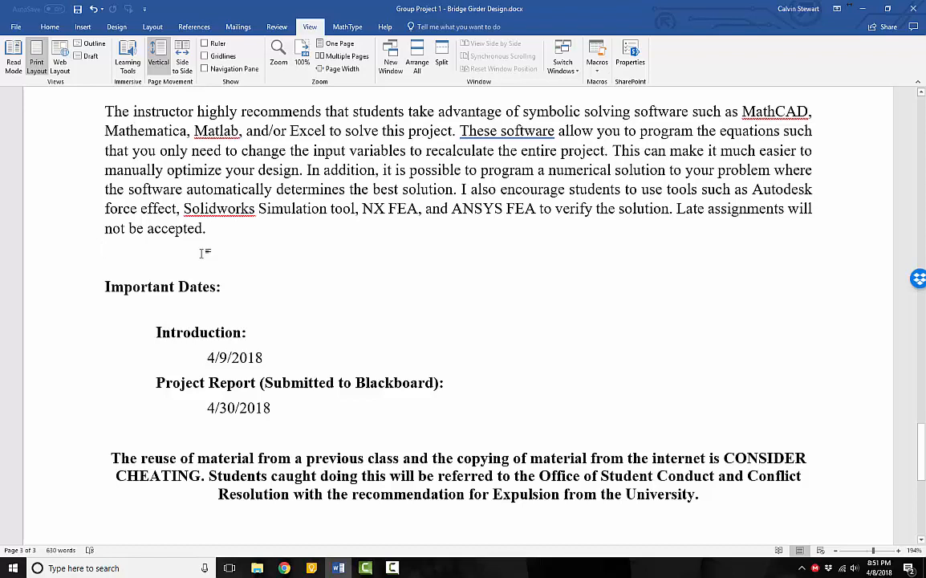
left_click(105, 248)
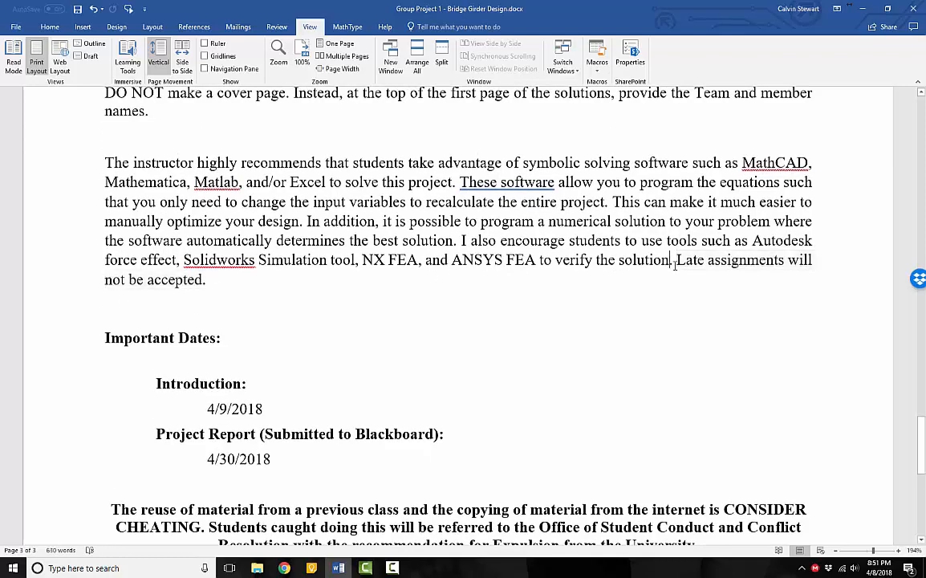
mouse_move(257, 290)
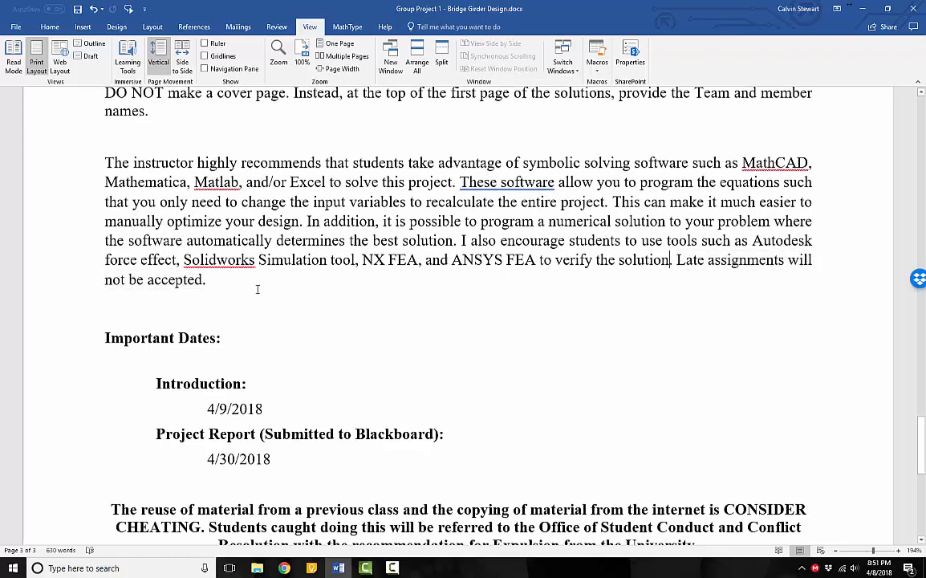
scroll("down", 3)
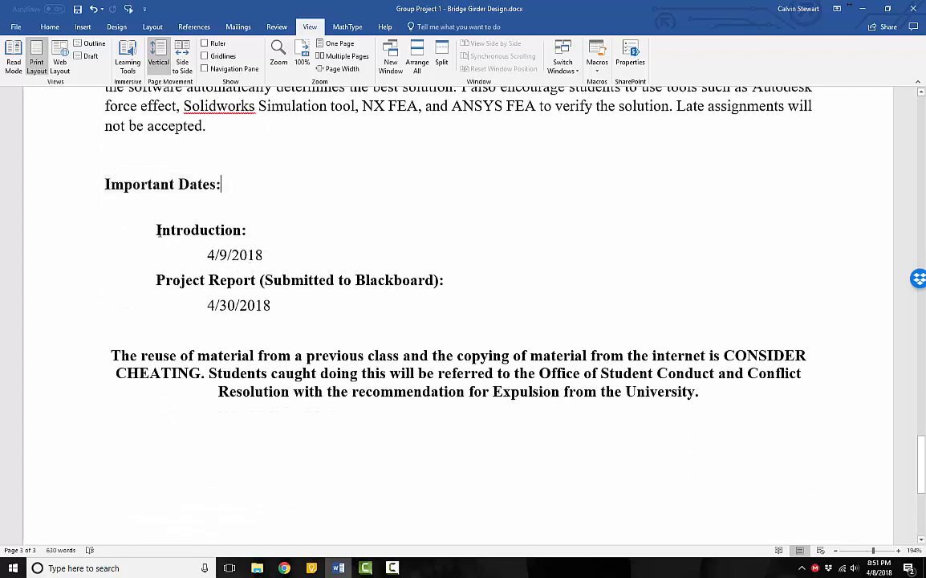
double_click(200, 231)
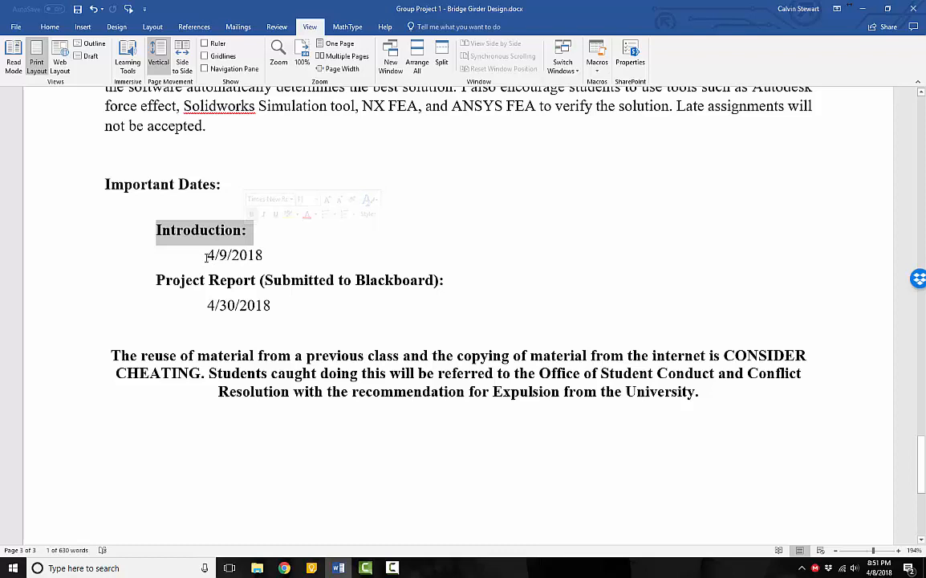
double_click(235, 255)
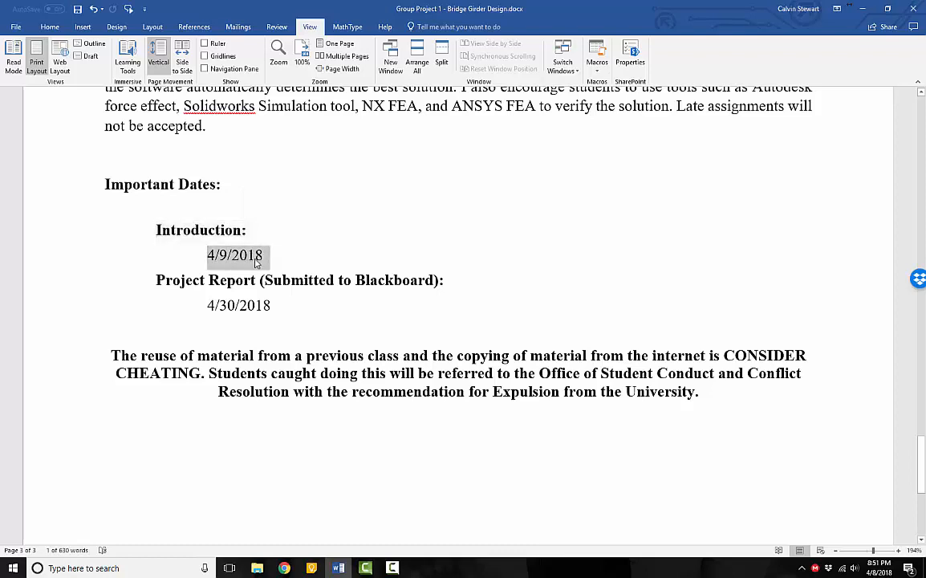
left_click(234, 255)
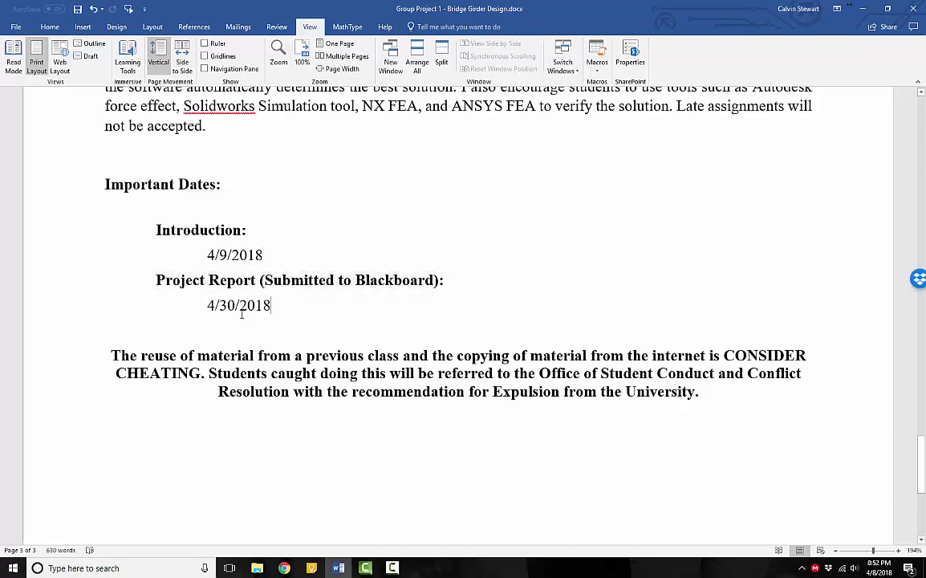
mouse_move(278, 322)
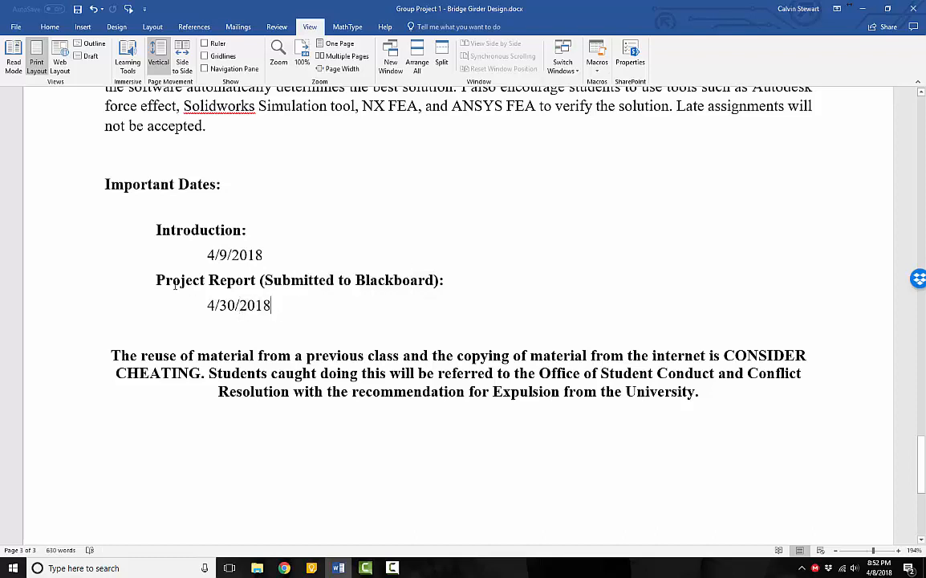
left_click(876, 567)
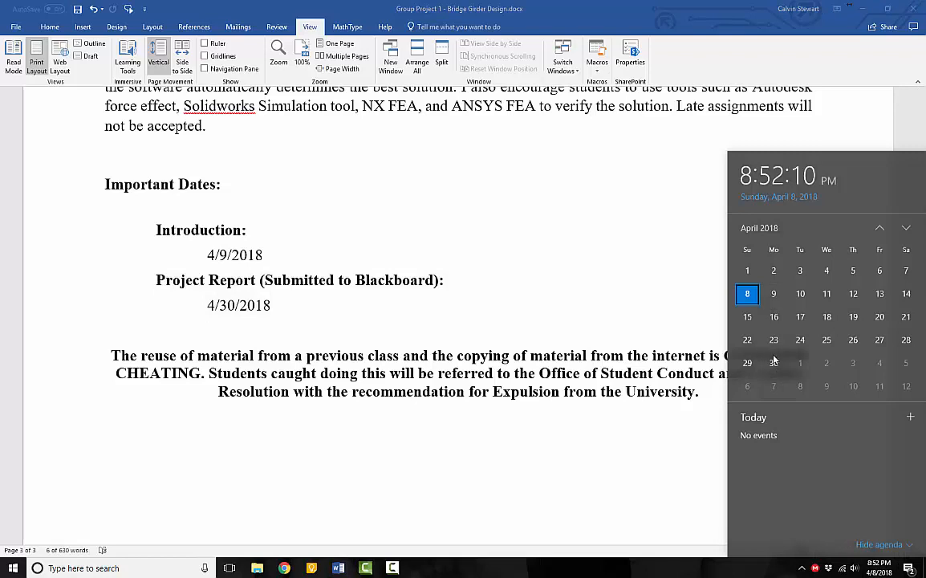
left_click(313, 341)
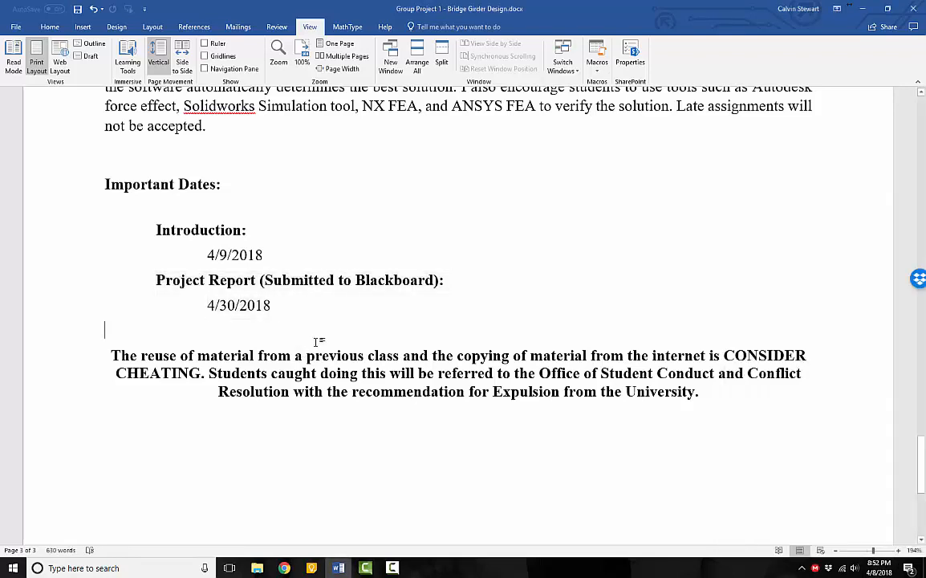
mouse_move(281, 343)
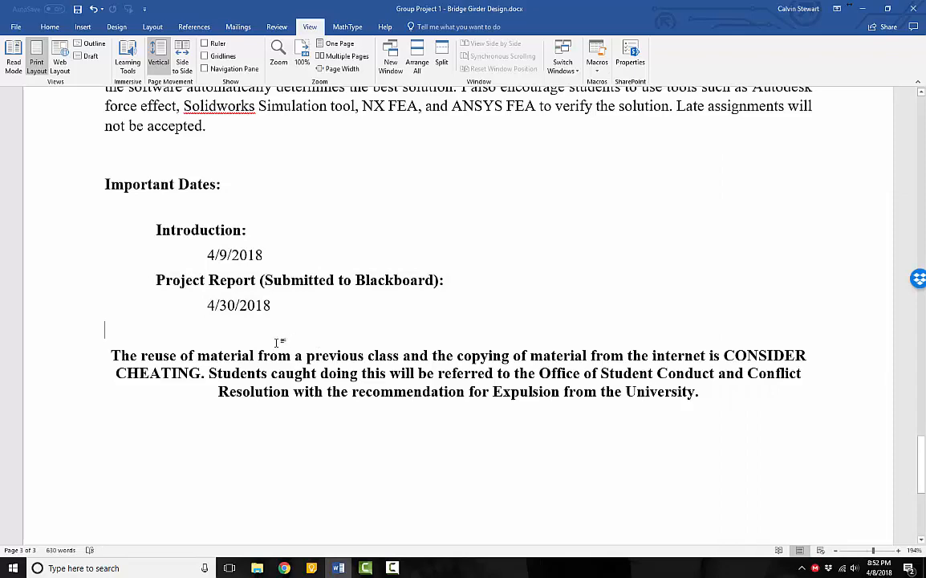
scroll("up", 3)
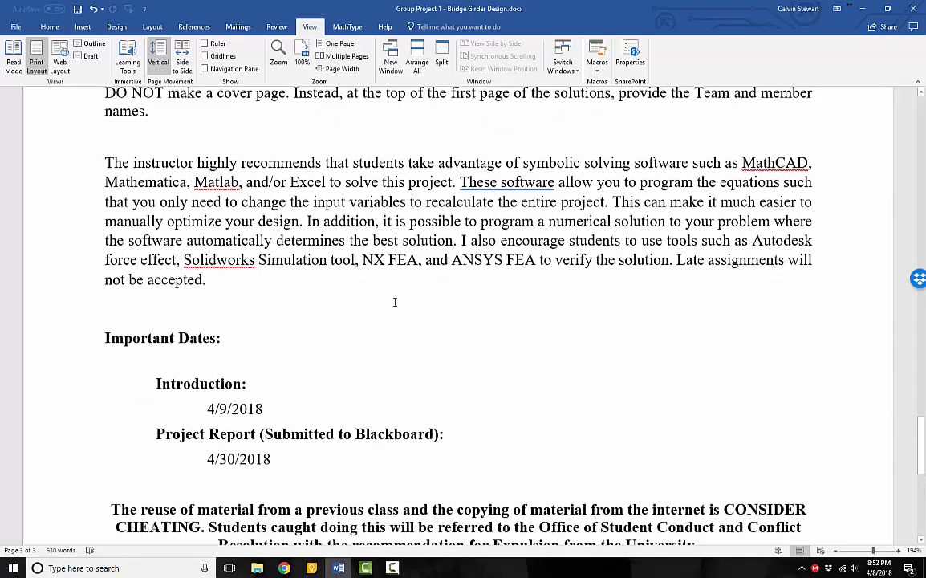
mouse_move(383, 321)
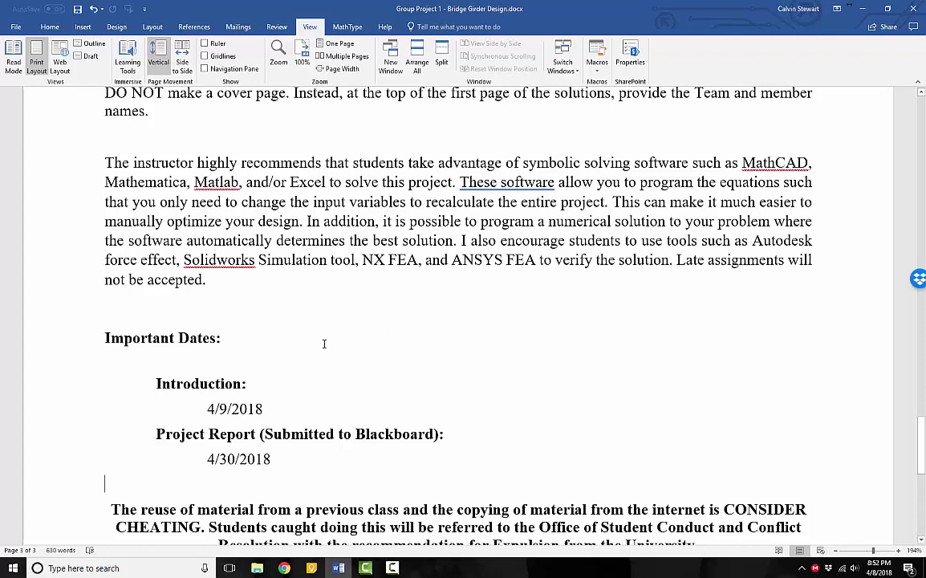
scroll("down", 3)
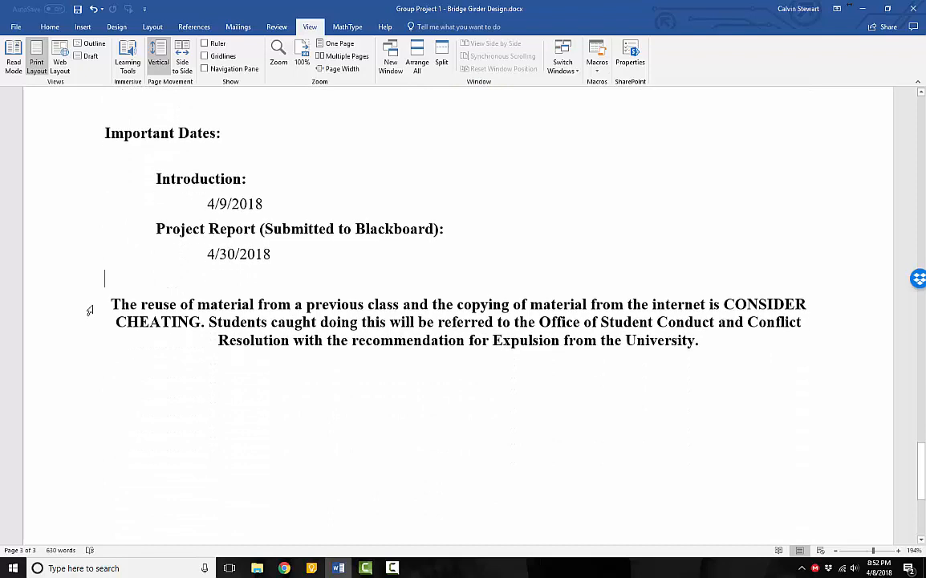
scroll("up", 3)
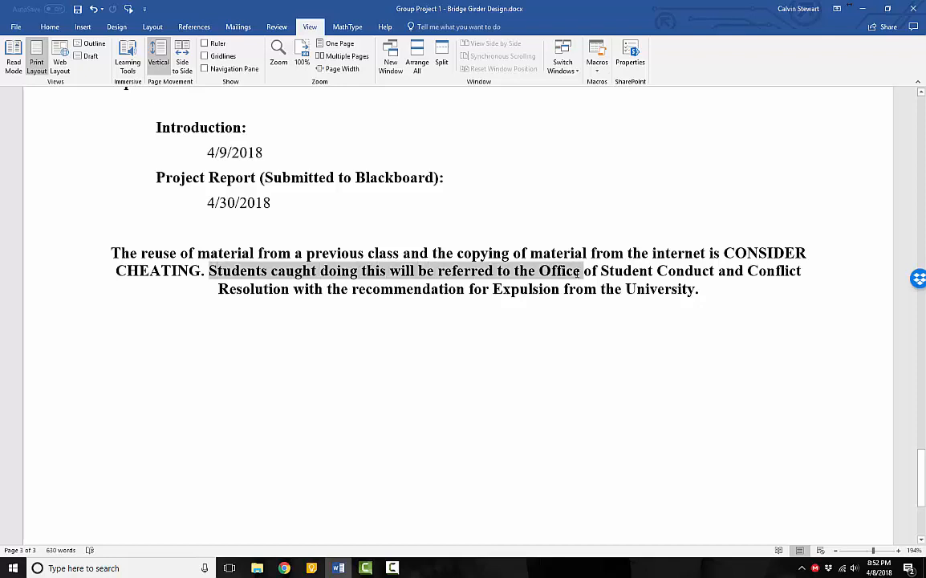
left_click(744, 270)
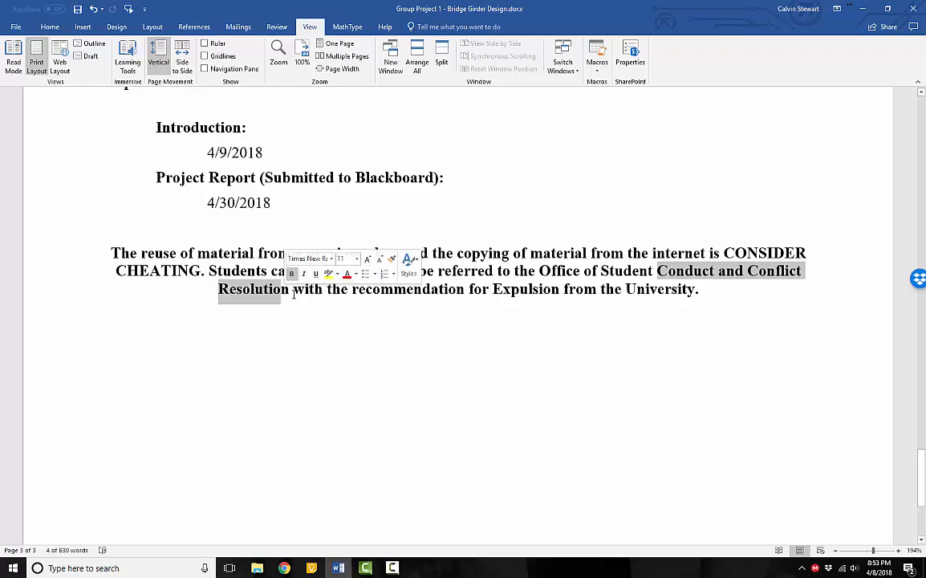
left_click(715, 289)
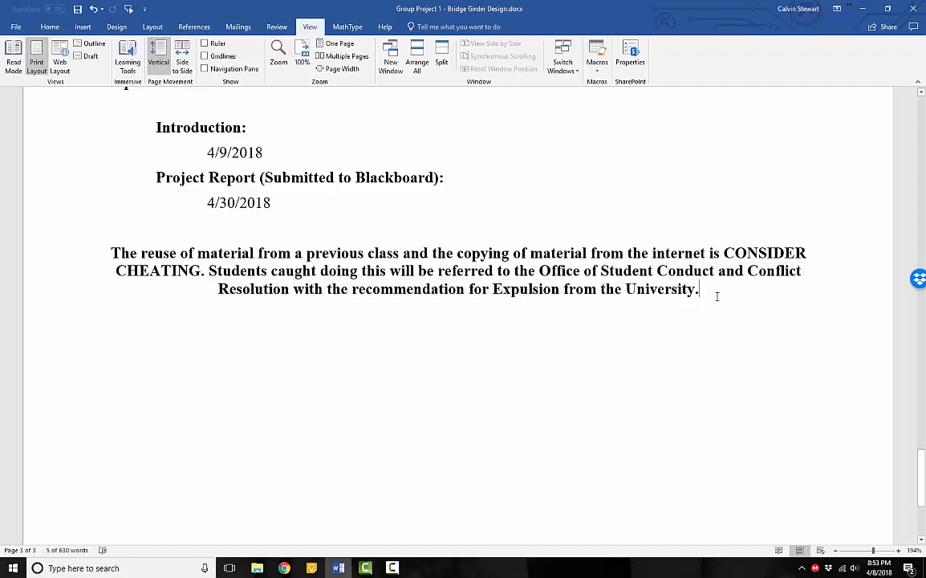
scroll("up", 3)
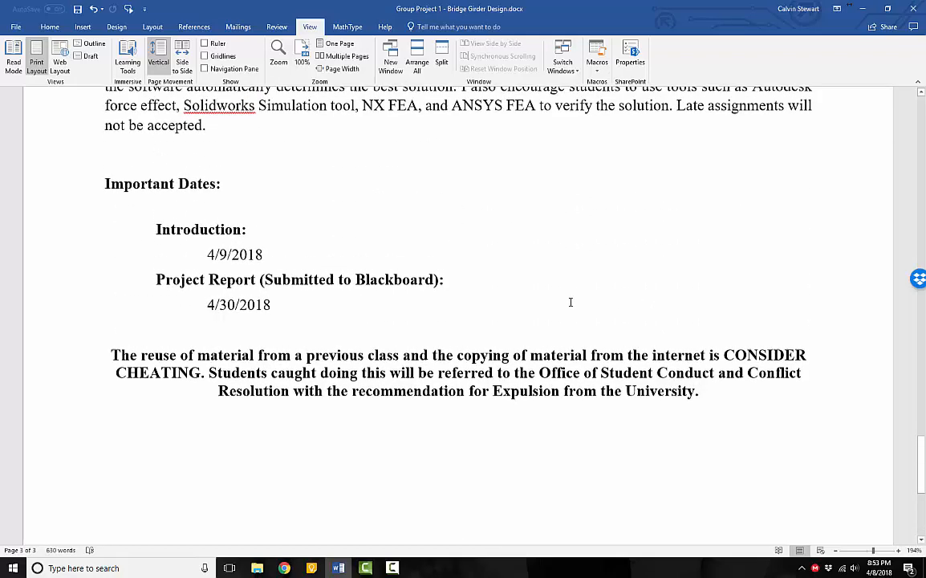
Scroll through the first page, reviewing the title, Description and Structure of Report list.
left_click(335, 306)
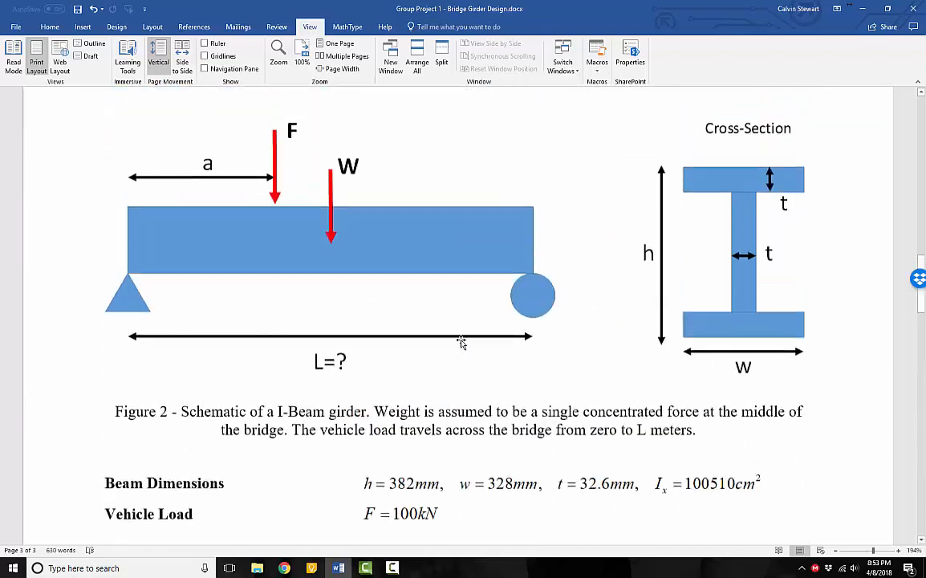
scroll("up", 3)
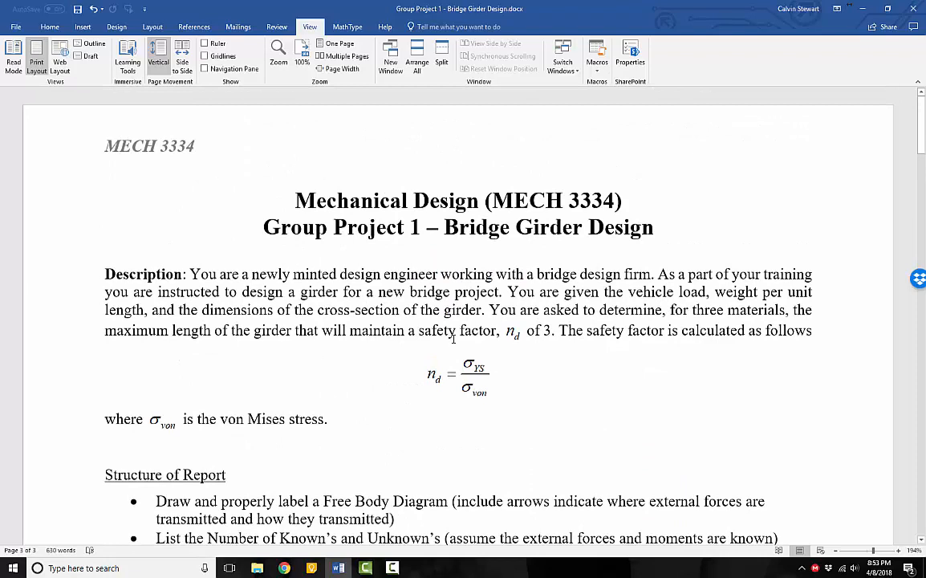
left_click_drag(418, 330, 556, 330)
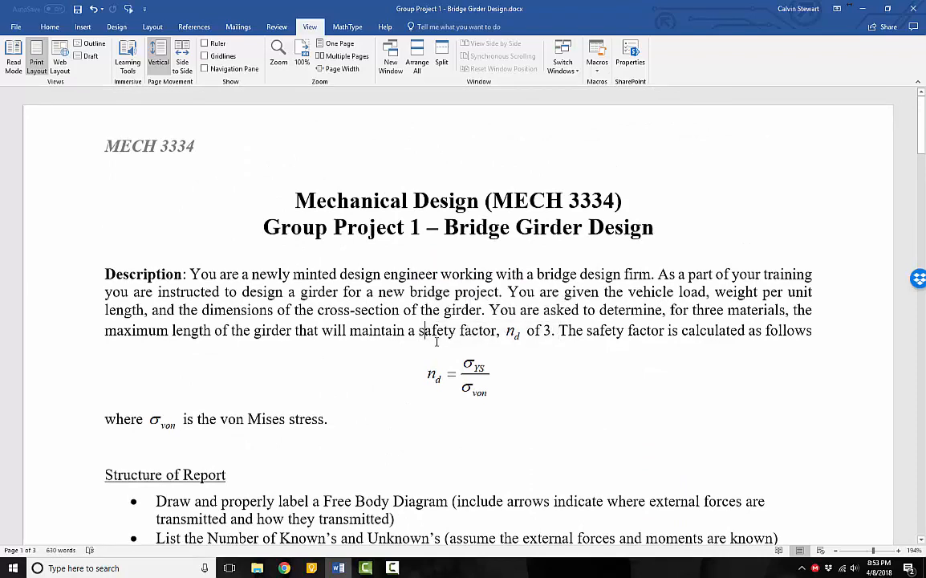
mouse_move(351, 440)
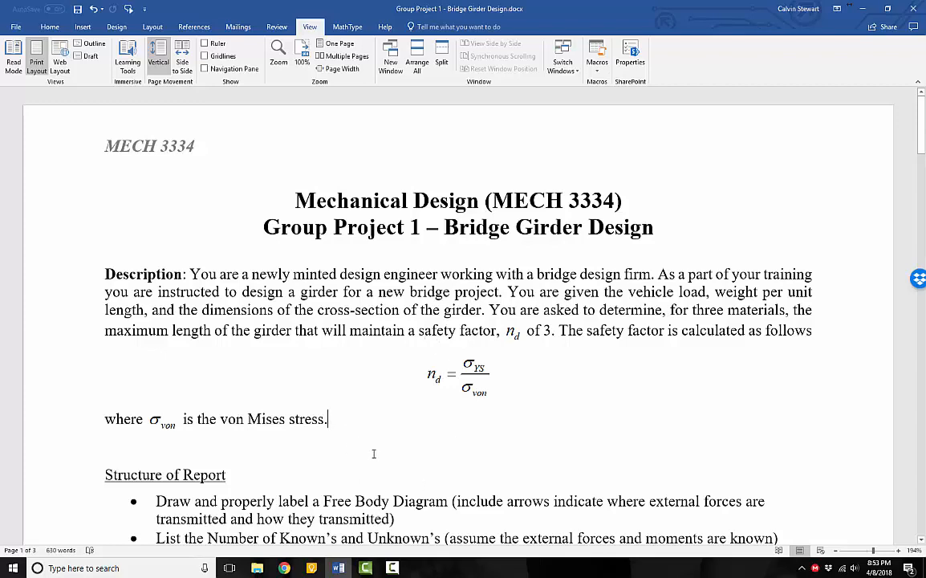
scroll("down", 3)
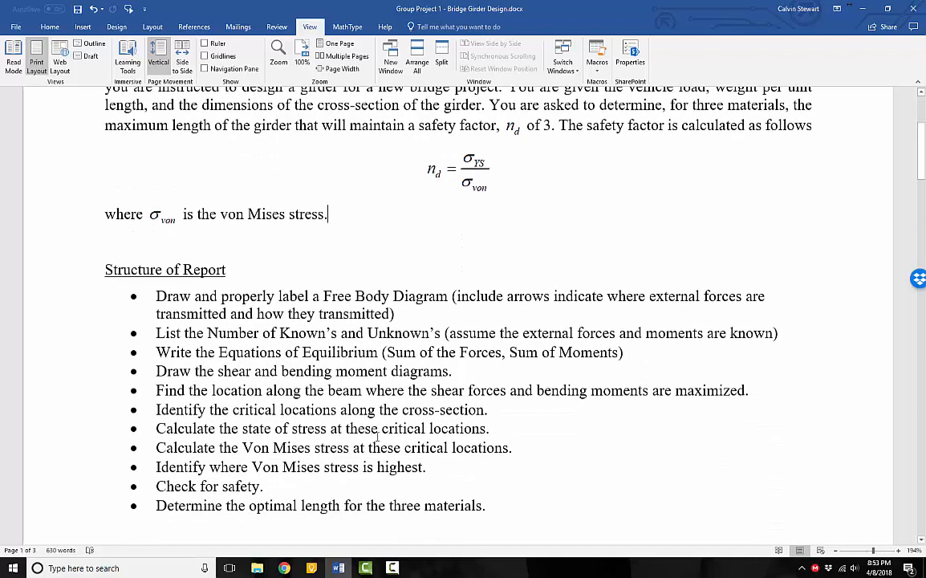
scroll("down", 3)
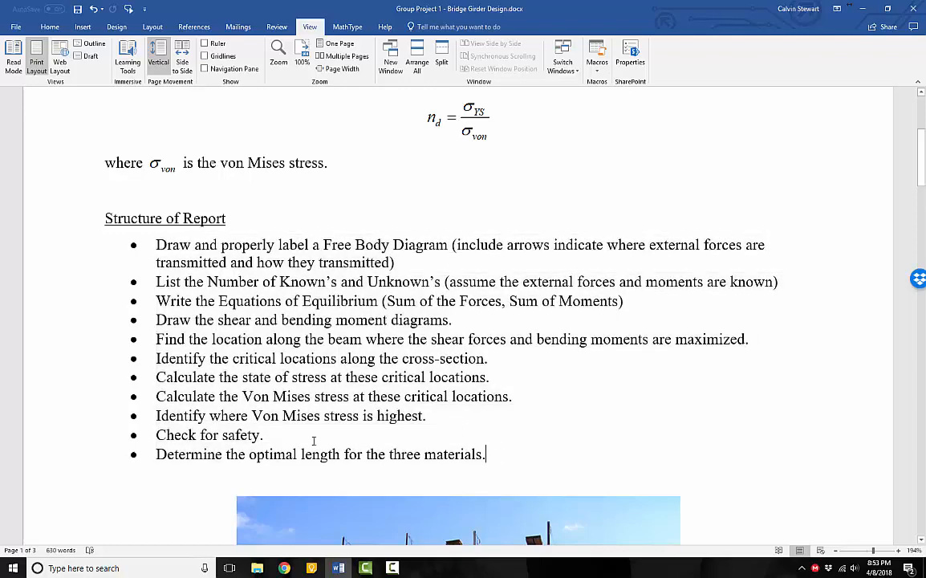
mouse_move(411, 523)
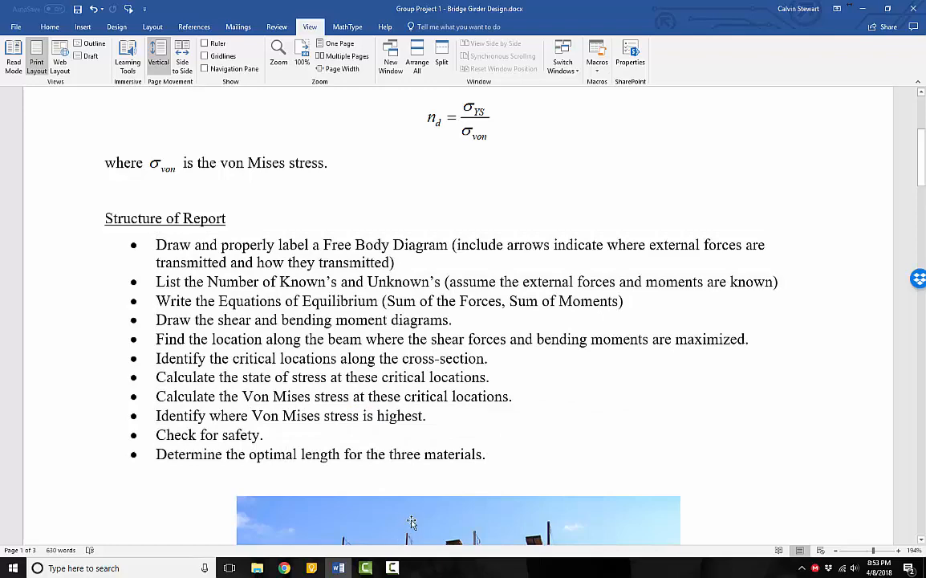
mouse_move(393, 567)
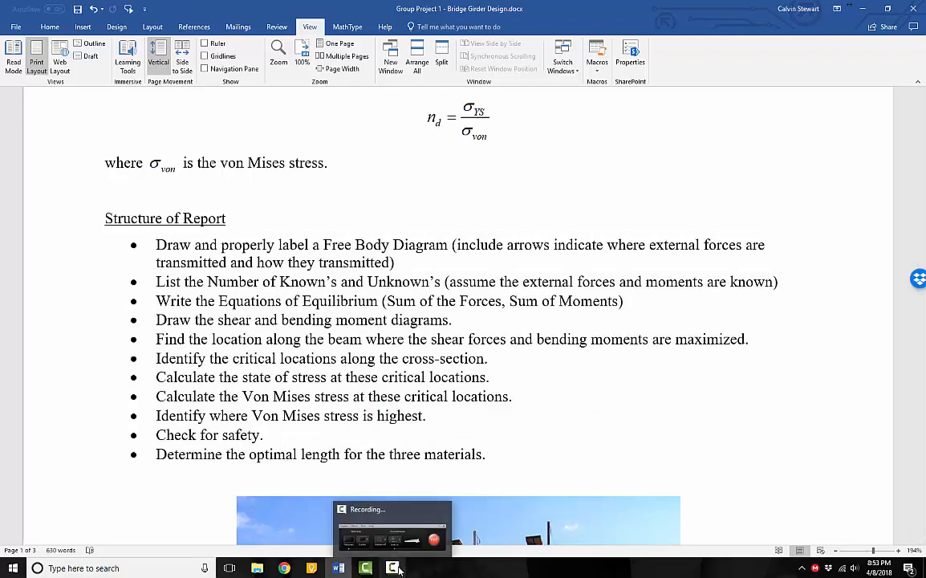